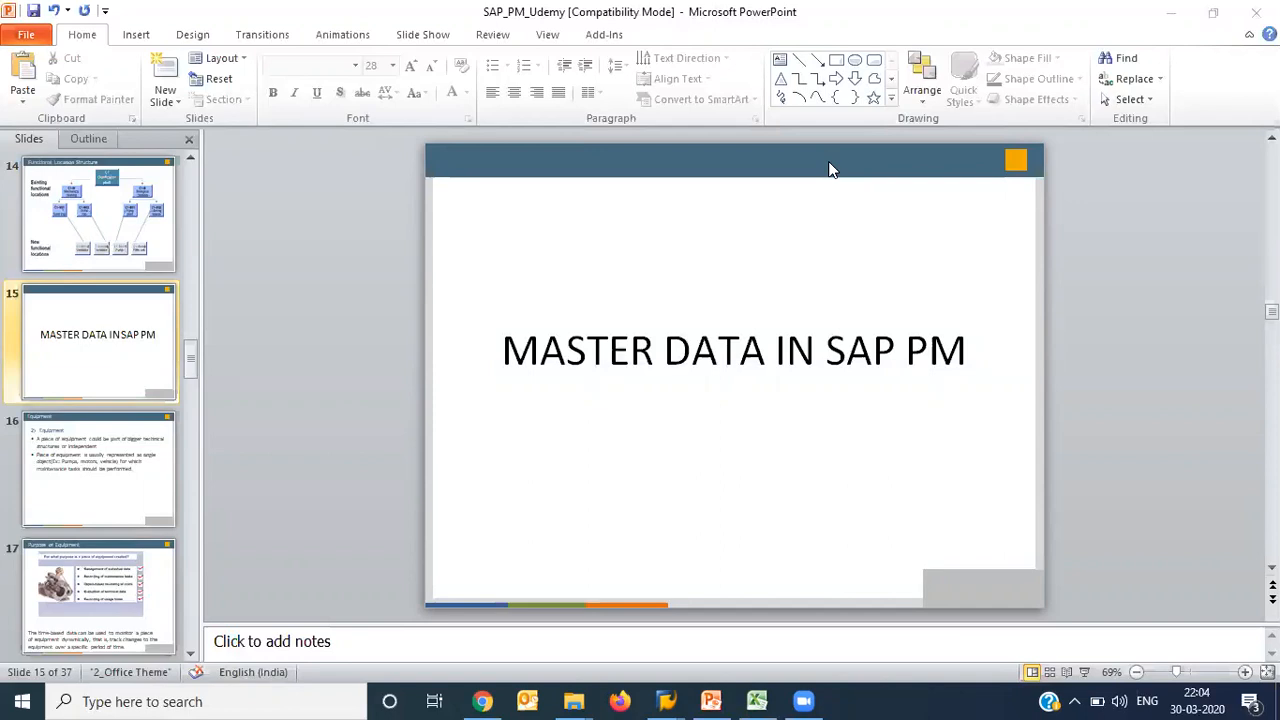
pyautogui.moveTo(772, 152)
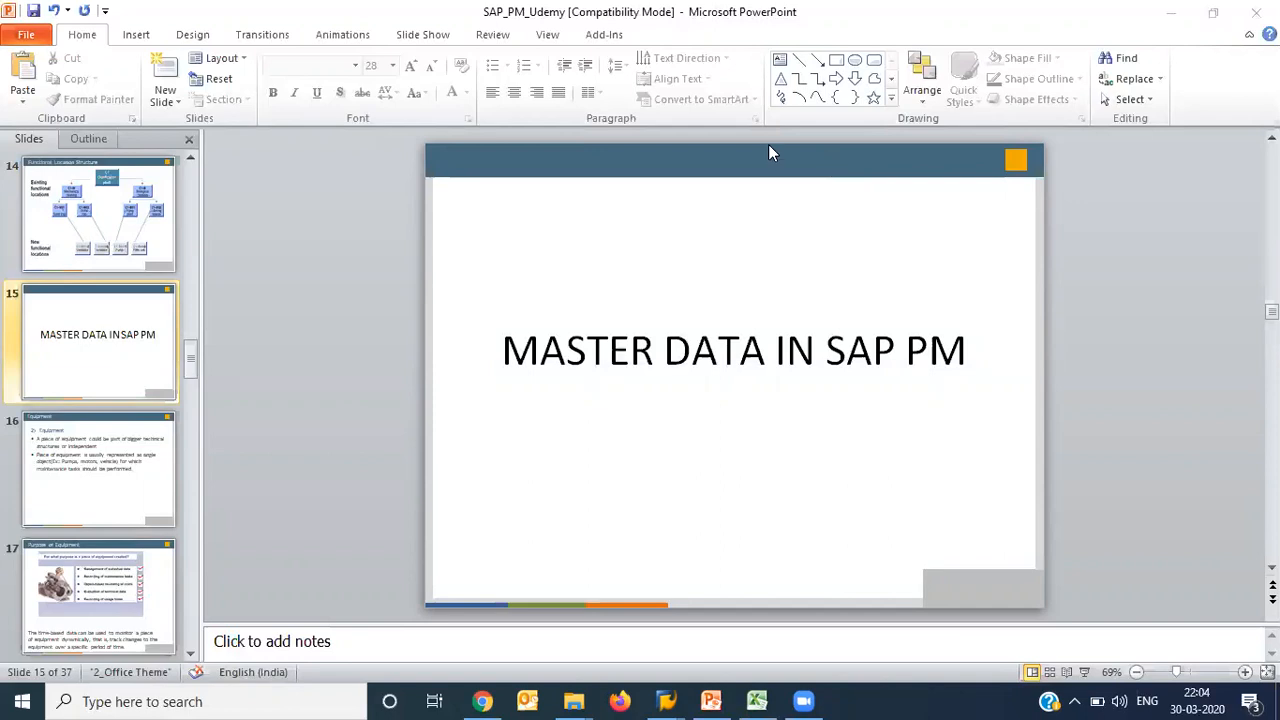
pyautogui.moveTo(1030, 40)
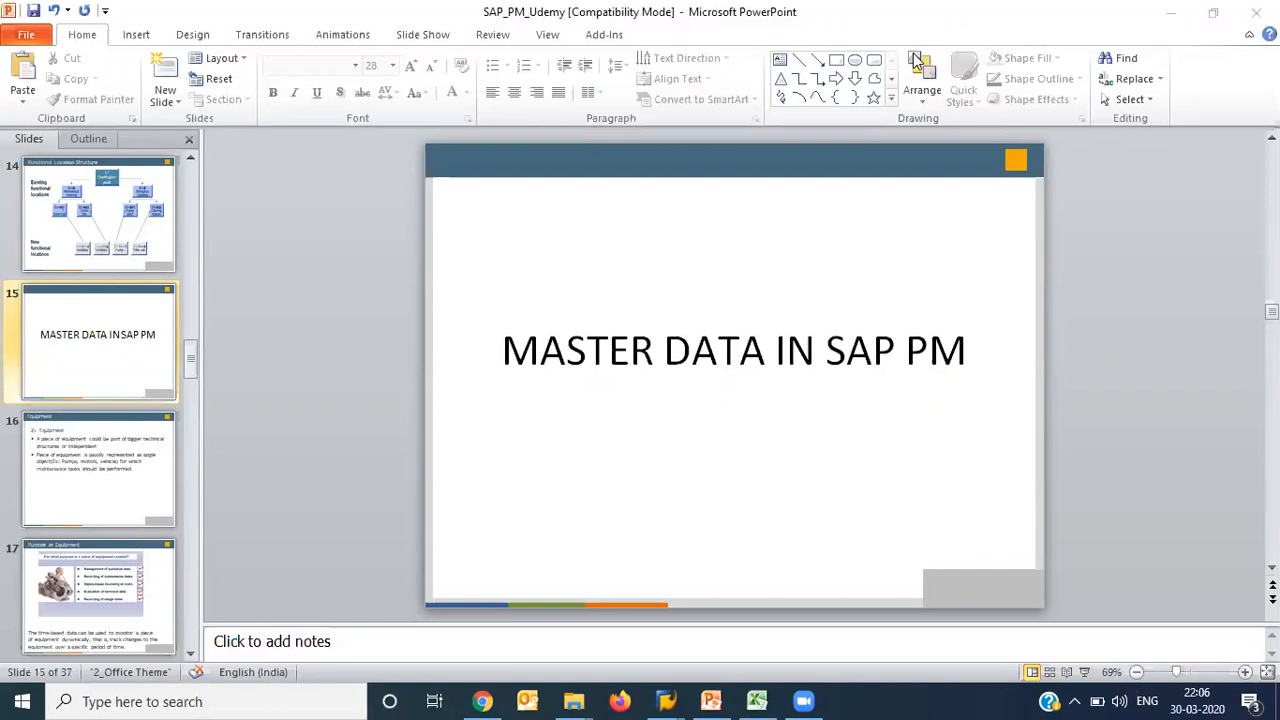
# Step: Show the Equipment slide, then move on to the 'Purpose of Equipment' slide
pyautogui.click(98, 468)
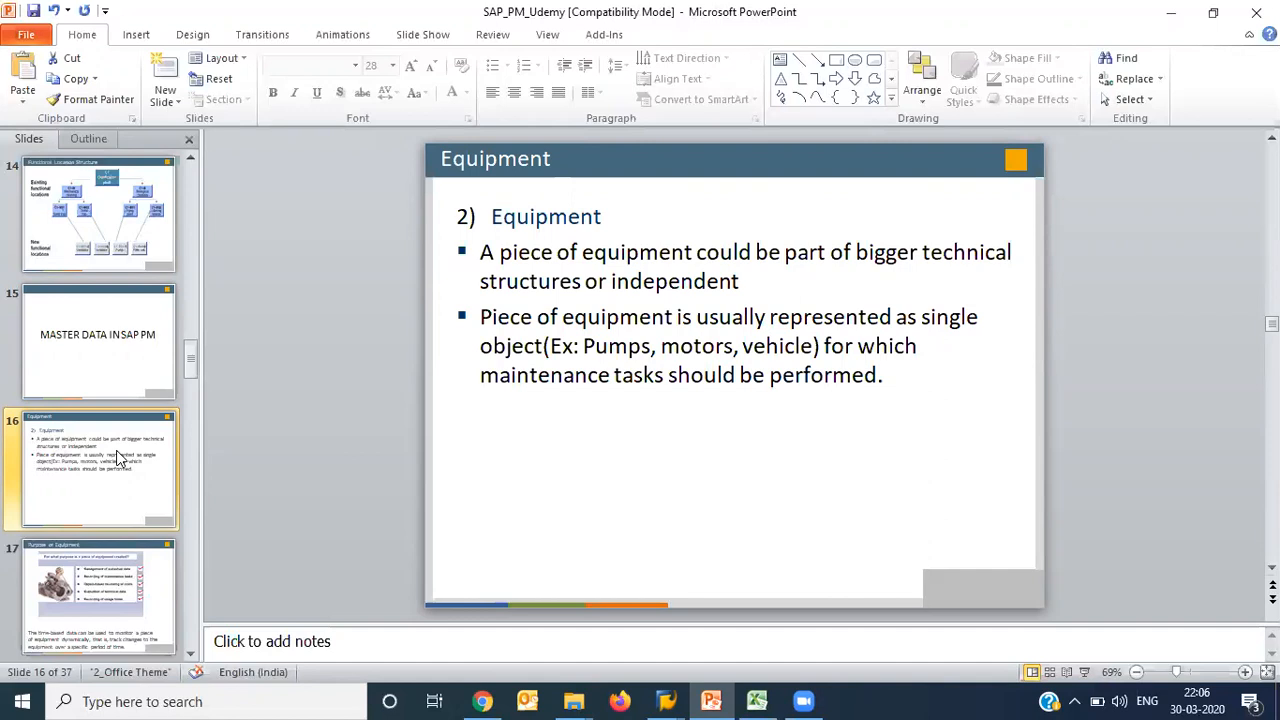
pyautogui.click(98, 596)
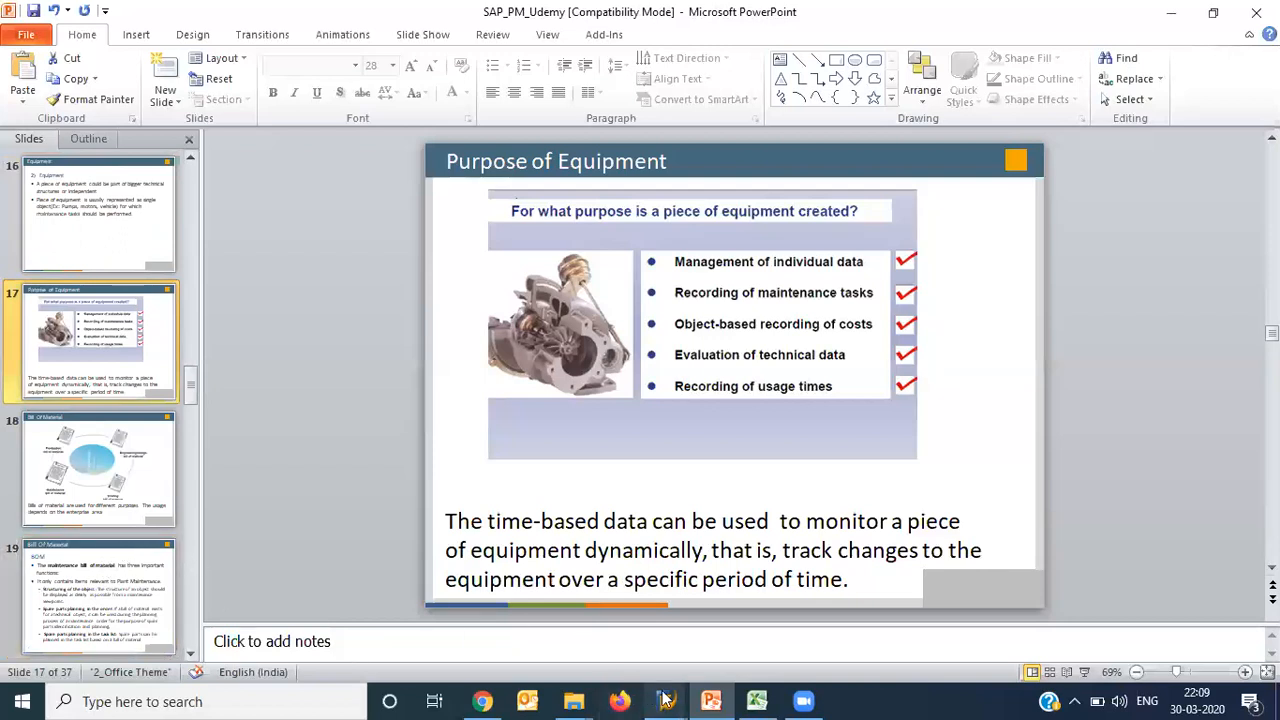
pyautogui.moveTo(664, 700)
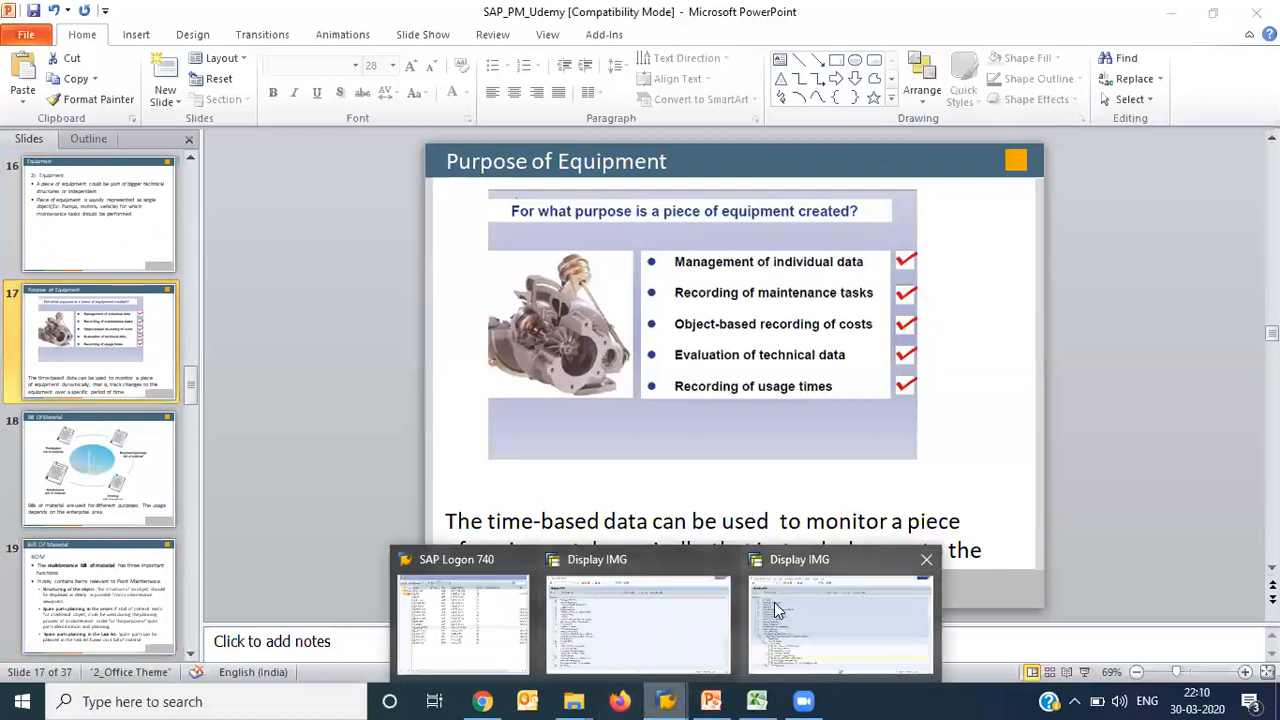
# Step: Start transaction IE01 from the SAP window and list the equipment categories
pyautogui.click(840, 620)
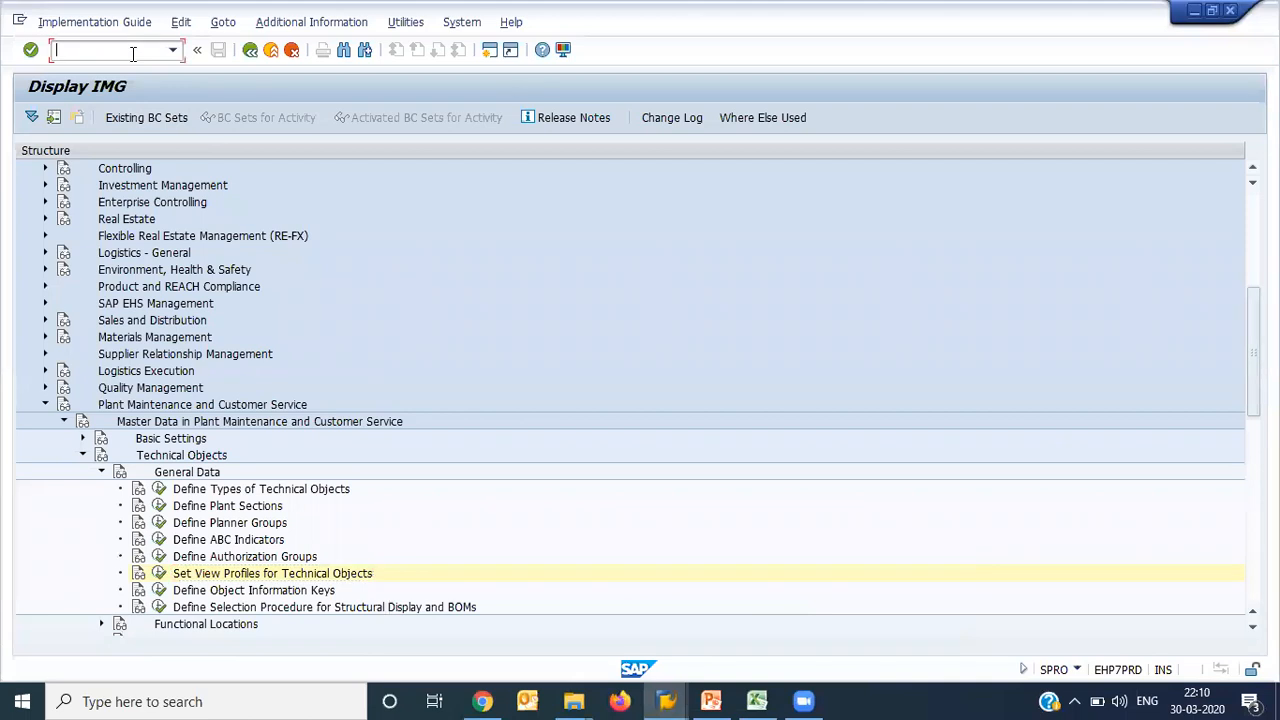
pyautogui.write('/ni')
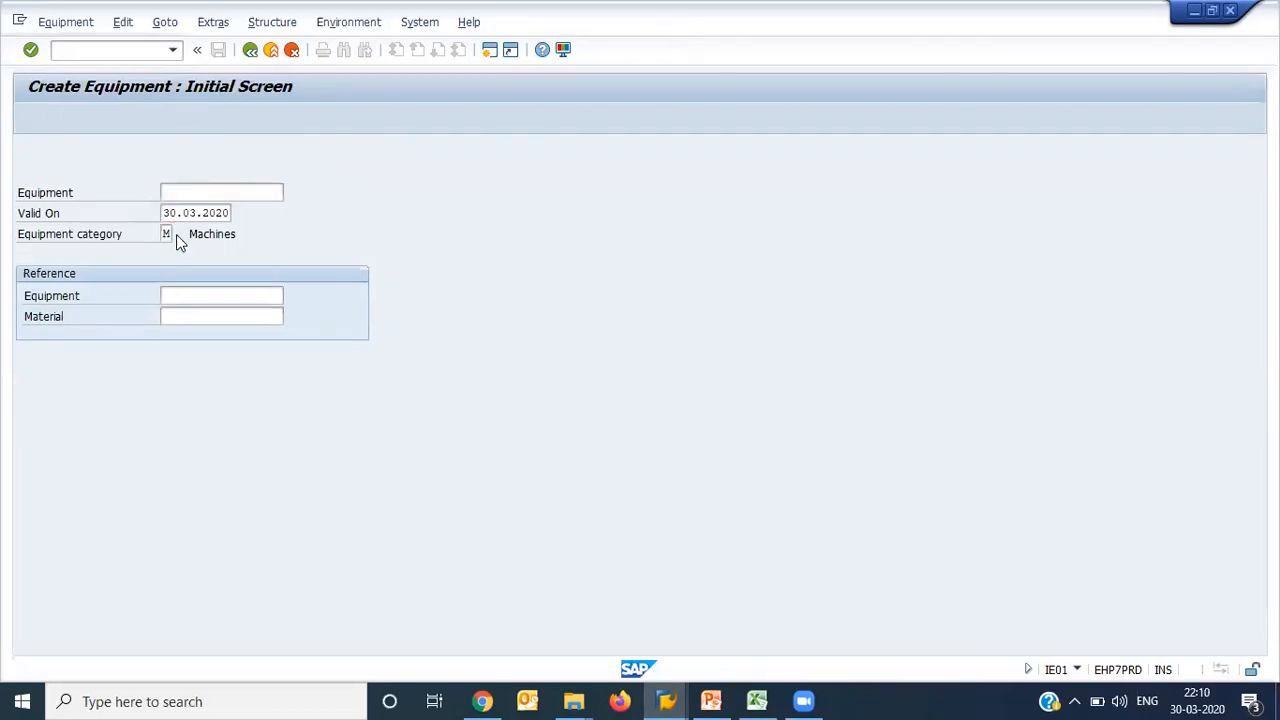
pyautogui.click(178, 232)
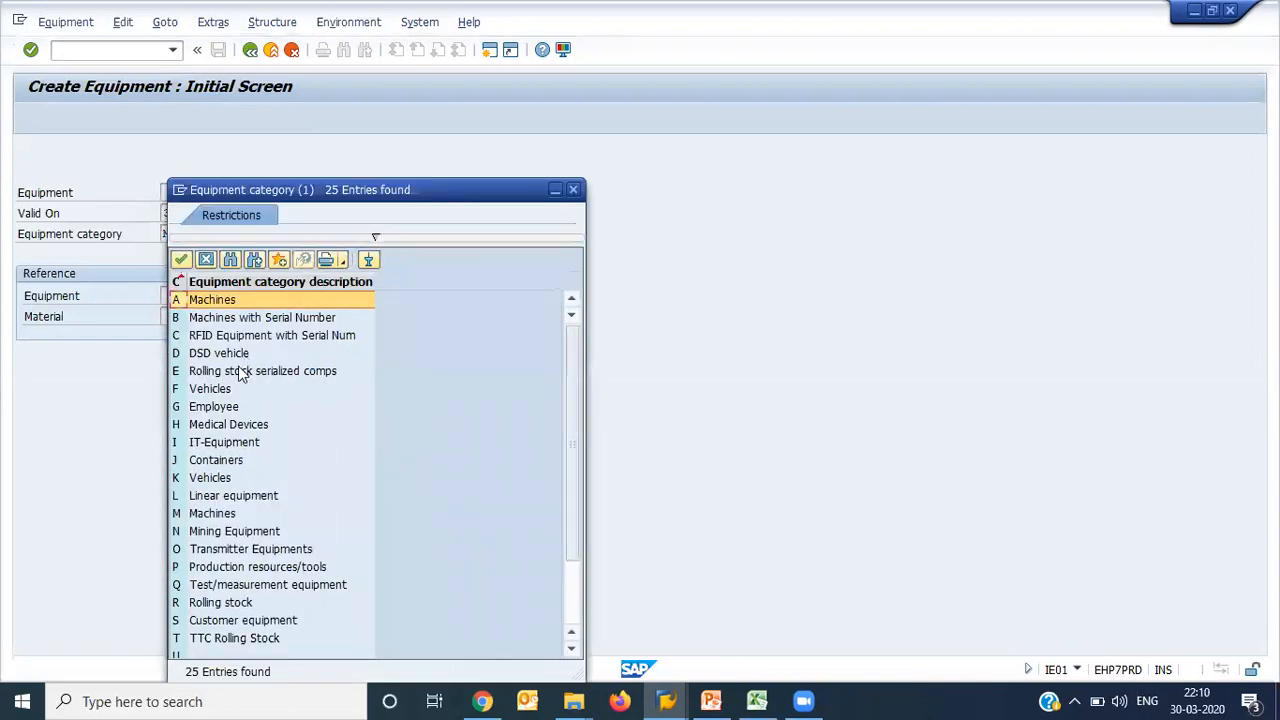
pyautogui.click(212, 406)
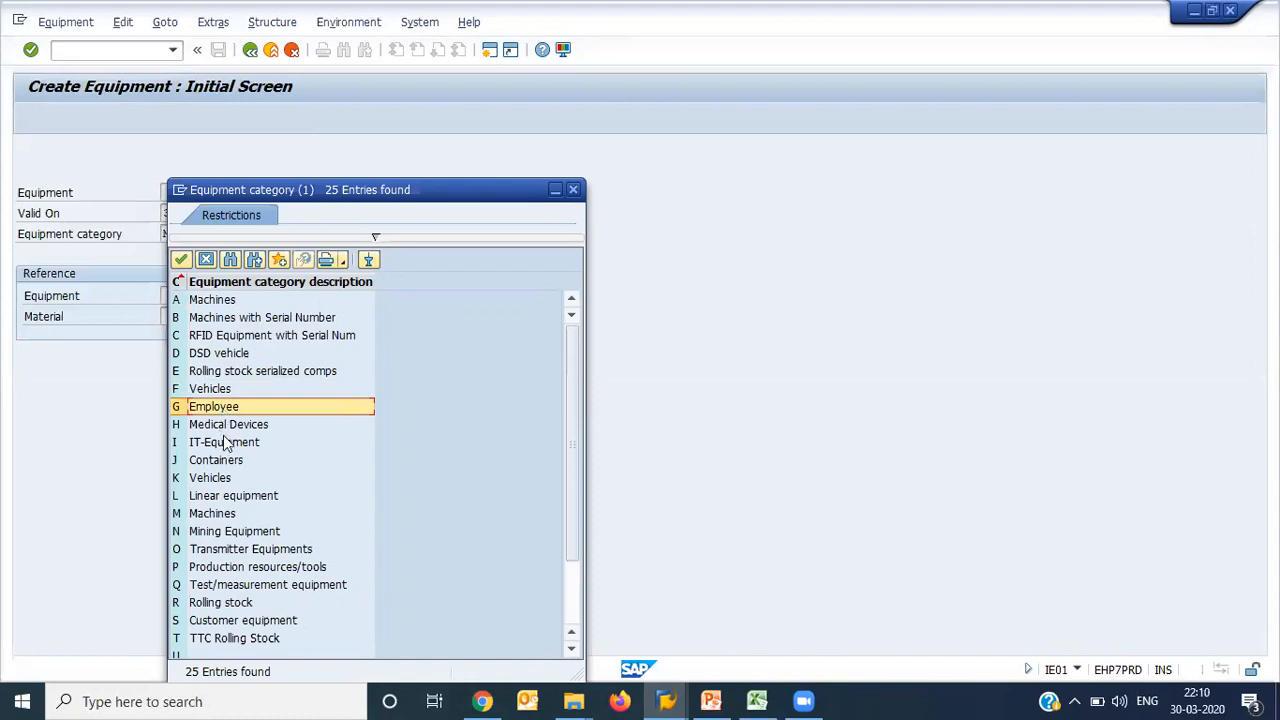
pyautogui.click(224, 442)
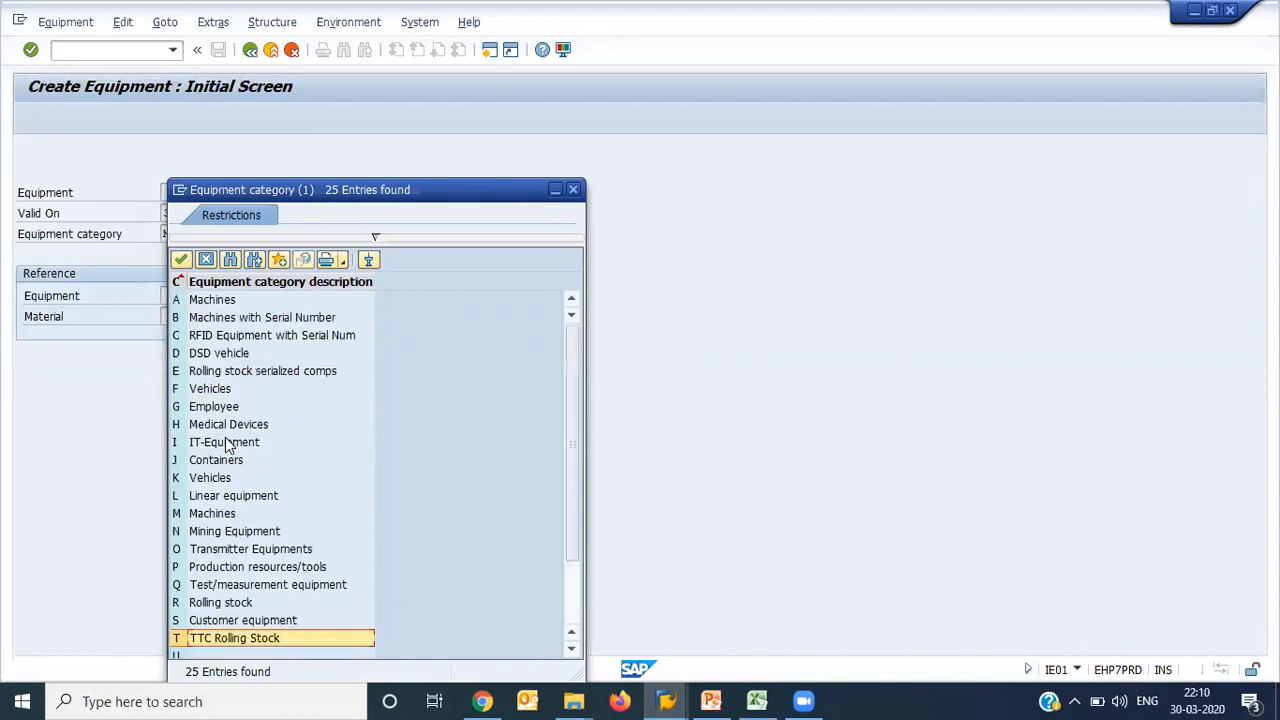
# Step: Choose Machines as the equipment category and reach the General Data screen
pyautogui.click(212, 300)
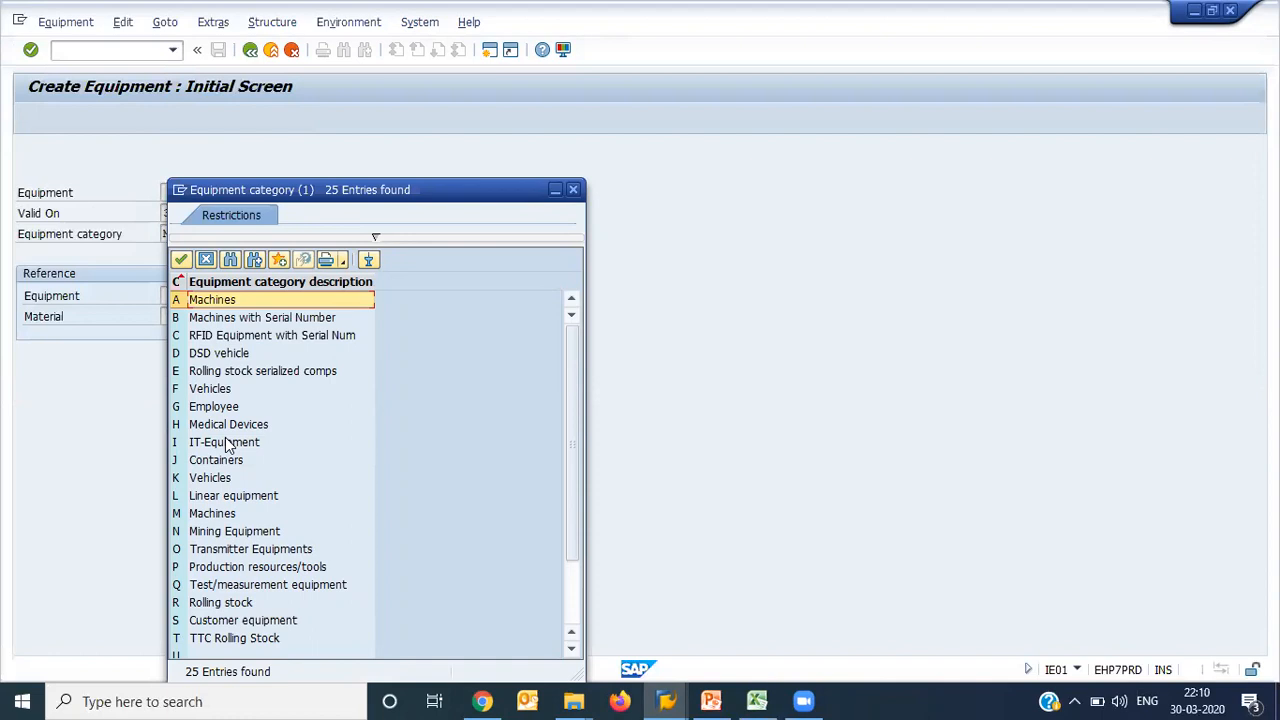
pyautogui.moveTo(216, 512)
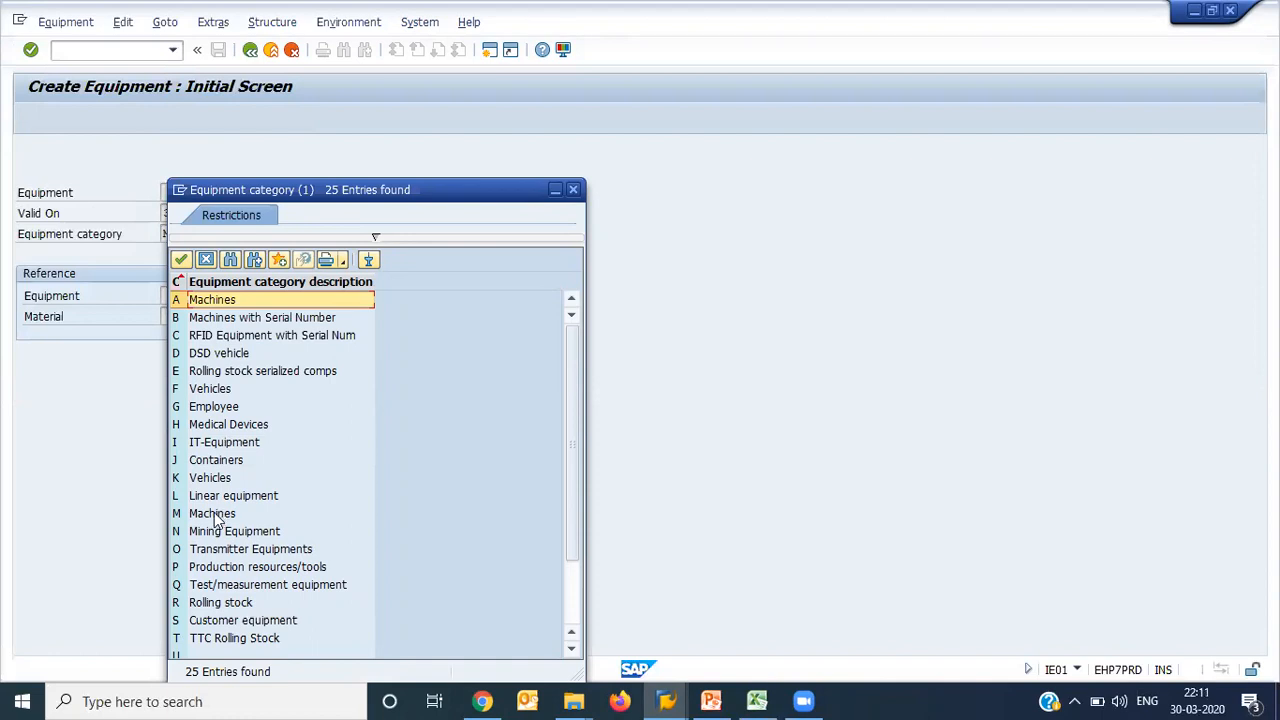
pyautogui.doubleClick(212, 512)
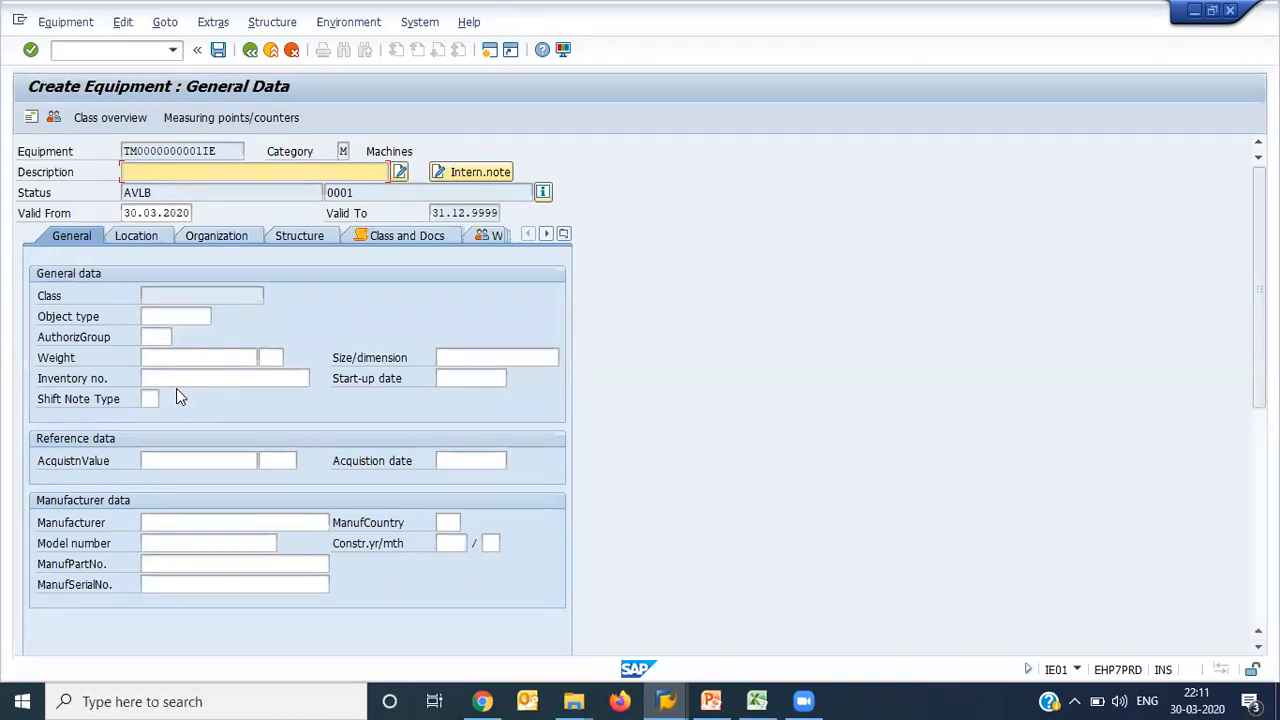
# Step: Enter HYDRULIC PUMP as the equipment description
pyautogui.click(252, 172)
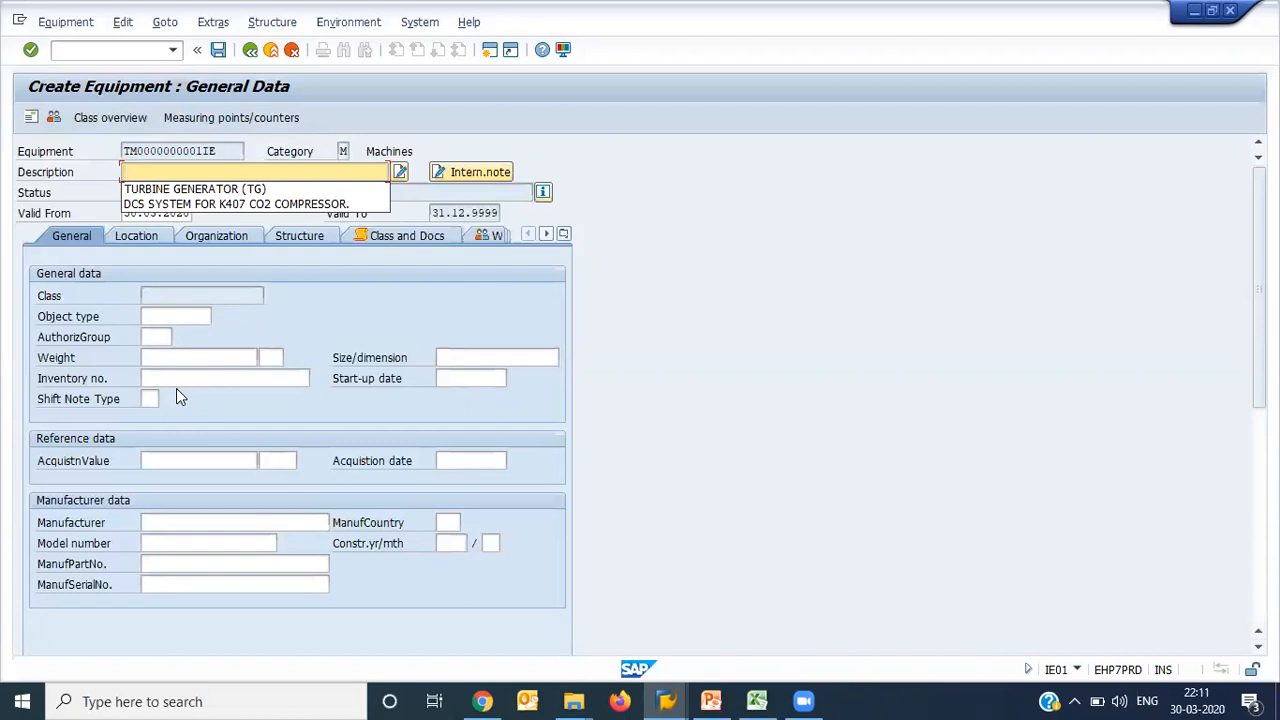
pyautogui.write('HYD')
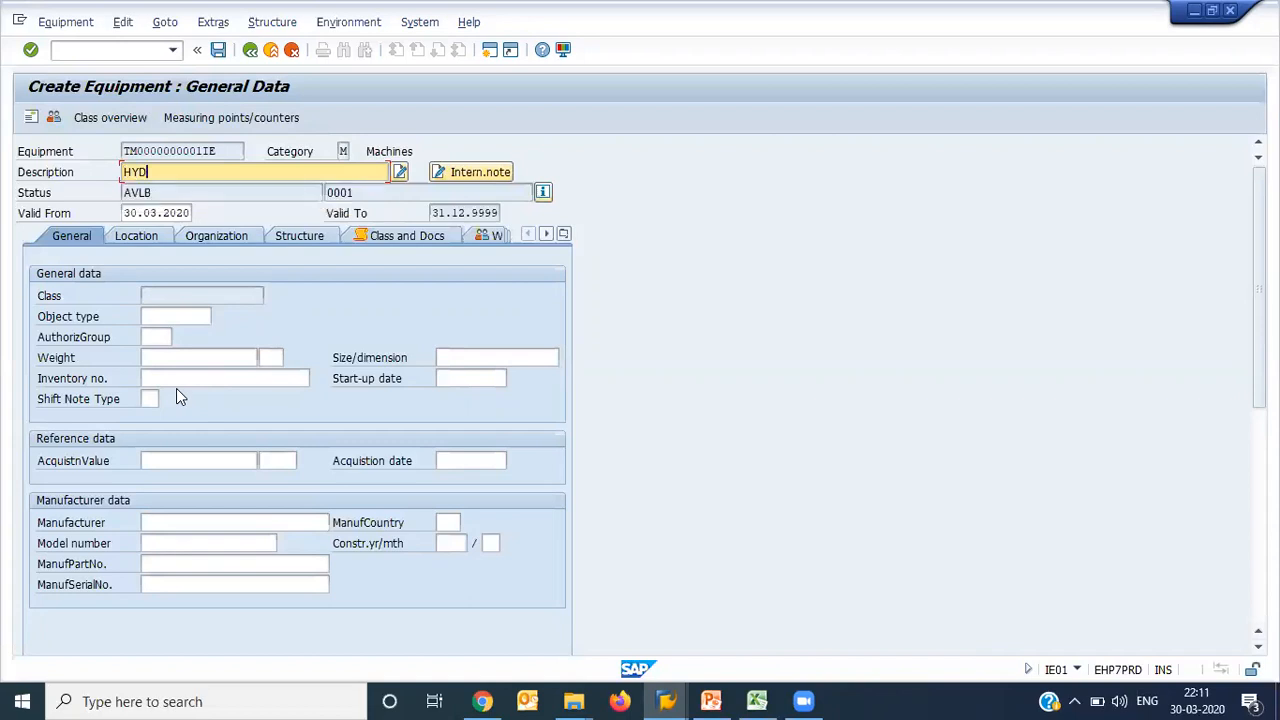
pyautogui.write('RULIC PUMP')
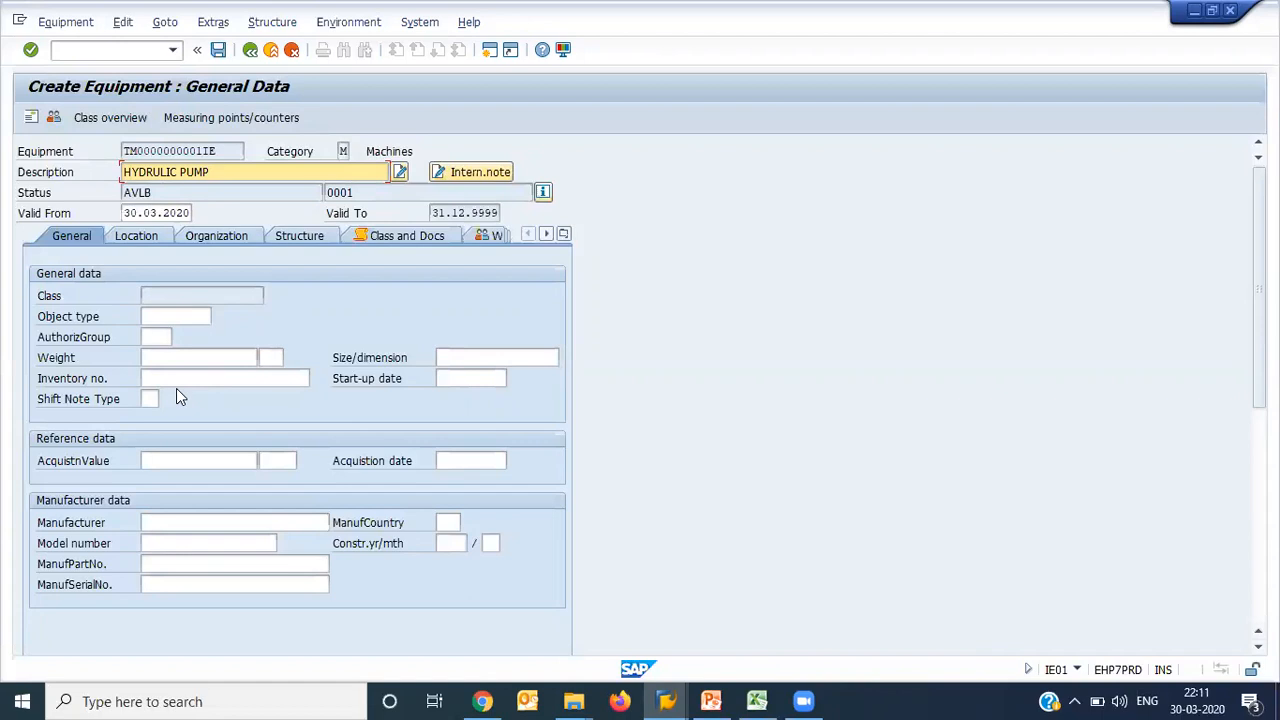
pyautogui.click(210, 172)
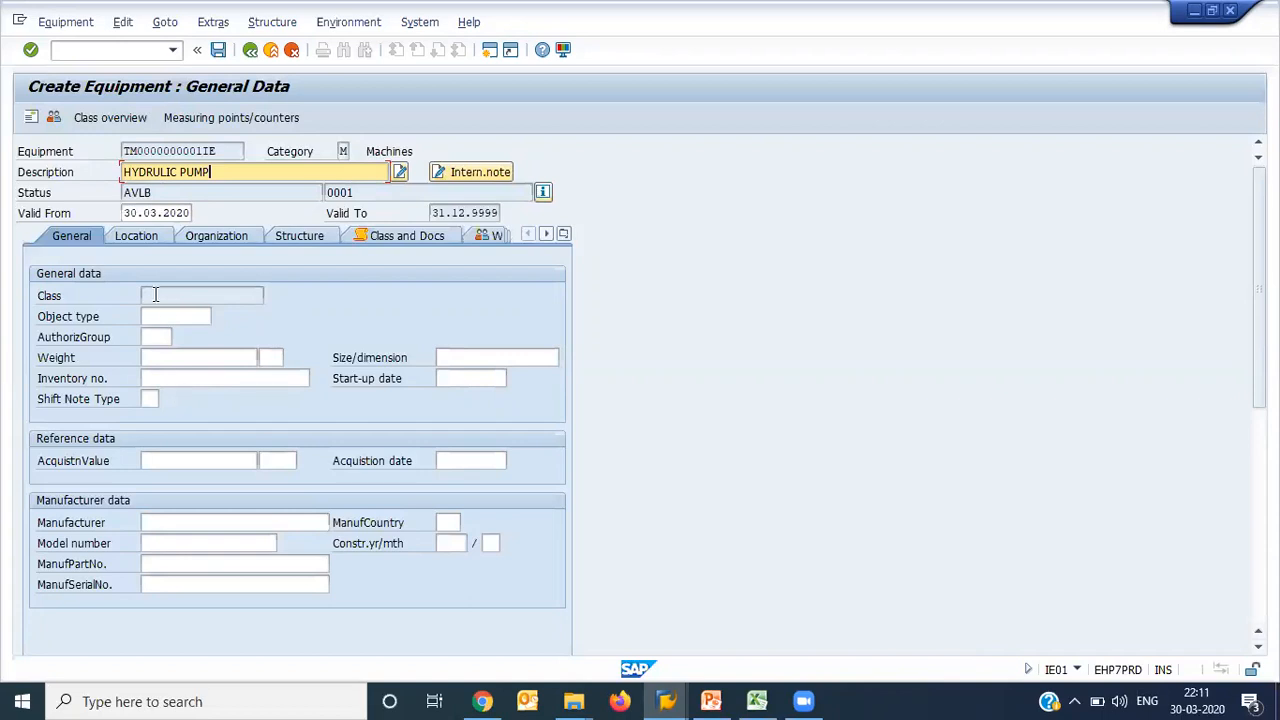
# Step: Set the object type to 1001 Oil pump from the technical object types list
pyautogui.click(176, 316)
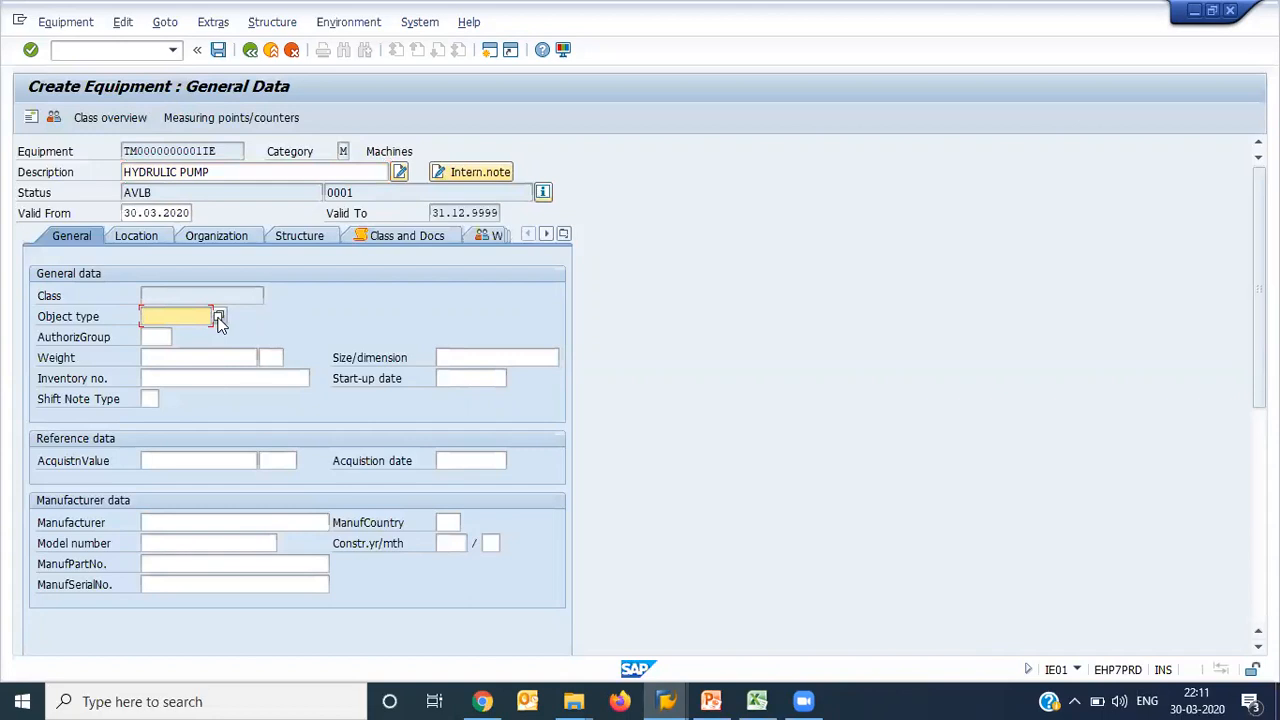
pyautogui.click(220, 316)
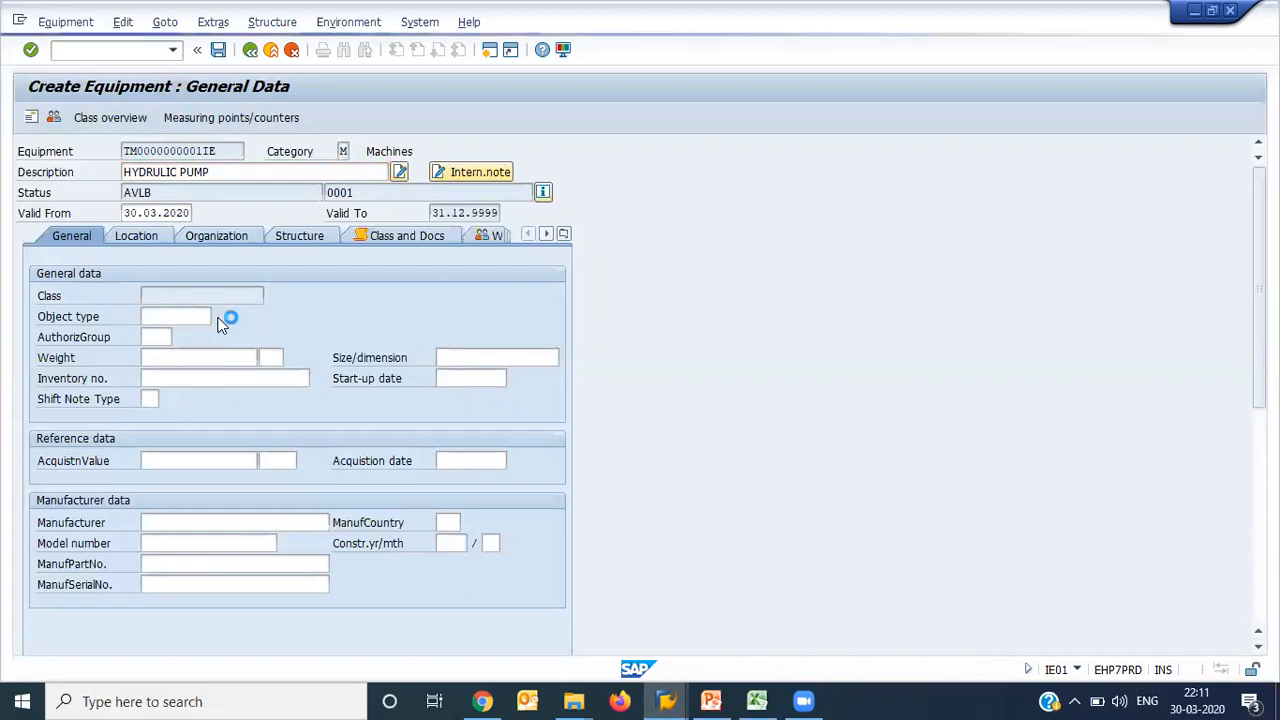
pyautogui.click(230, 316)
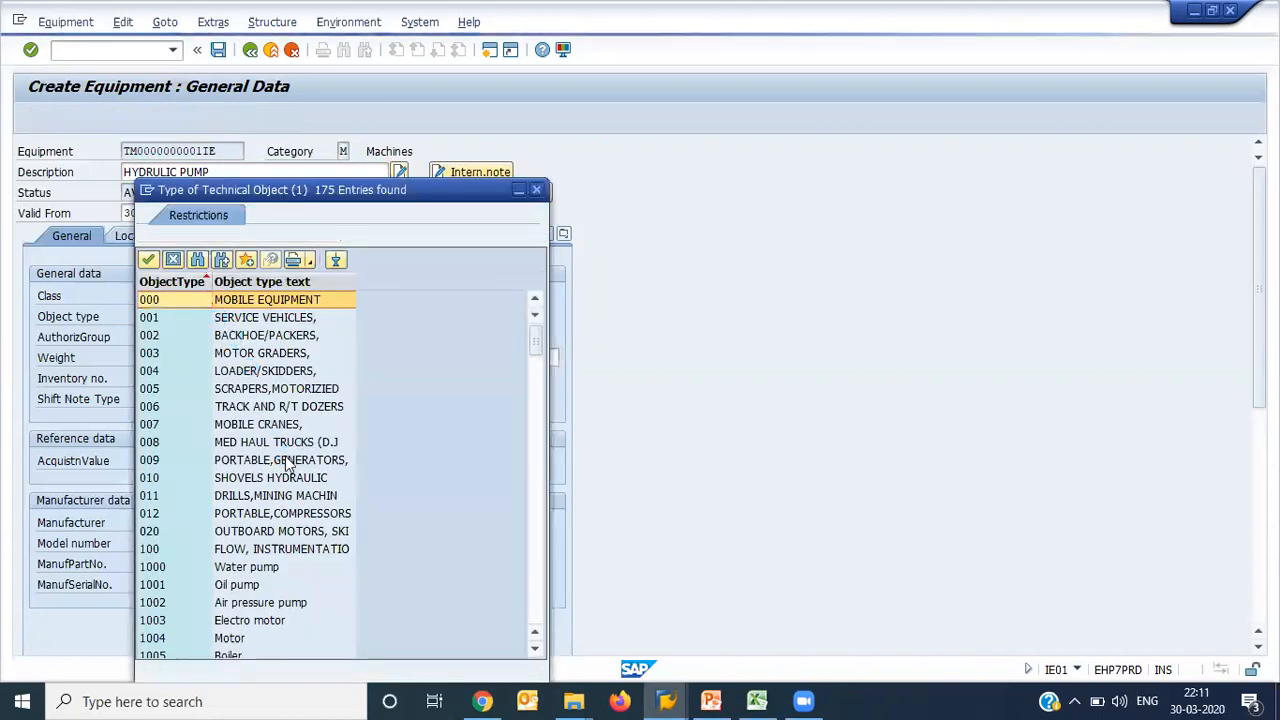
pyautogui.click(280, 548)
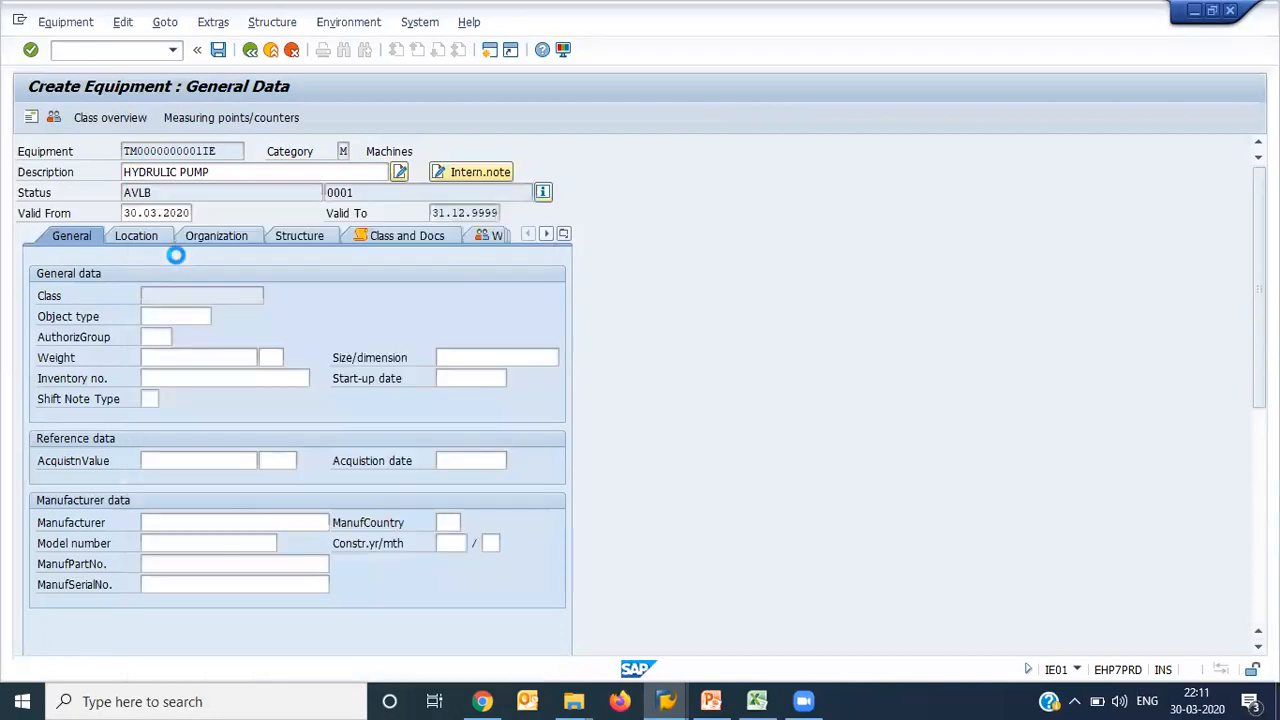
pyautogui.click(176, 316)
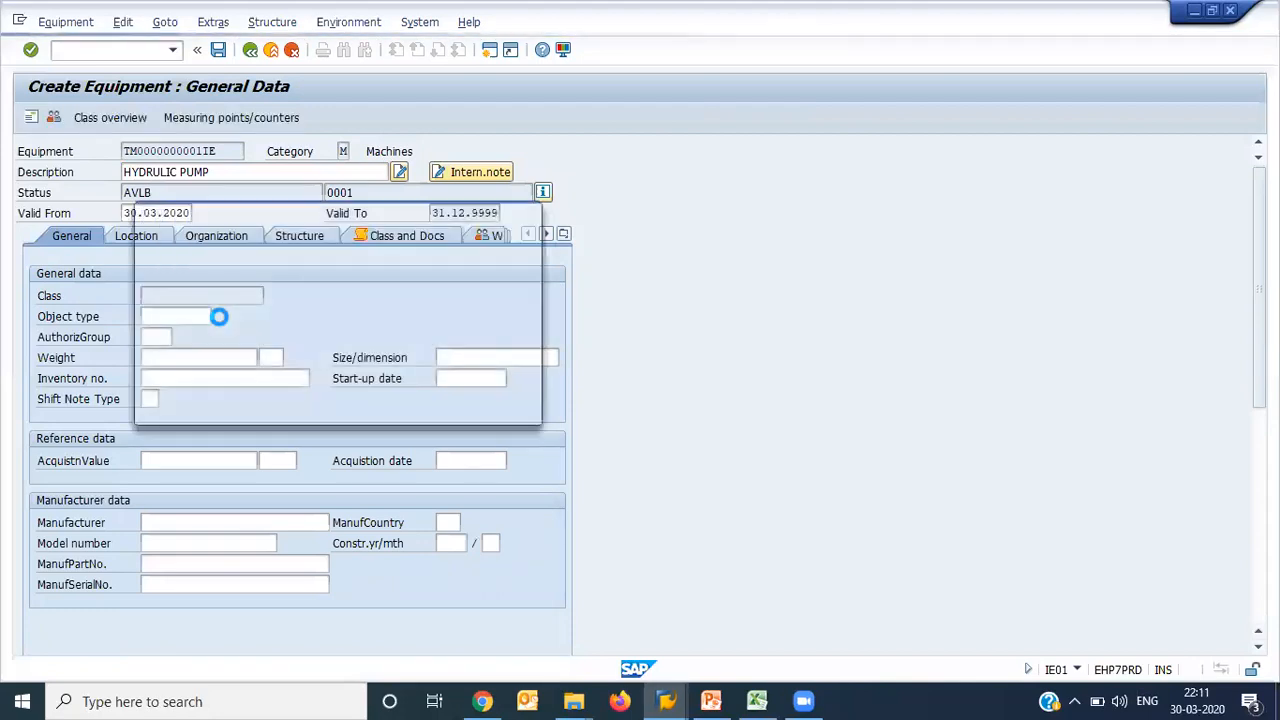
pyautogui.click(220, 316)
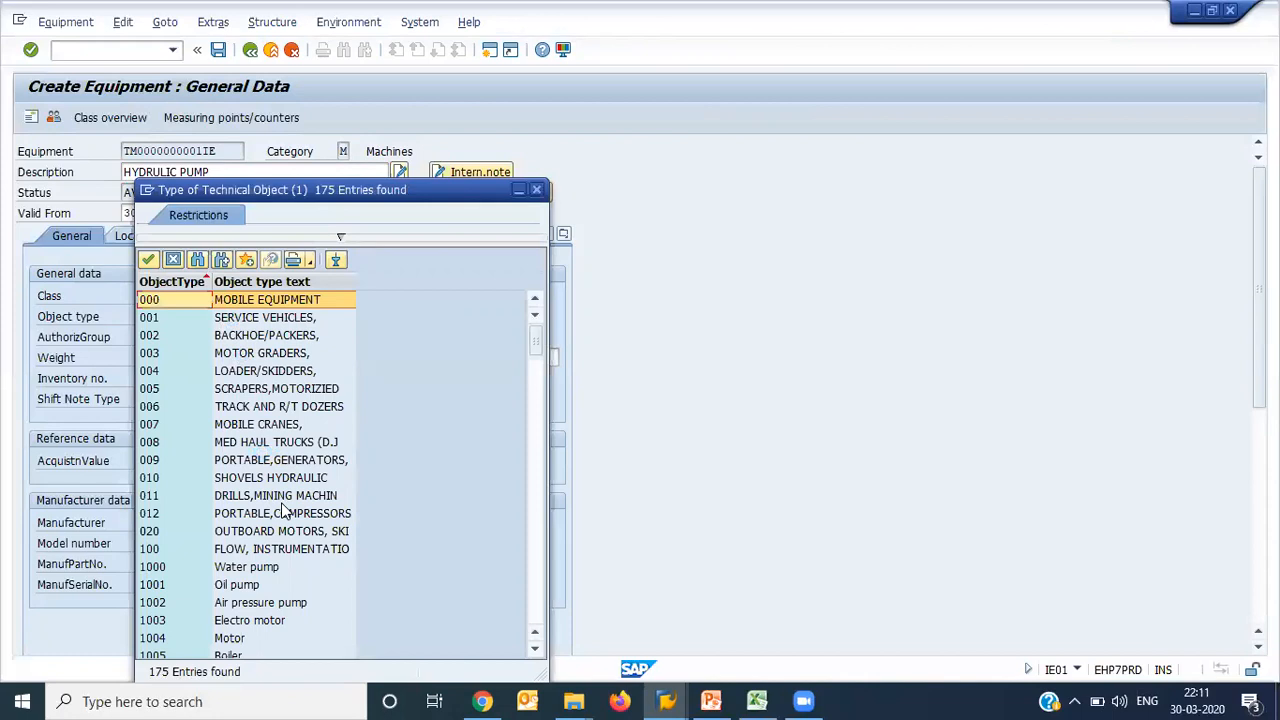
pyautogui.moveTo(260, 602)
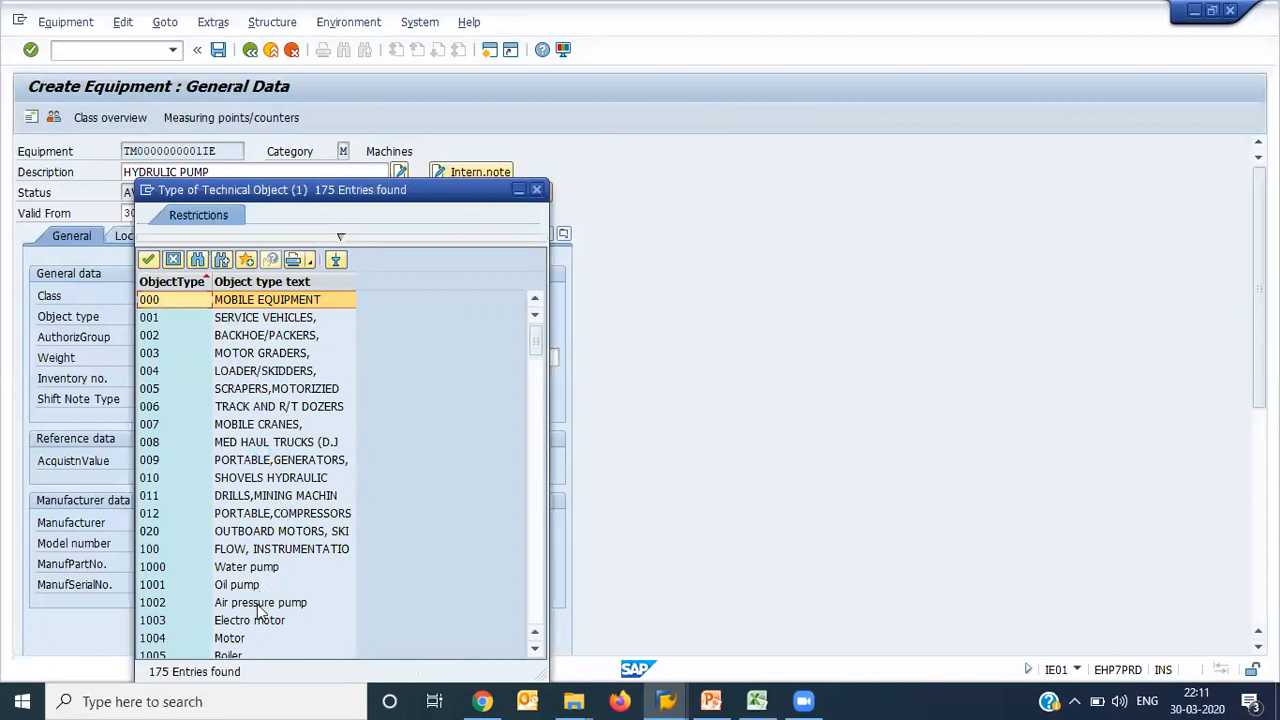
pyautogui.moveTo(252, 584)
pyautogui.write('1')
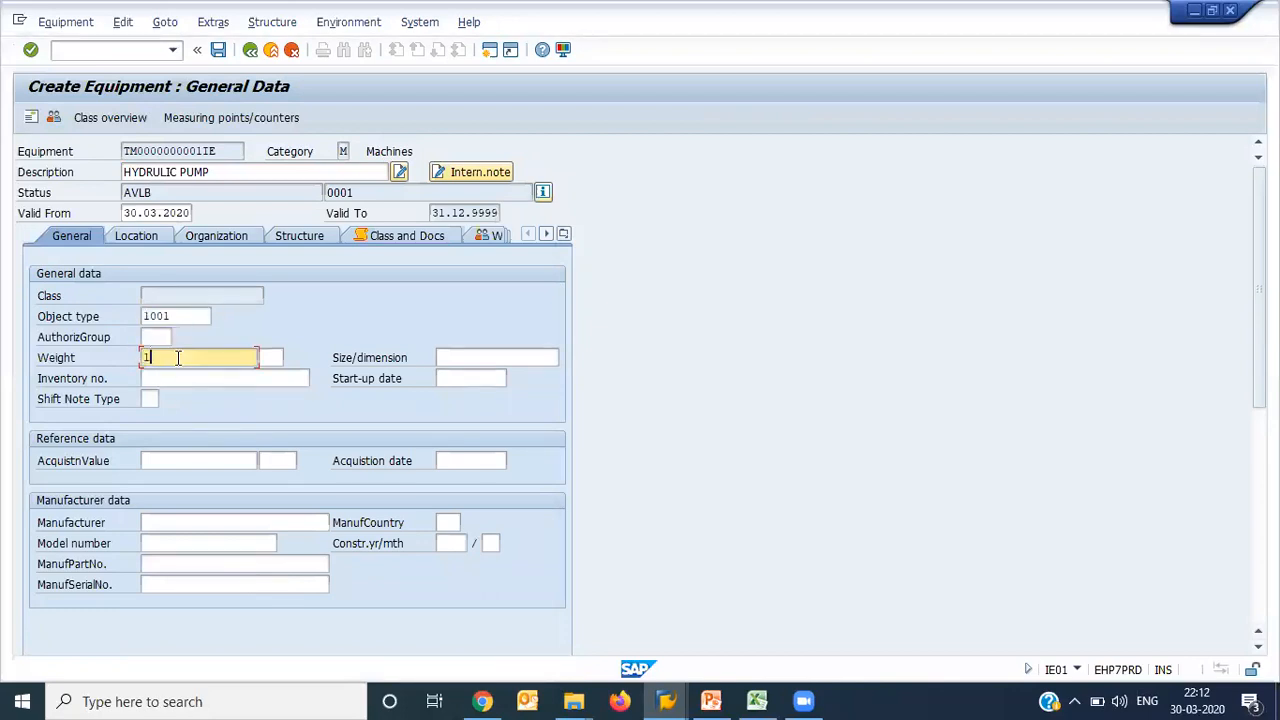
# Step: Enter weight 10 and pick start-up date 01.08.2019 from the calendar
pyautogui.write('0')
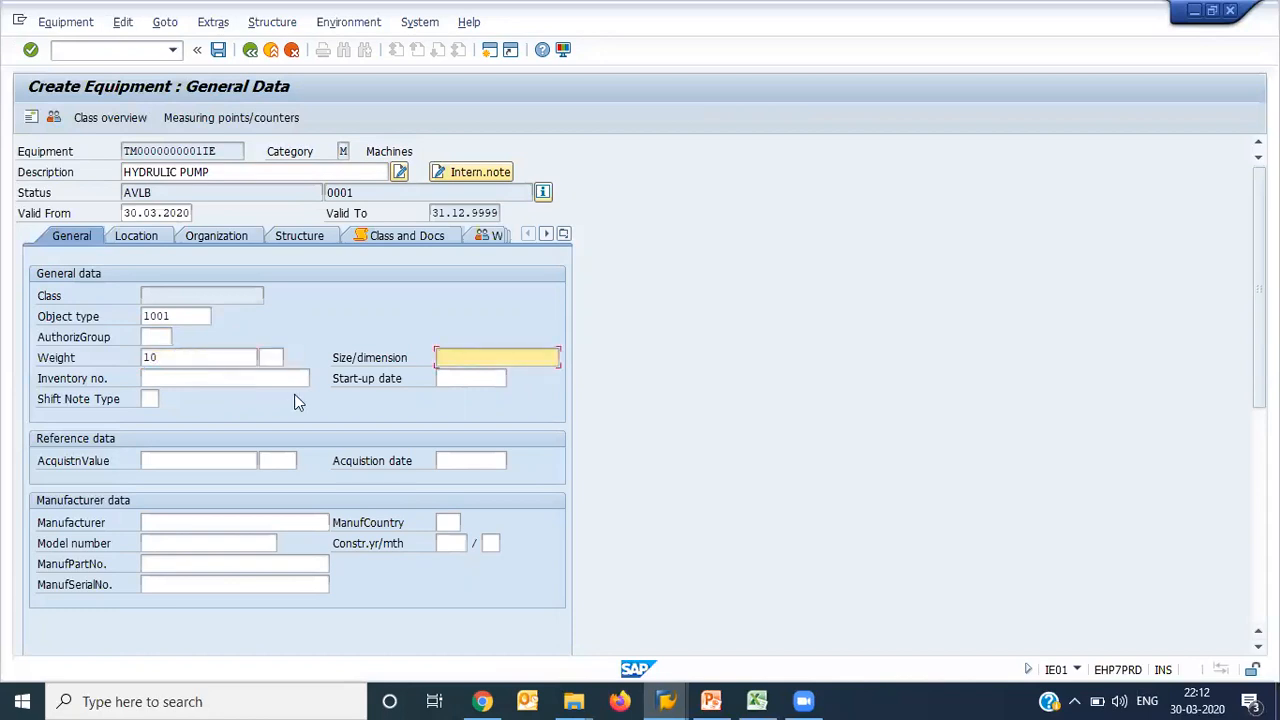
pyautogui.click(470, 378)
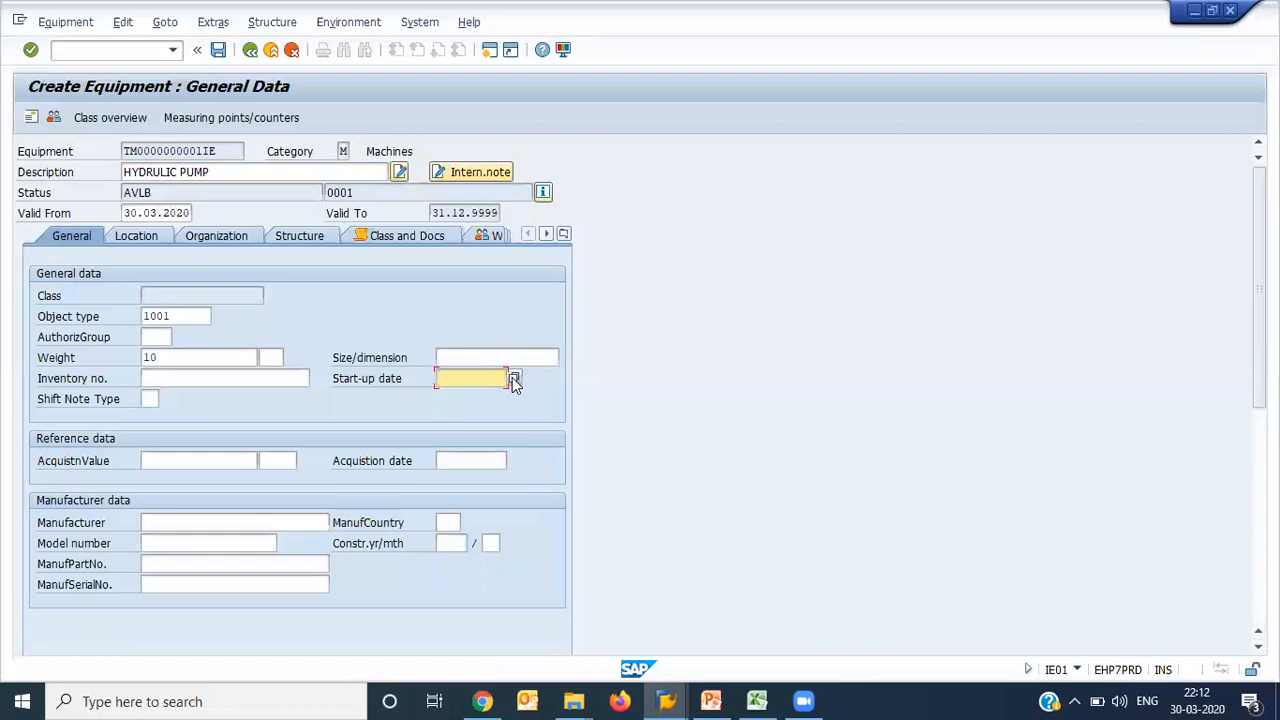
pyautogui.click(516, 378)
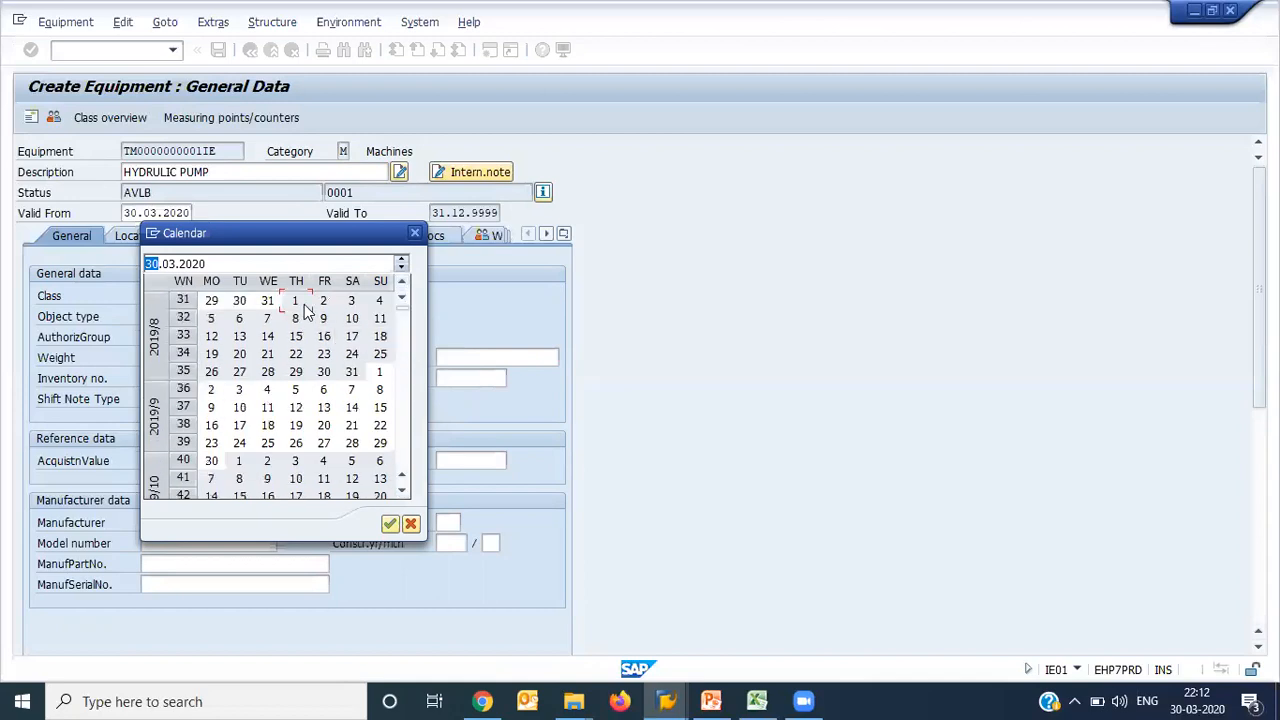
pyautogui.click(410, 524)
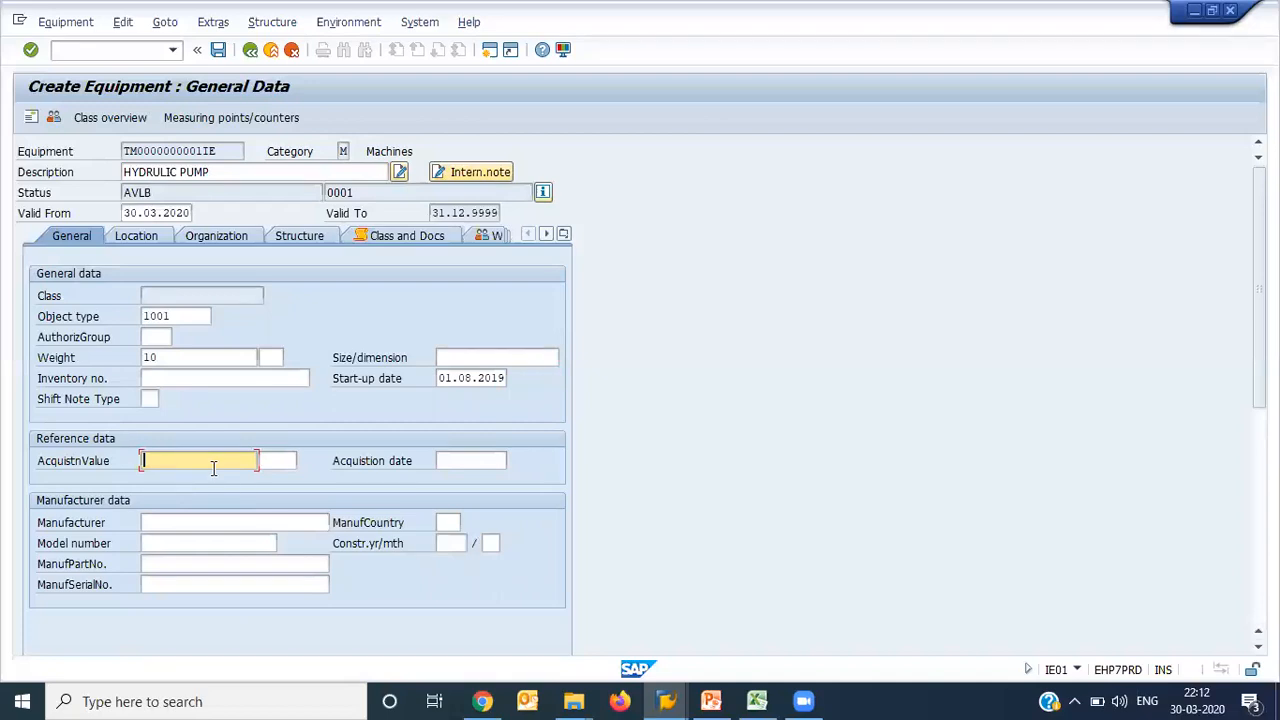
# Step: Enter acquisition value 1000 and acquisition date 01.01.1990
pyautogui.write('100')
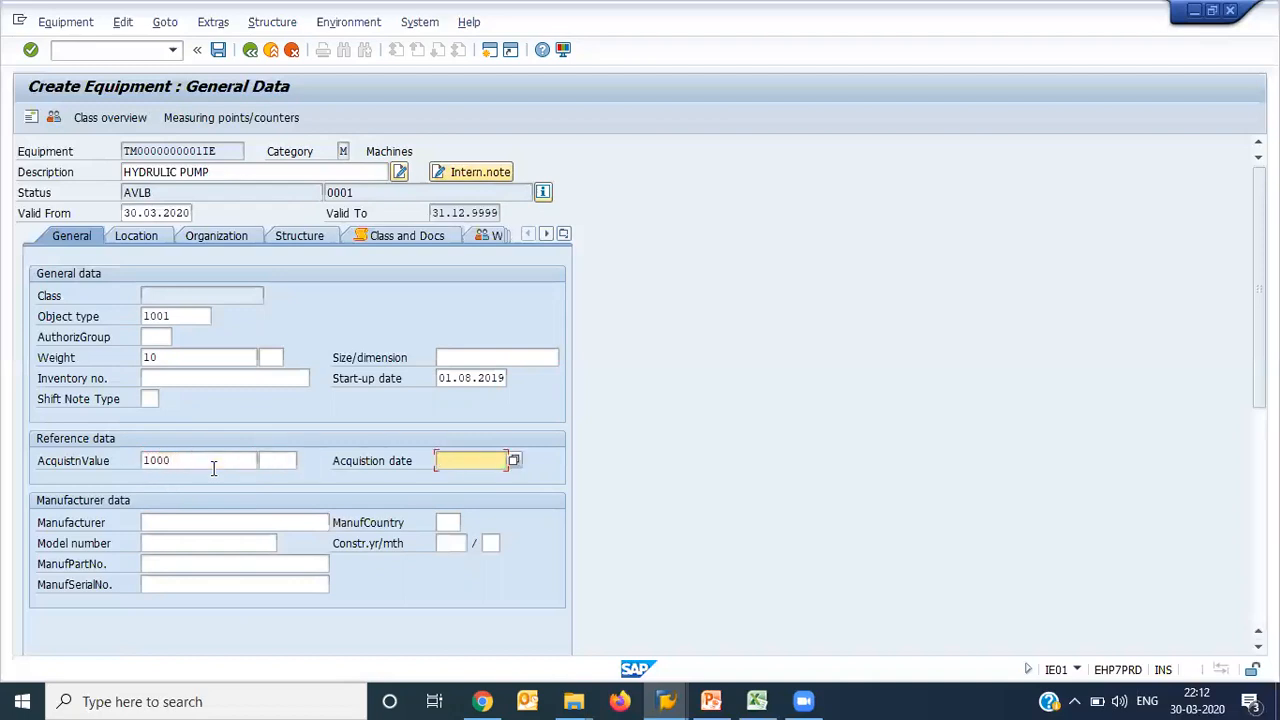
pyautogui.write('01.01.')
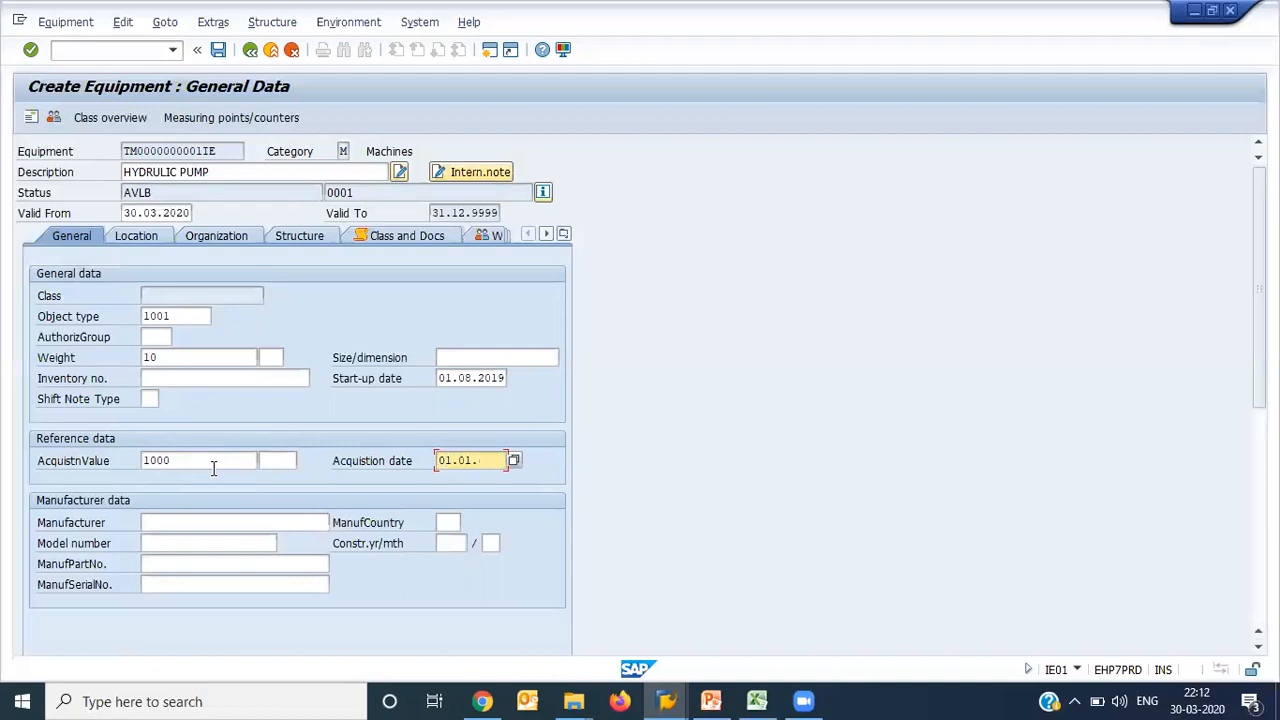
pyautogui.write('1990')
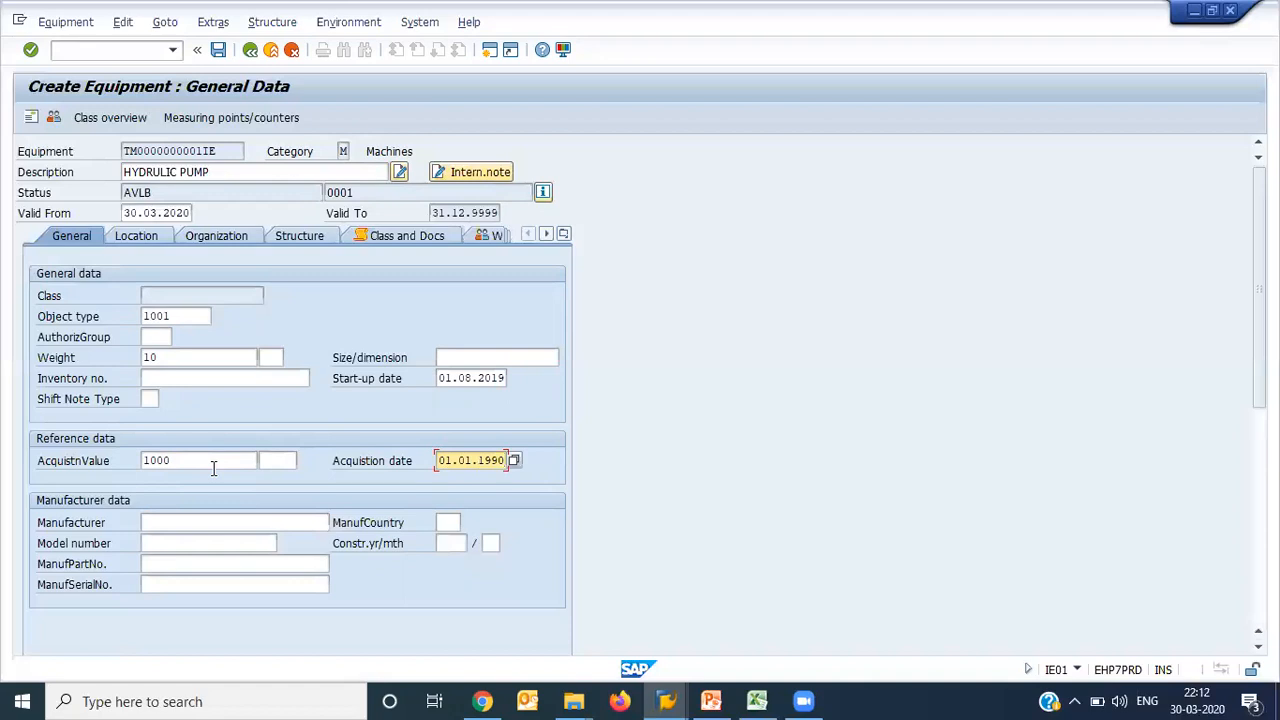
pyautogui.click(236, 522)
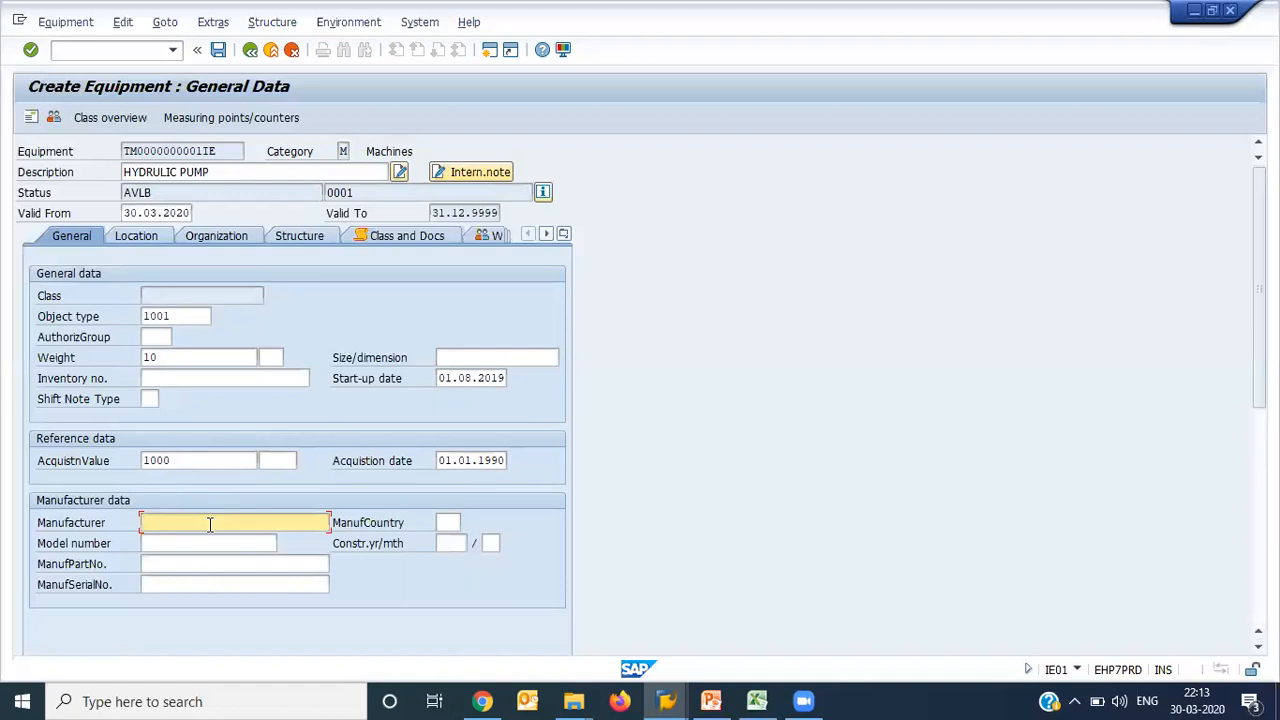
# Step: Enter manufacturer SIEM, model AR-1234, part number JGJG and serial 009-998-IE-09980
pyautogui.write('S')
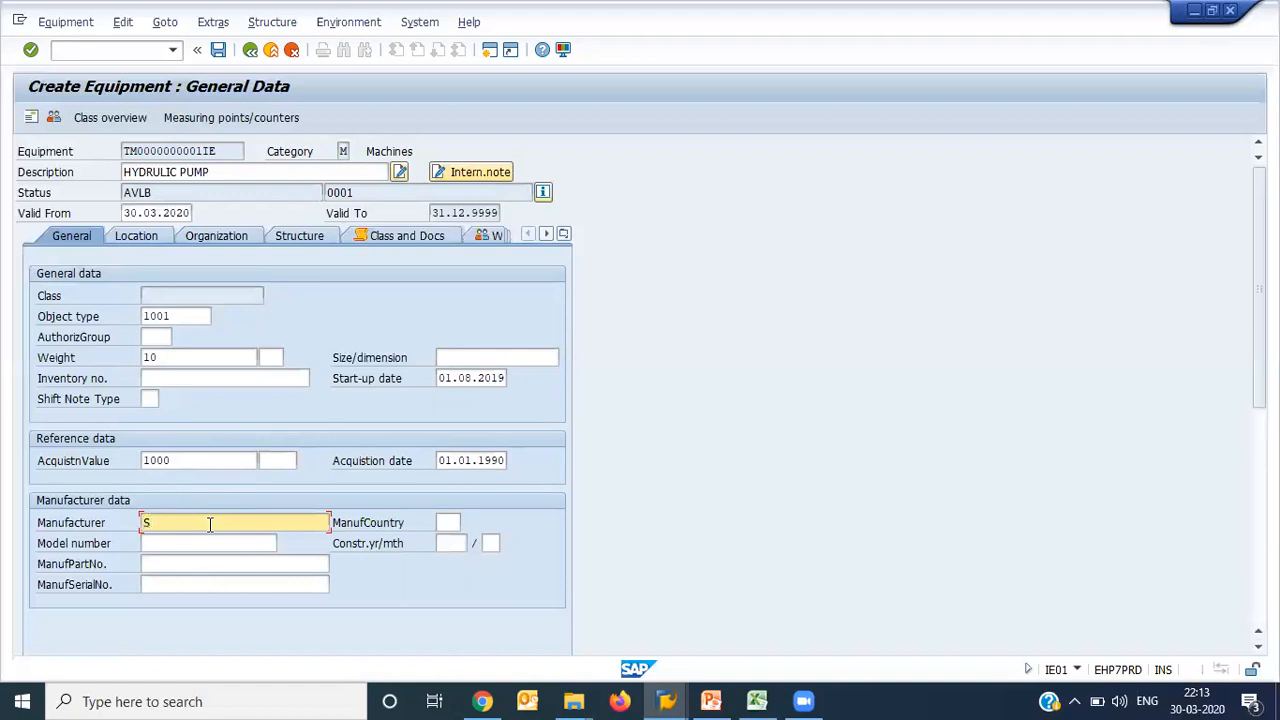
pyautogui.write('IEM')
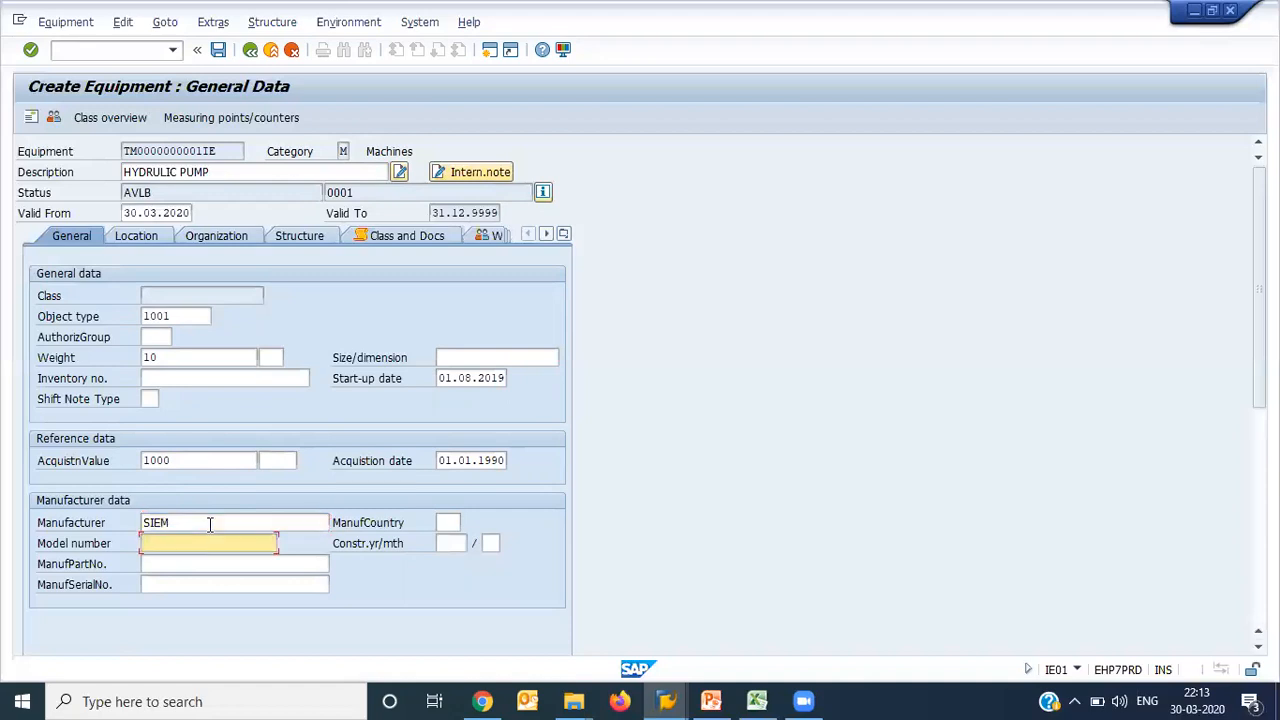
pyautogui.write('AR-')
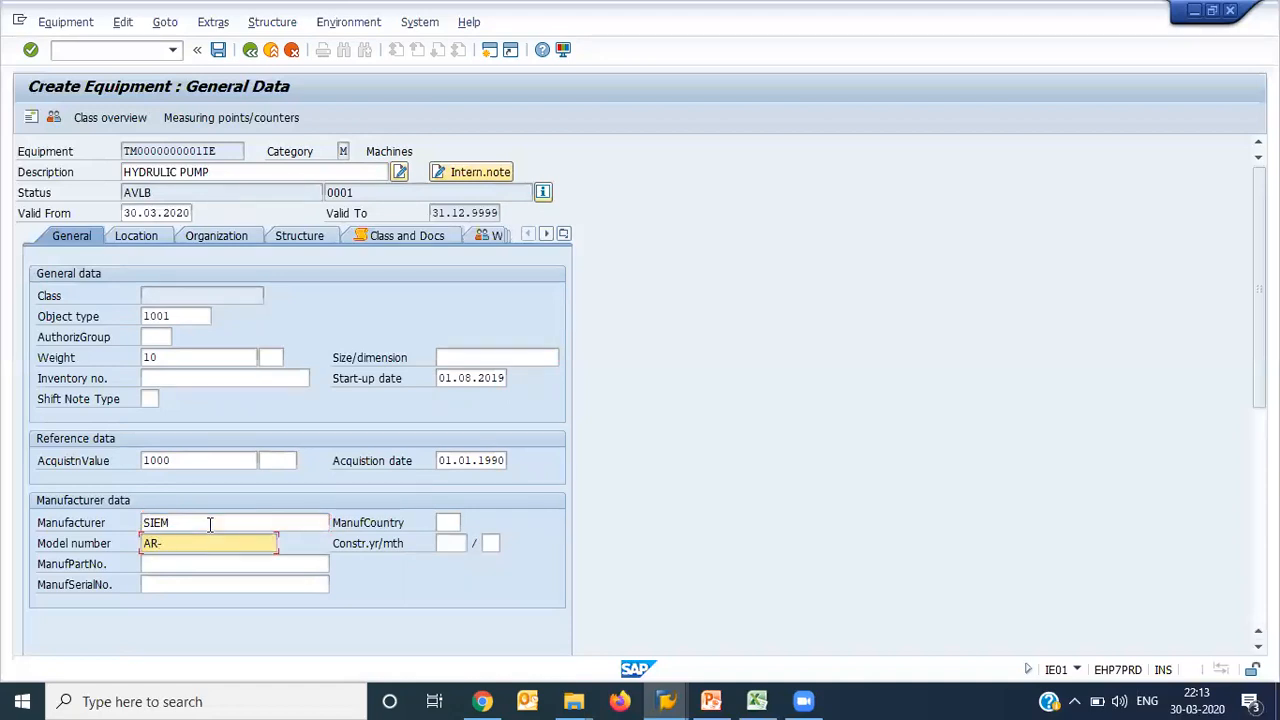
pyautogui.write('1234')
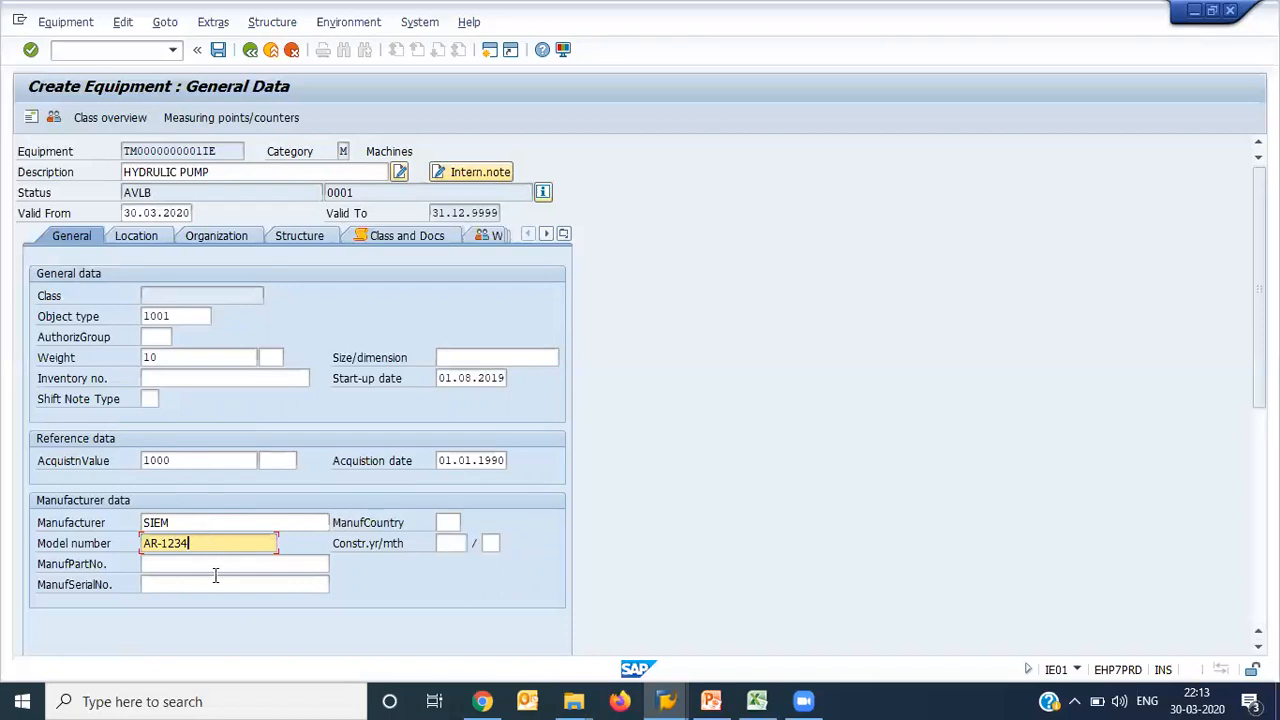
pyautogui.write('JGJG')
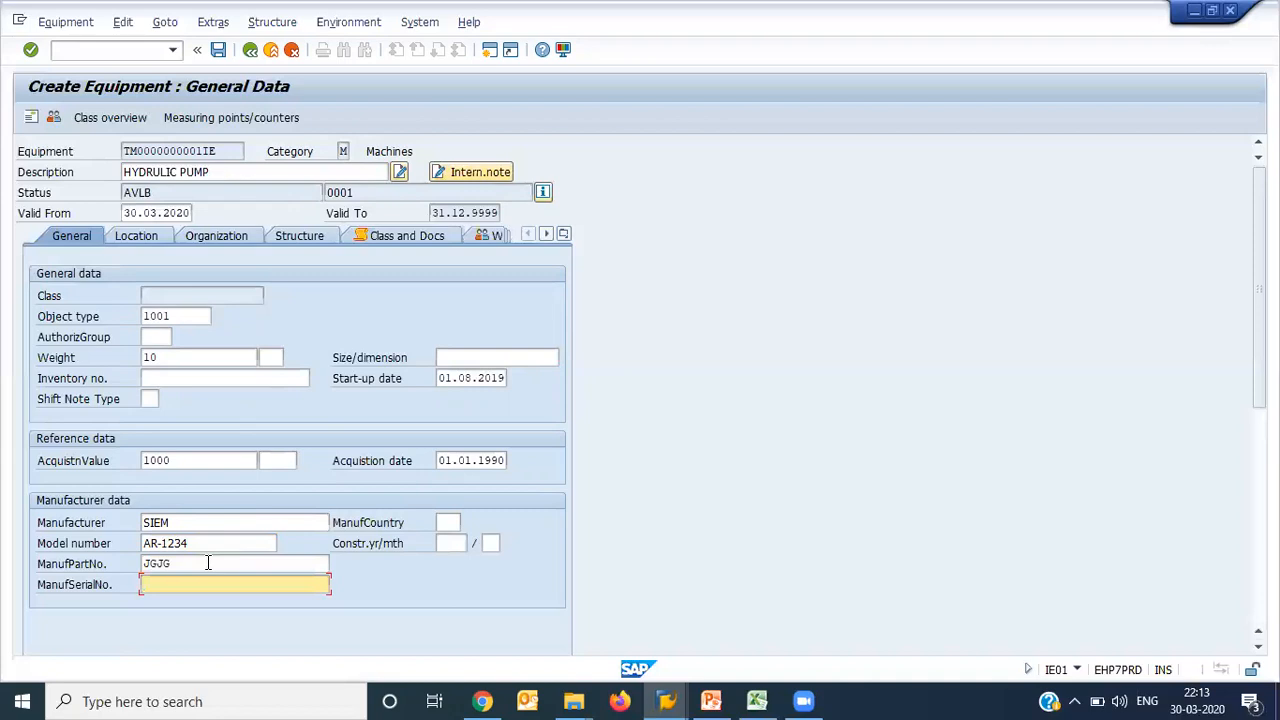
pyautogui.write('009-998-IK-09980')
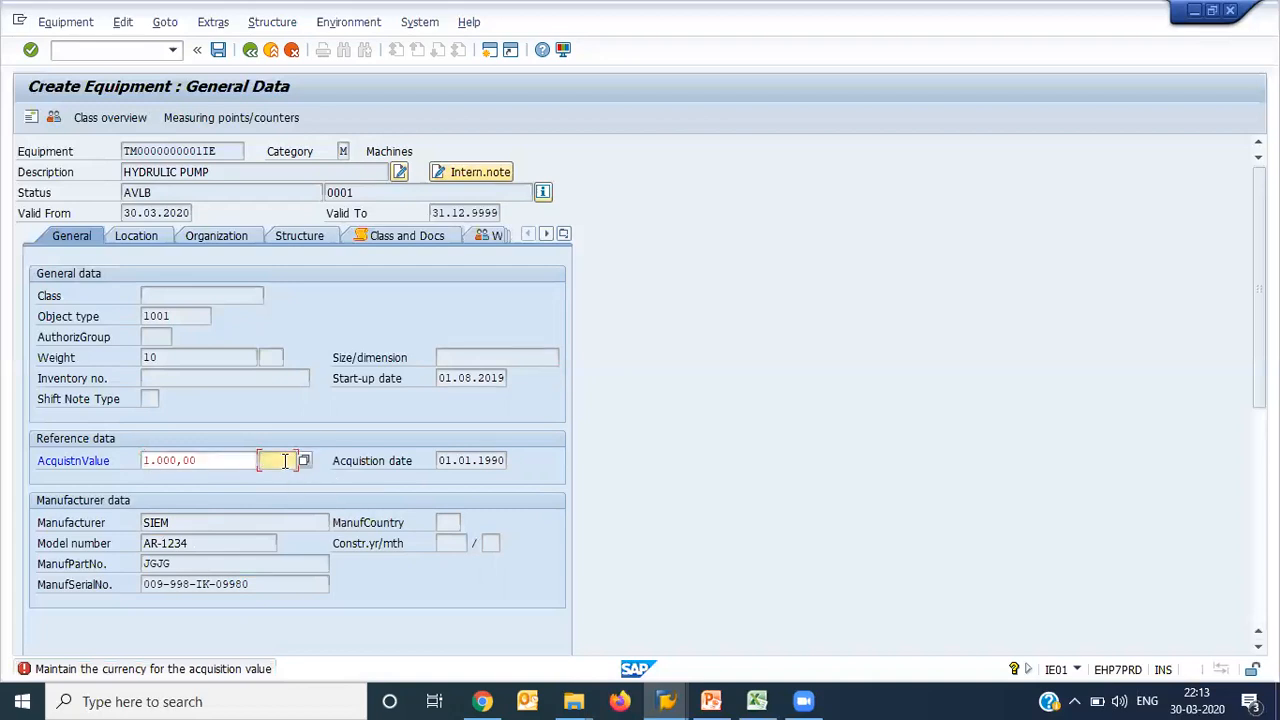
# Step: Set the acquisition value currency to USD and move to the Location data
pyautogui.click(198, 460)
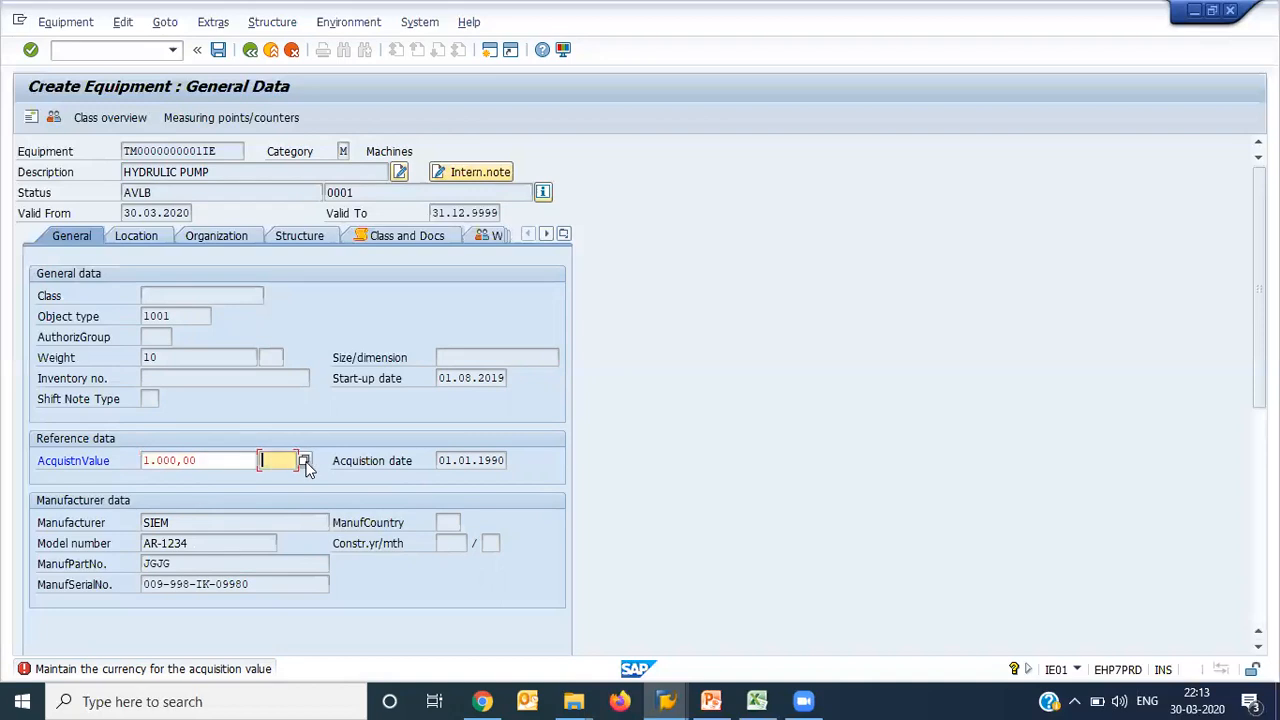
pyautogui.click(304, 460)
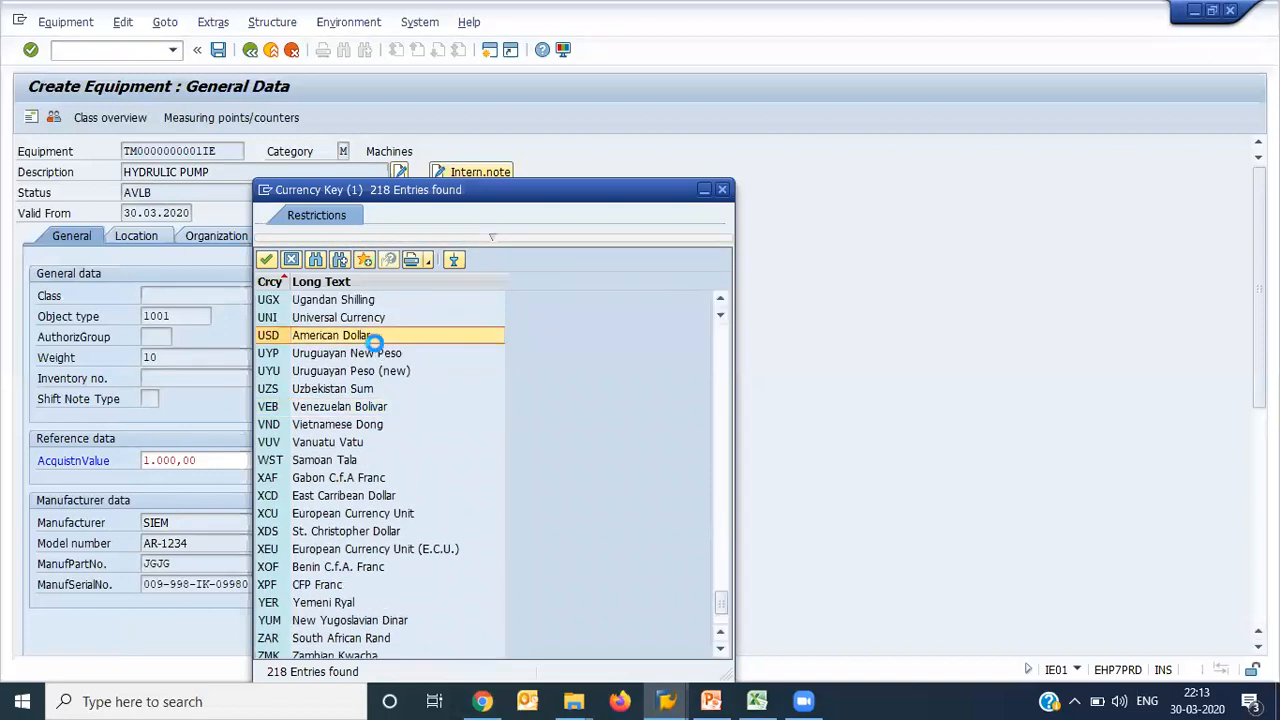
pyautogui.doubleClick(330, 336)
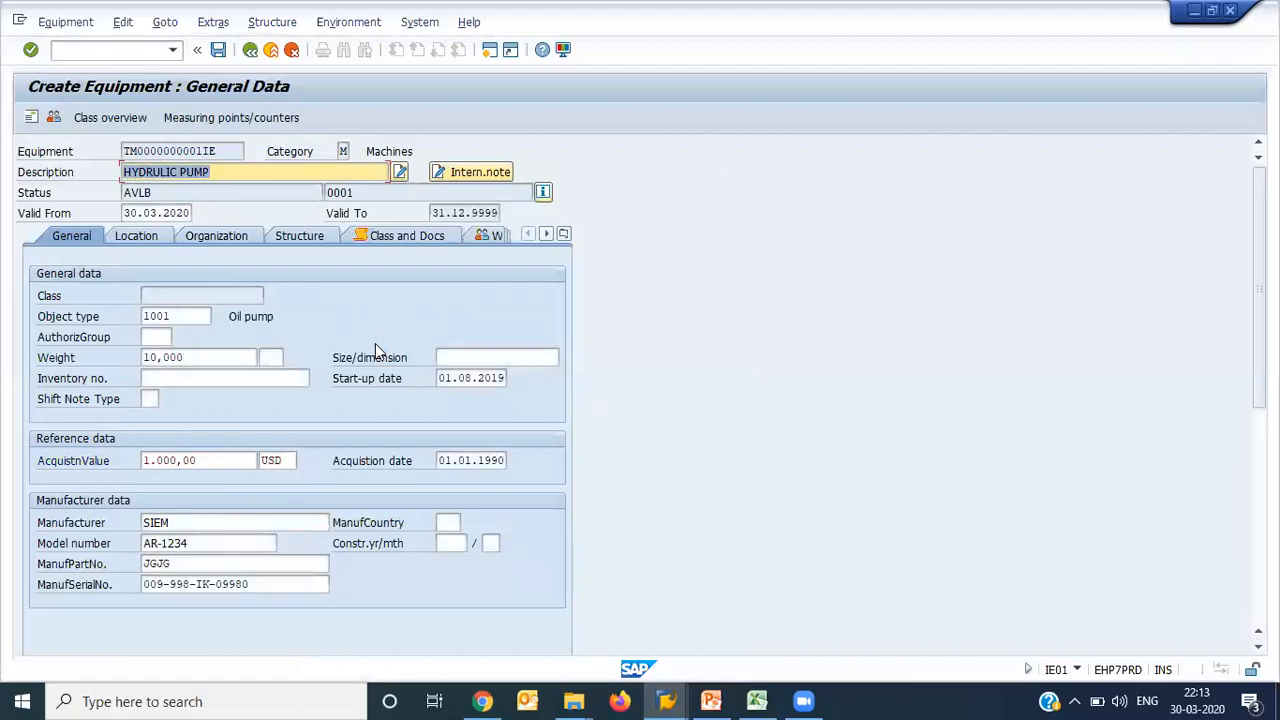
pyautogui.click(132, 236)
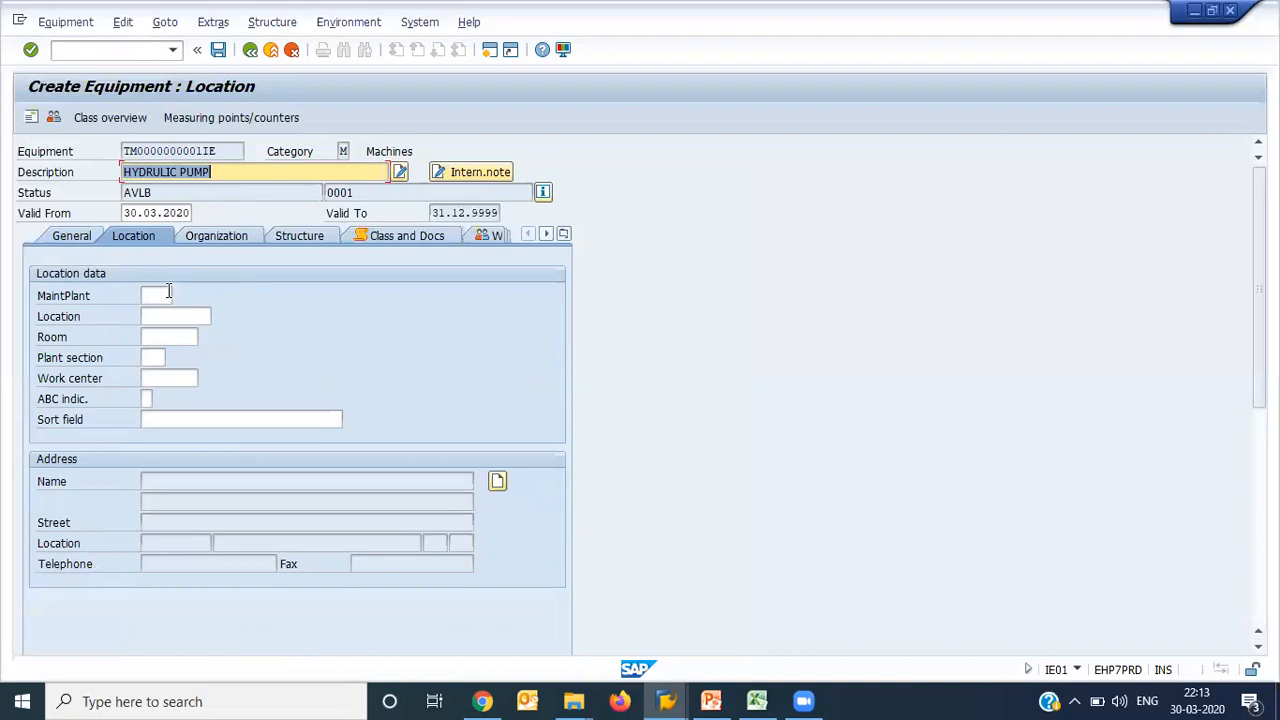
# Step: Set maintenance plant PM01 (Hamburg) and list the plant sections
pyautogui.click(158, 296)
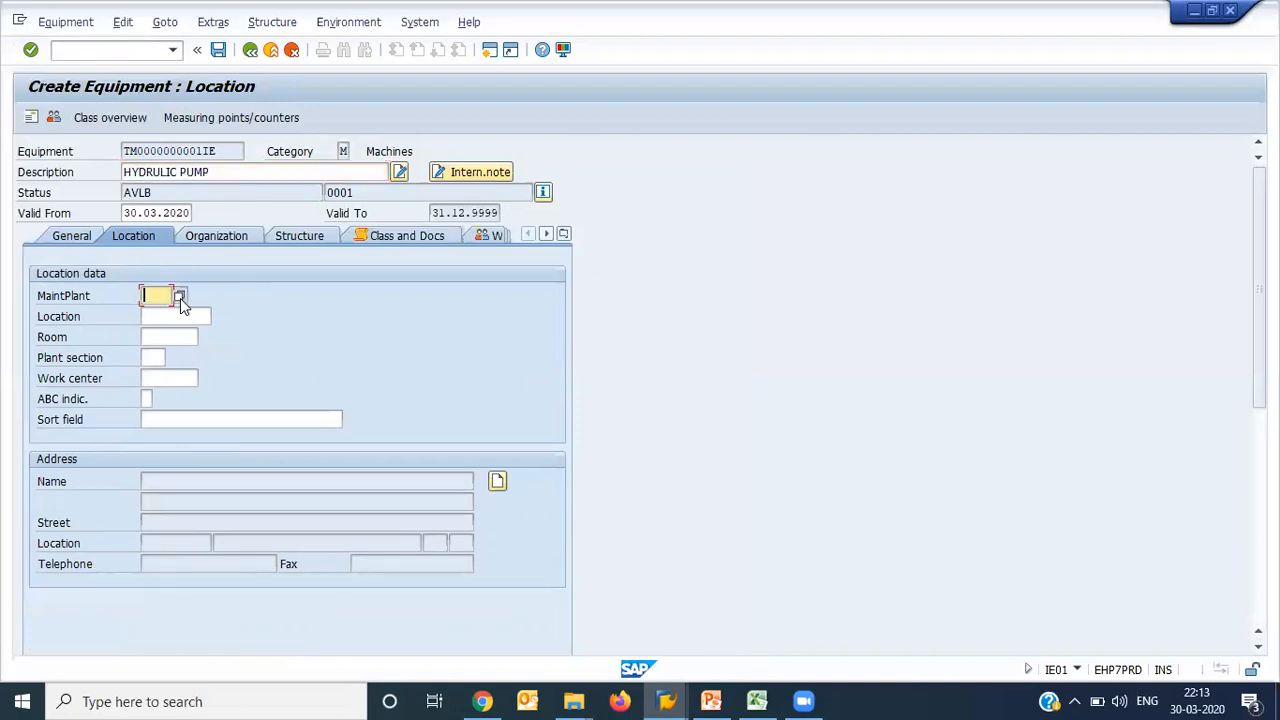
pyautogui.click(180, 296)
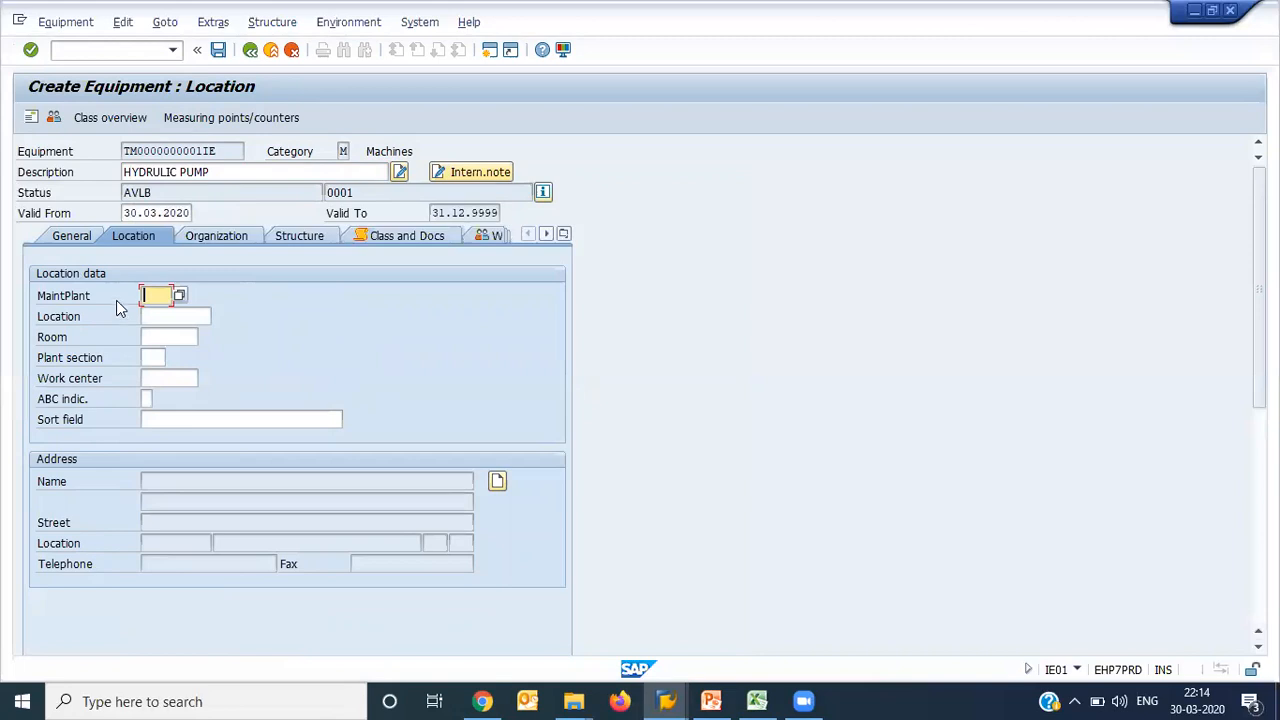
pyautogui.moveTo(136, 256)
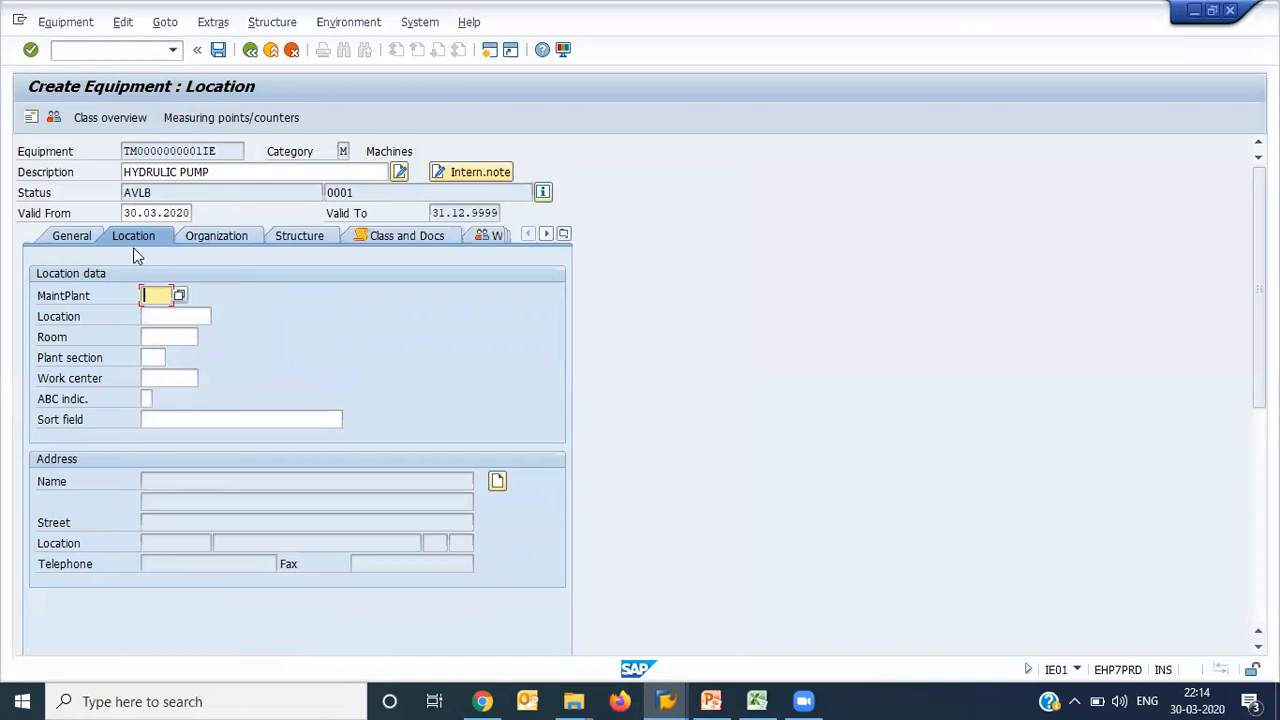
pyautogui.write('E')
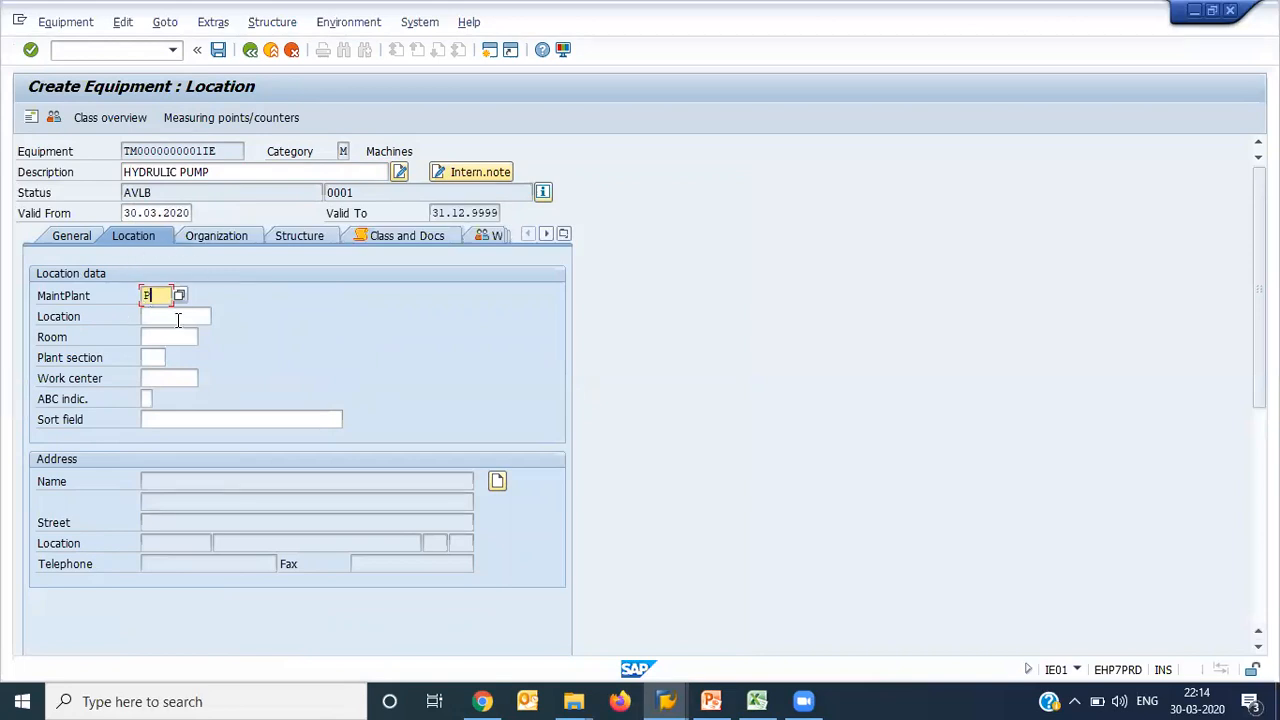
pyautogui.write('PM01')
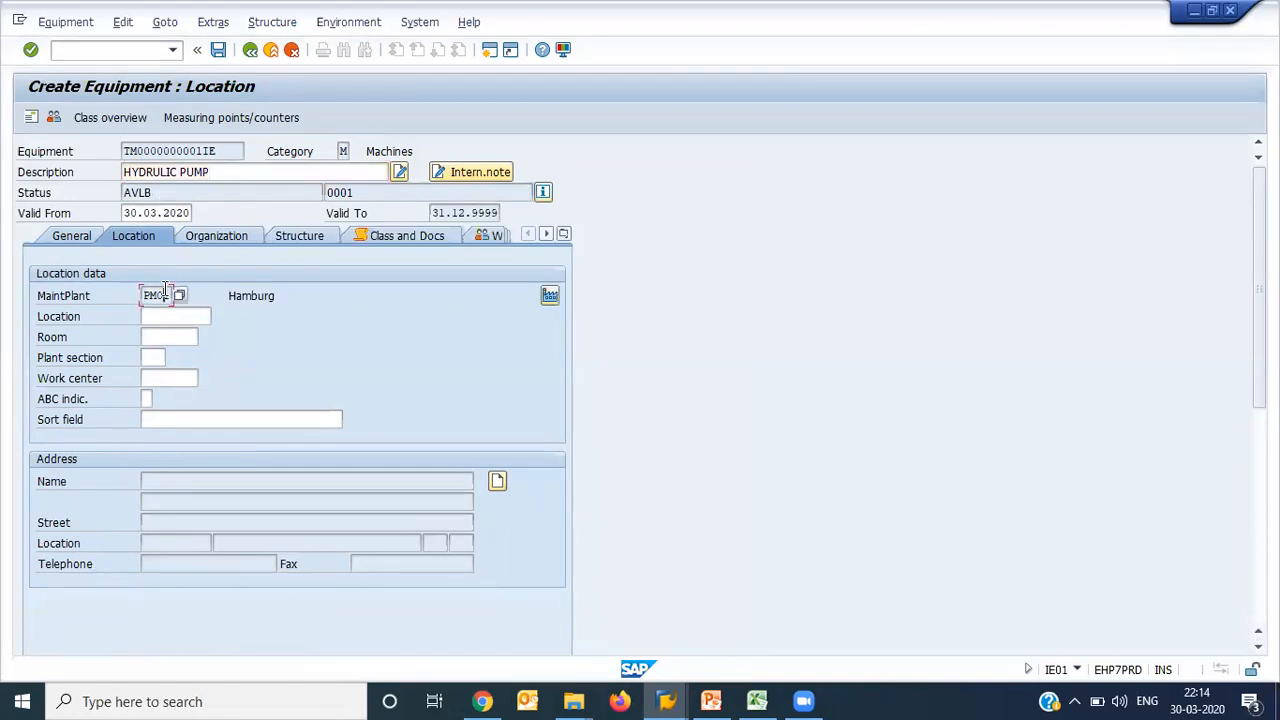
pyautogui.click(152, 356)
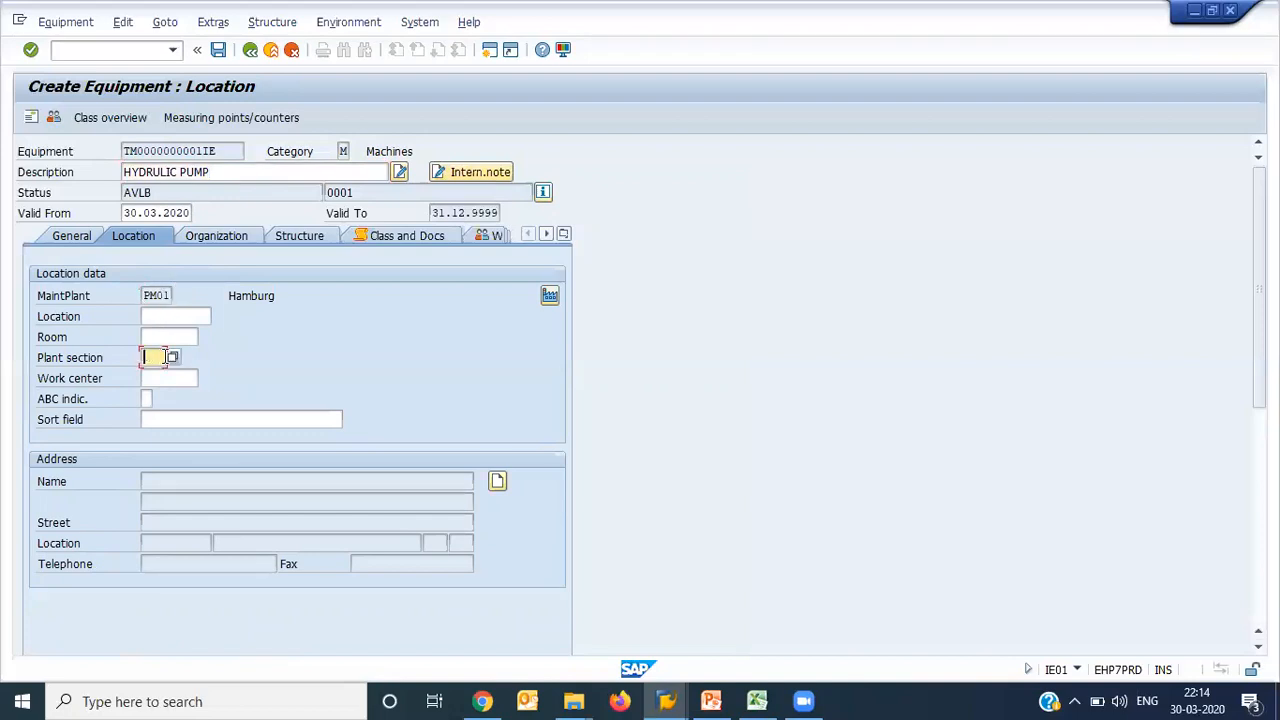
pyautogui.click(152, 356)
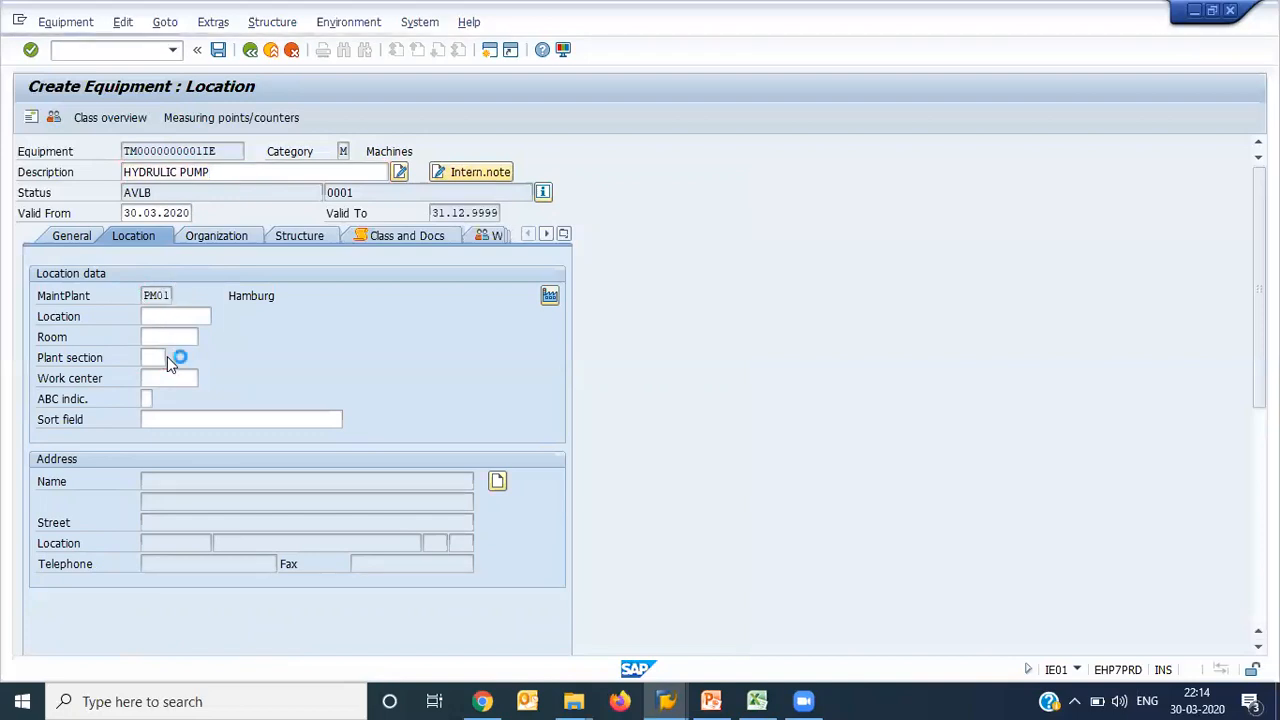
pyautogui.click(180, 356)
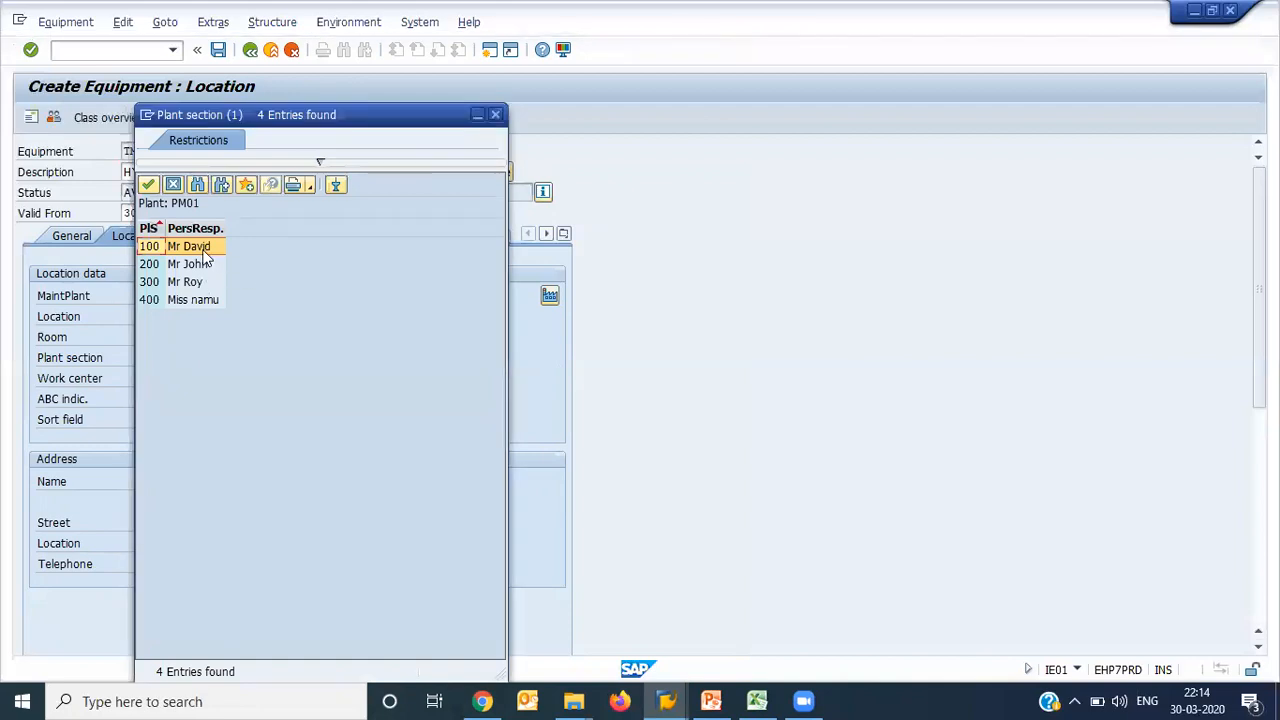
# Step: Choose plant section 100 (Mr David) and enter location 1
pyautogui.doubleClick(188, 246)
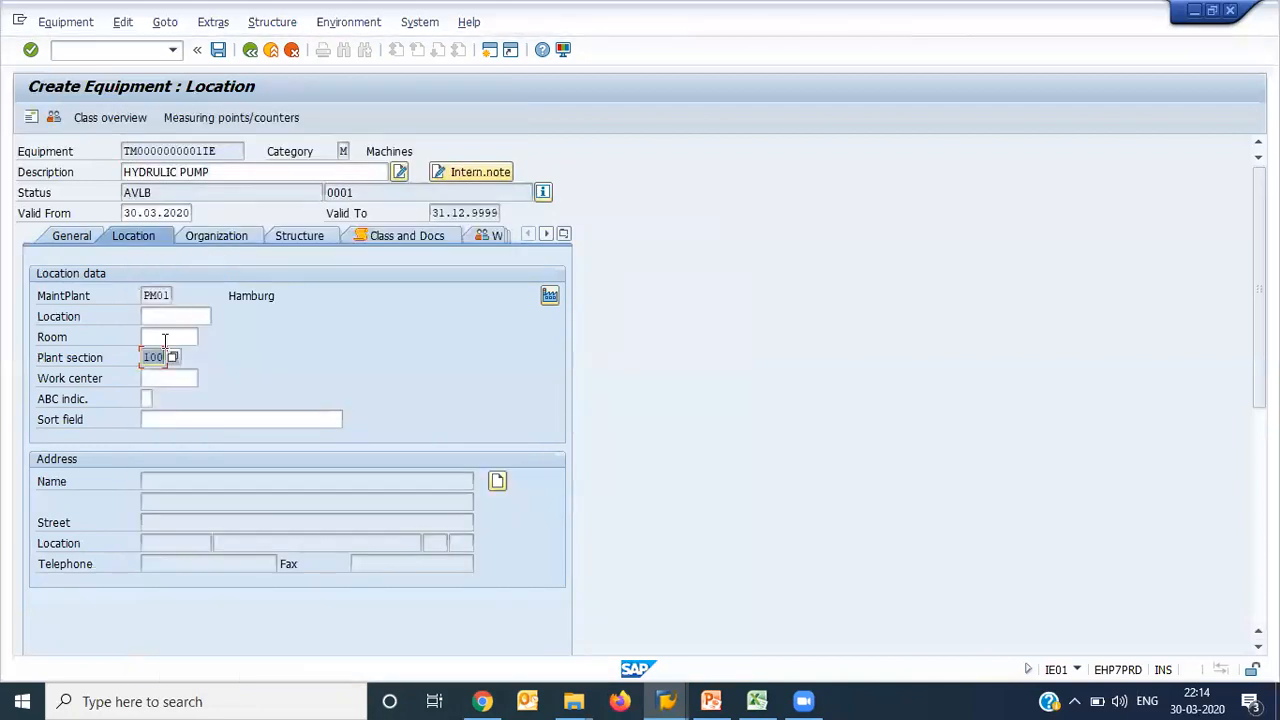
pyautogui.click(170, 336)
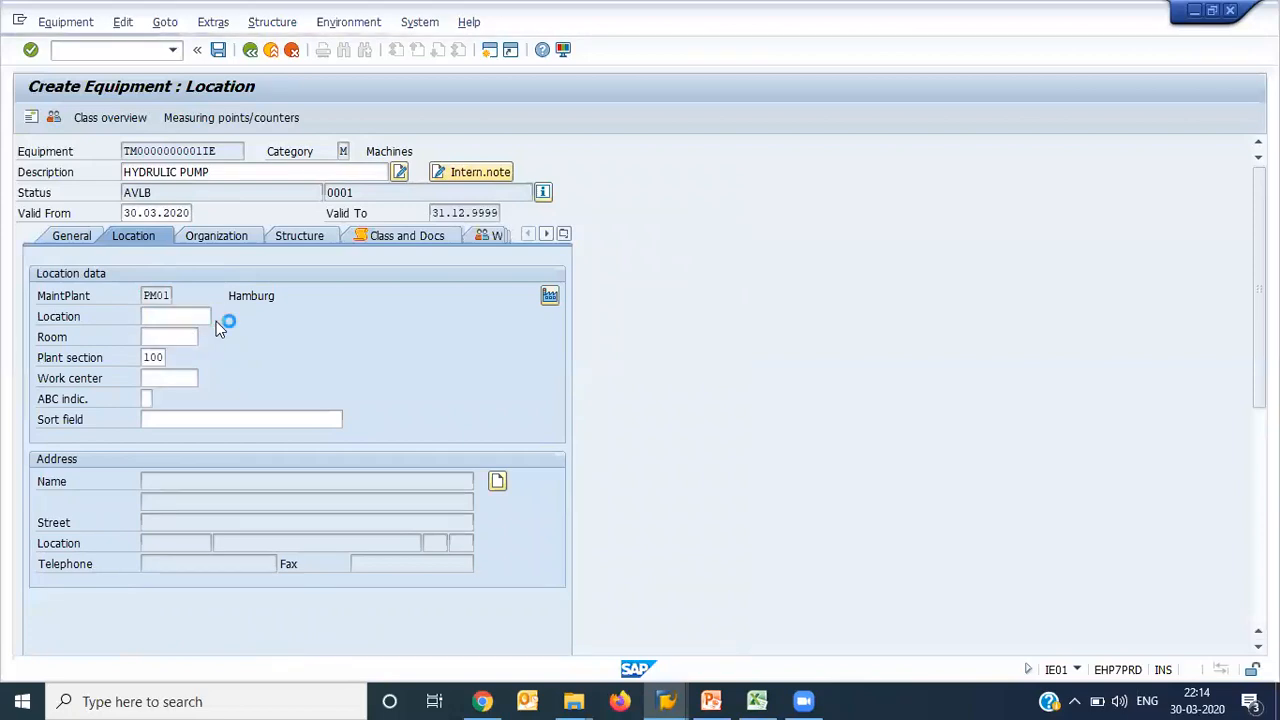
pyautogui.click(228, 316)
pyautogui.write('1')
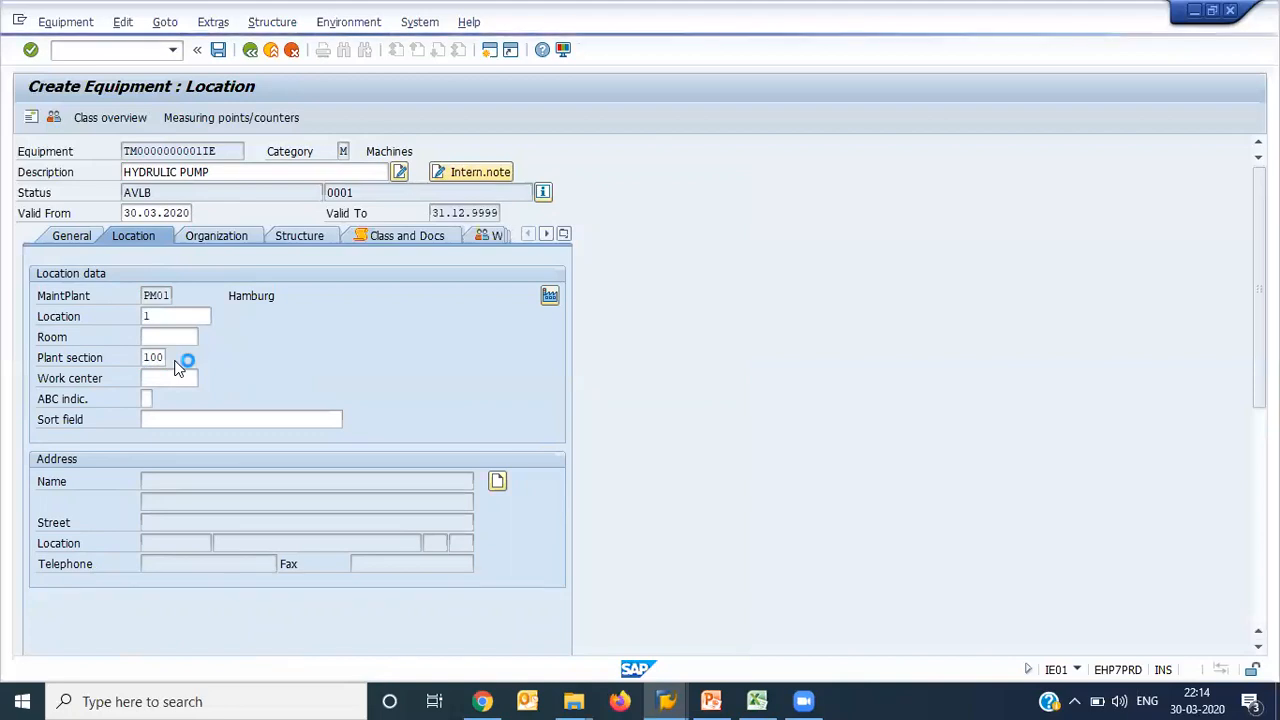
pyautogui.click(188, 356)
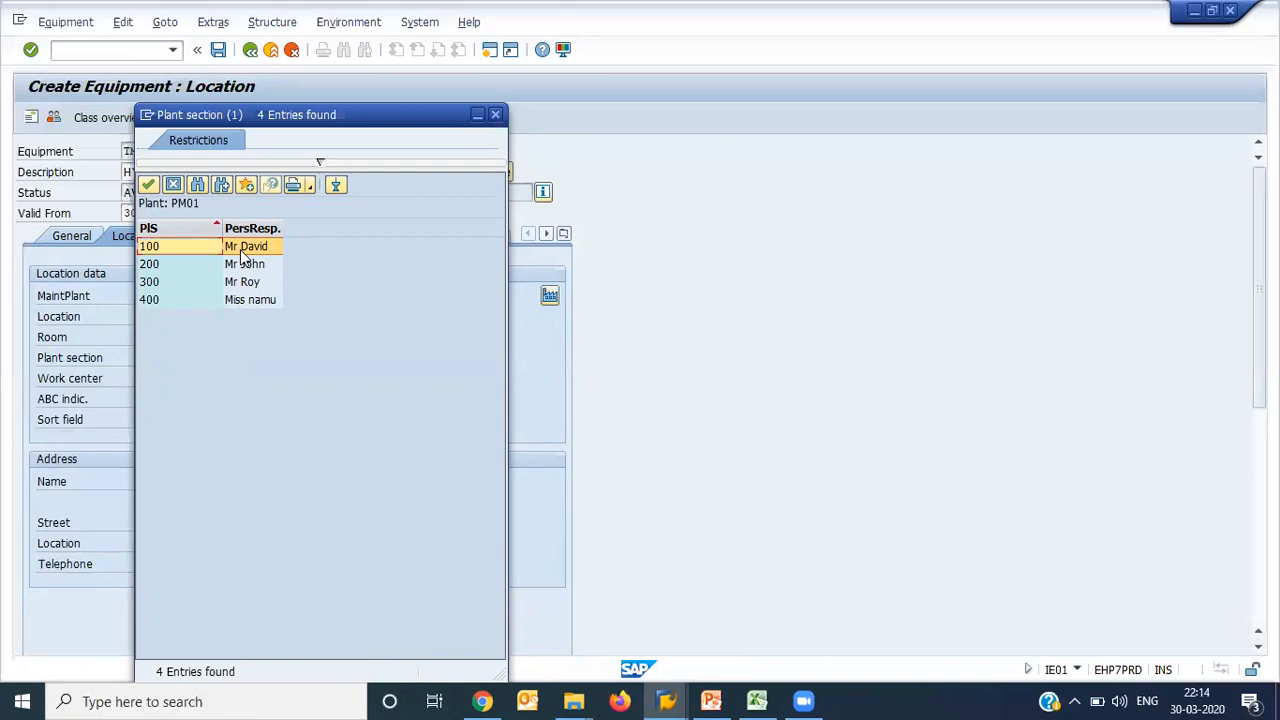
pyautogui.moveTo(178, 256)
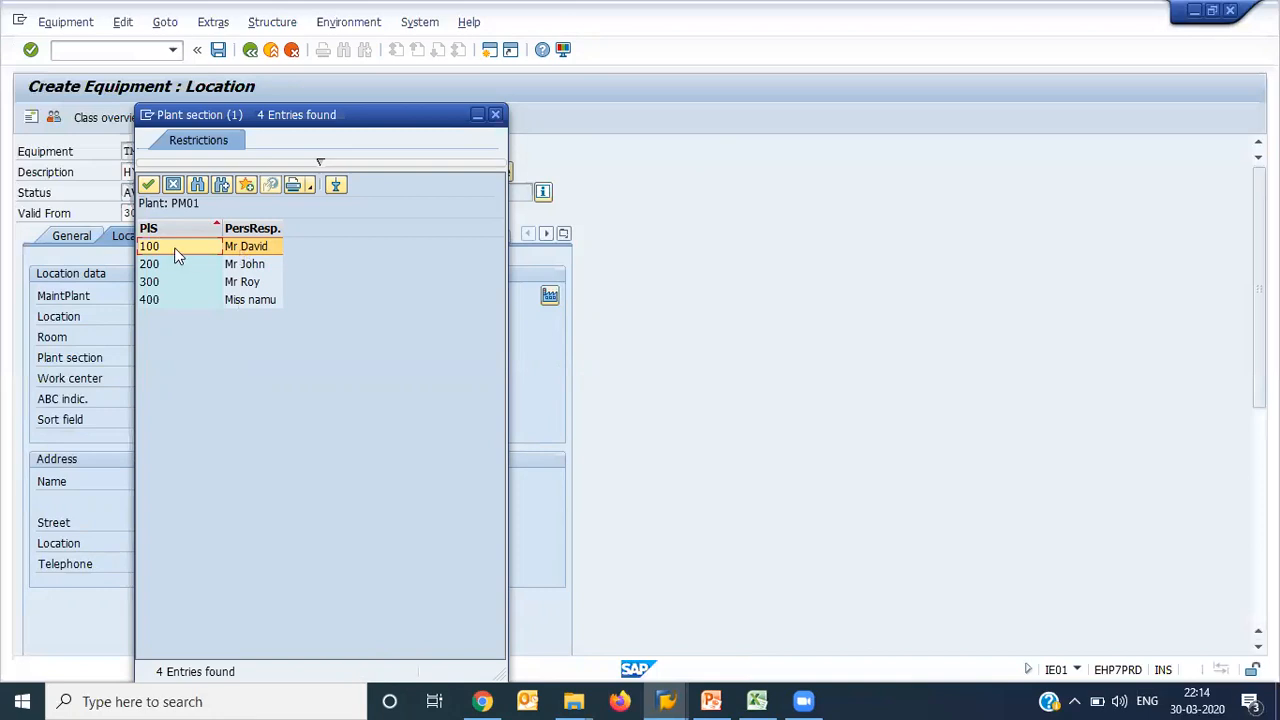
# Step: Pick plant section 400 (Miss namu) from the F4 list in place of 100
pyautogui.click(148, 280)
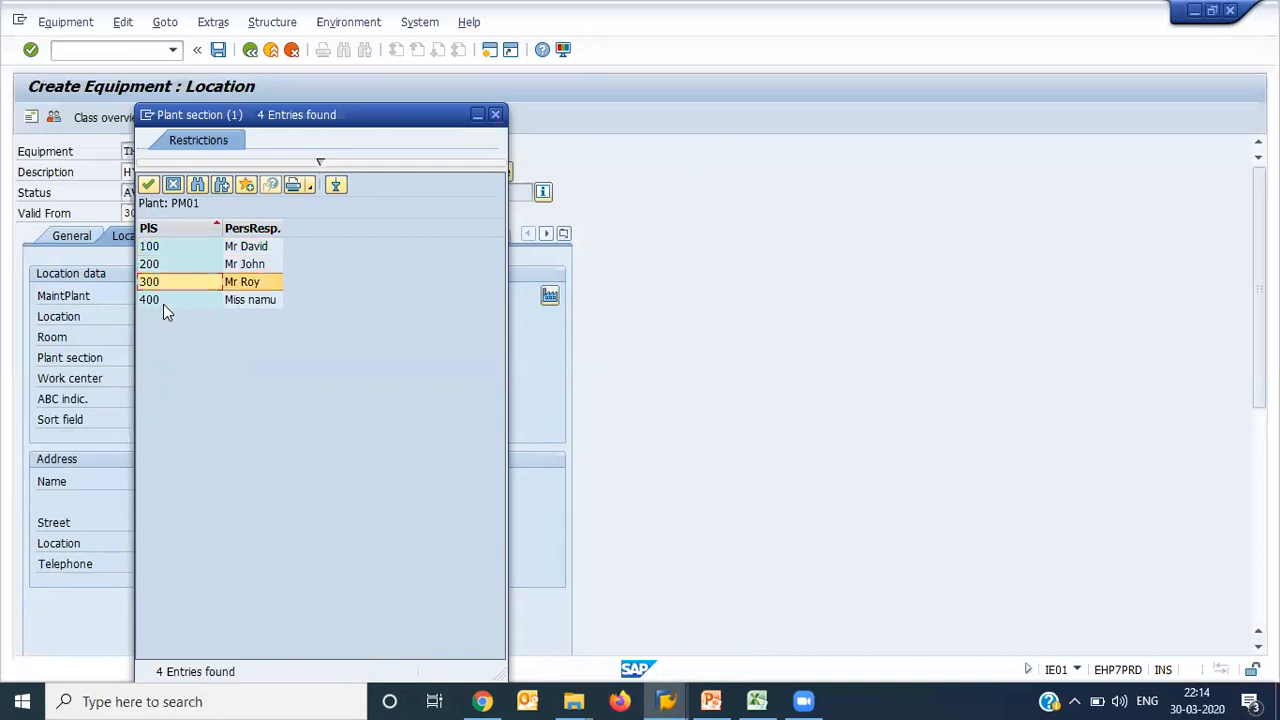
pyautogui.click(200, 300)
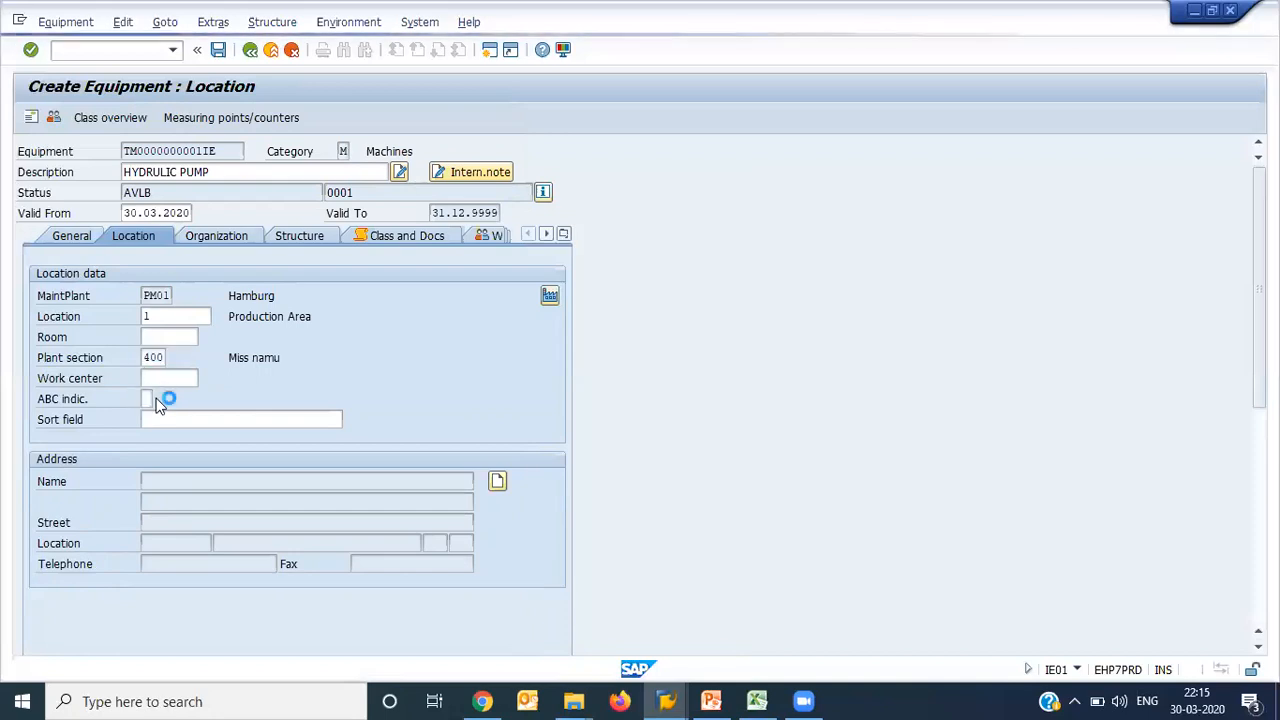
# Step: Set the pump's ABC indicator to A, production loss involved, from the F4 list
pyautogui.click(168, 398)
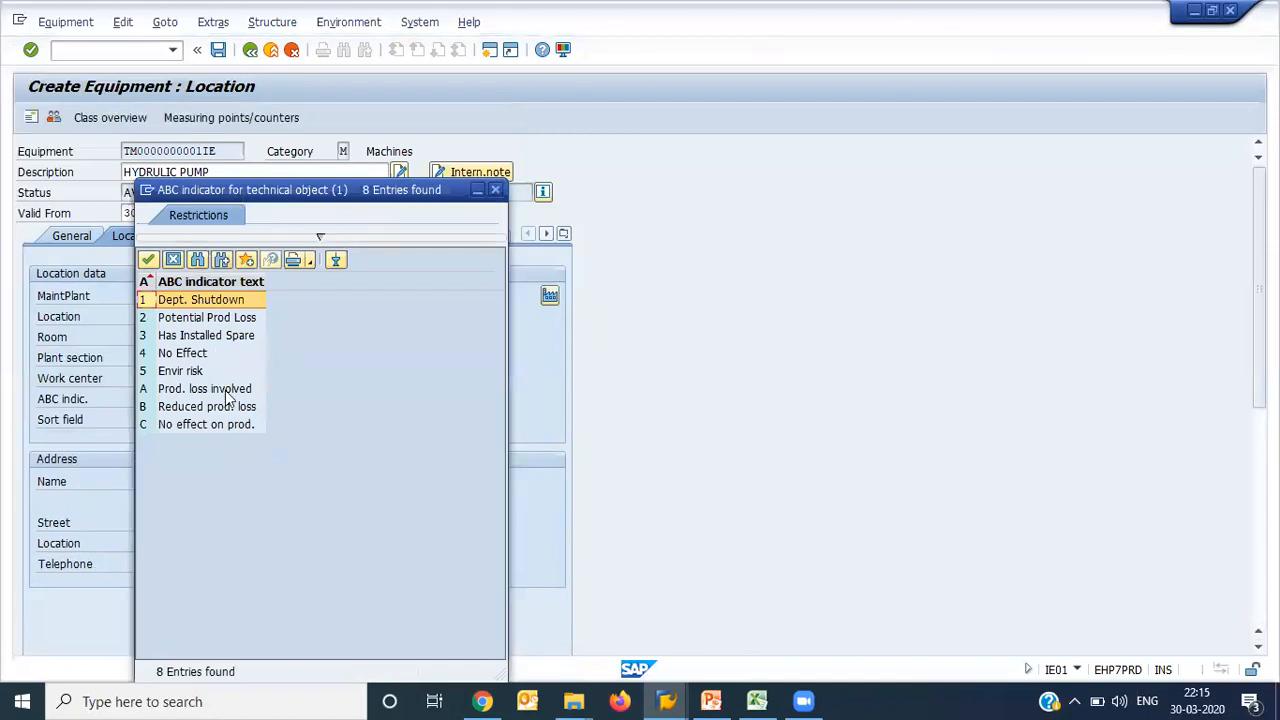
pyautogui.moveTo(248, 460)
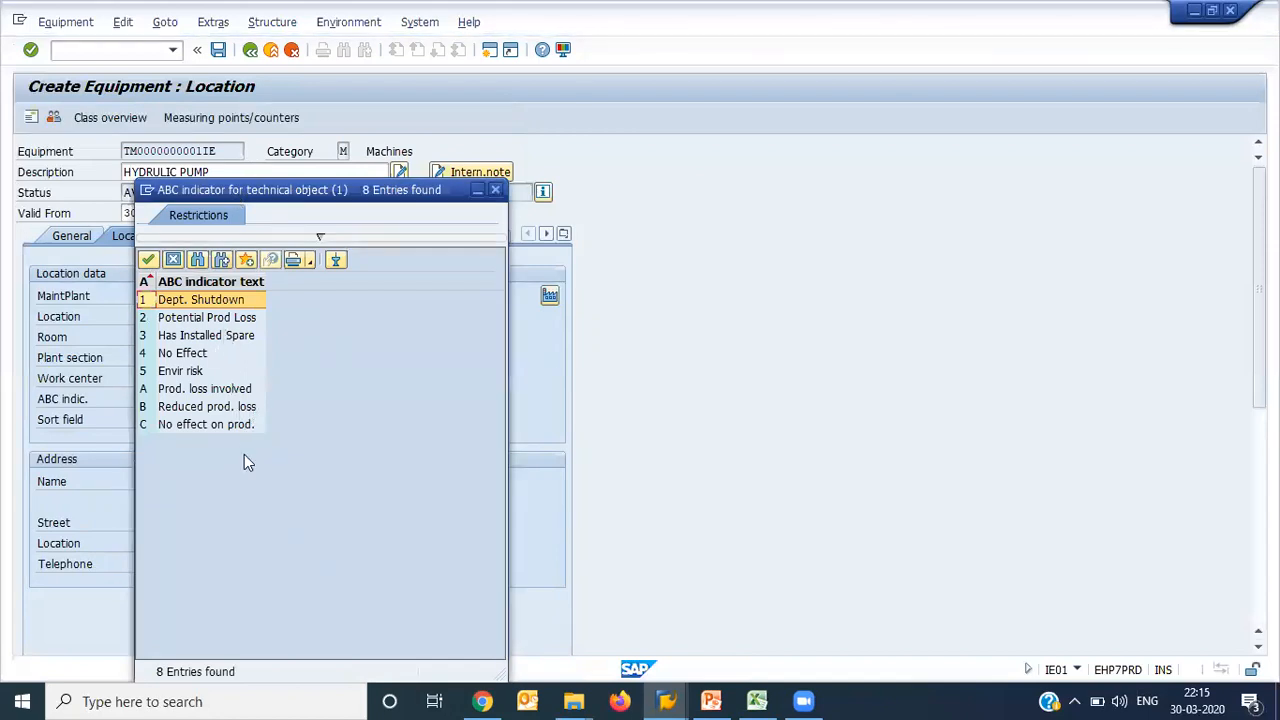
pyautogui.moveTo(190, 410)
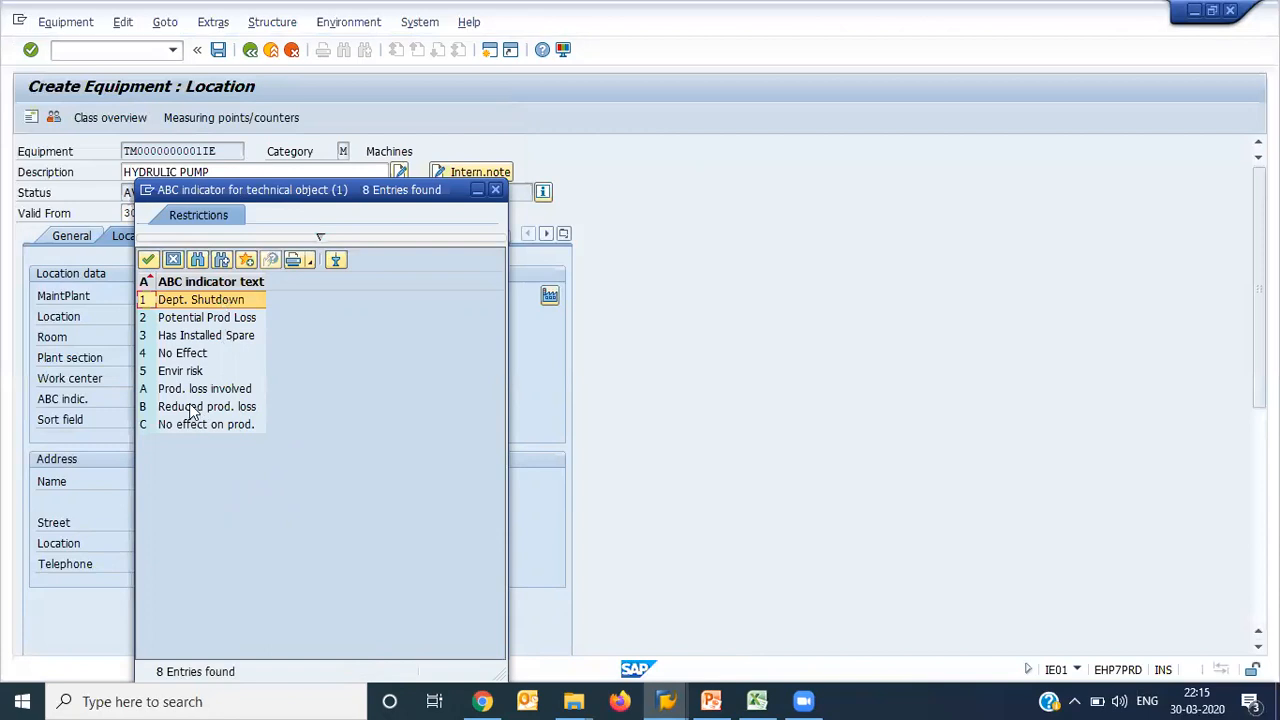
pyautogui.moveTo(192, 404)
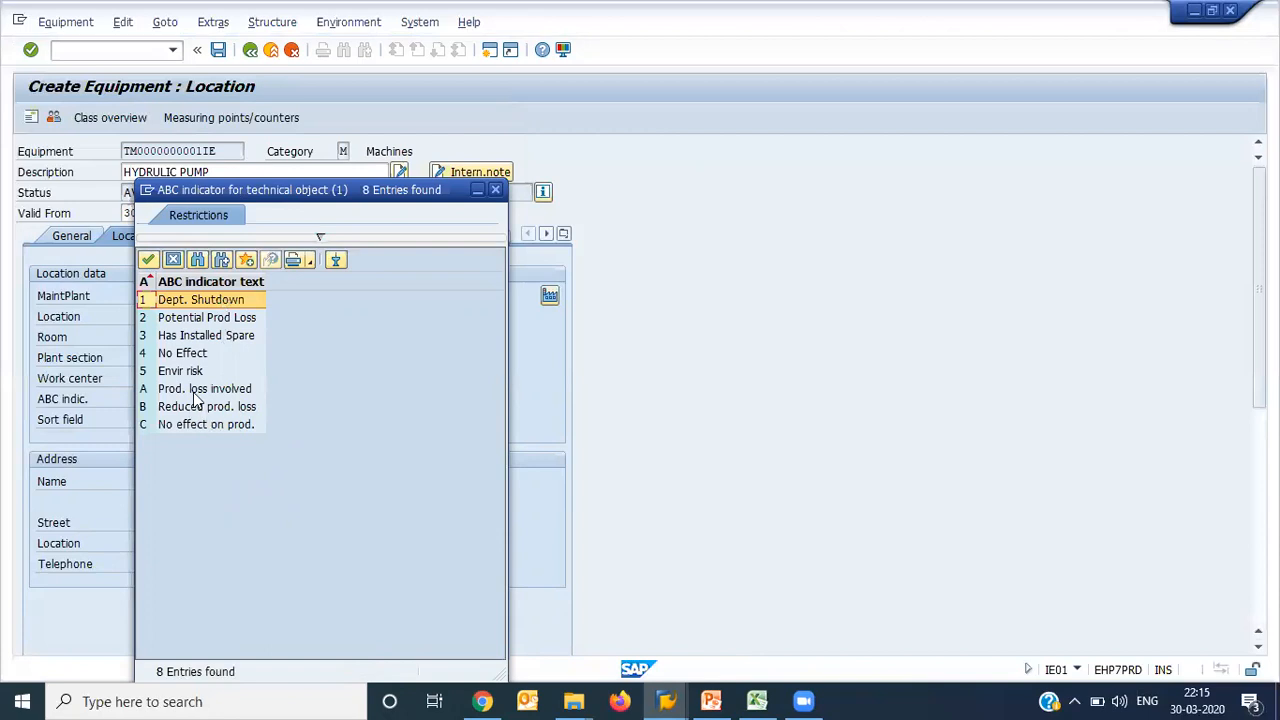
pyautogui.click(204, 388)
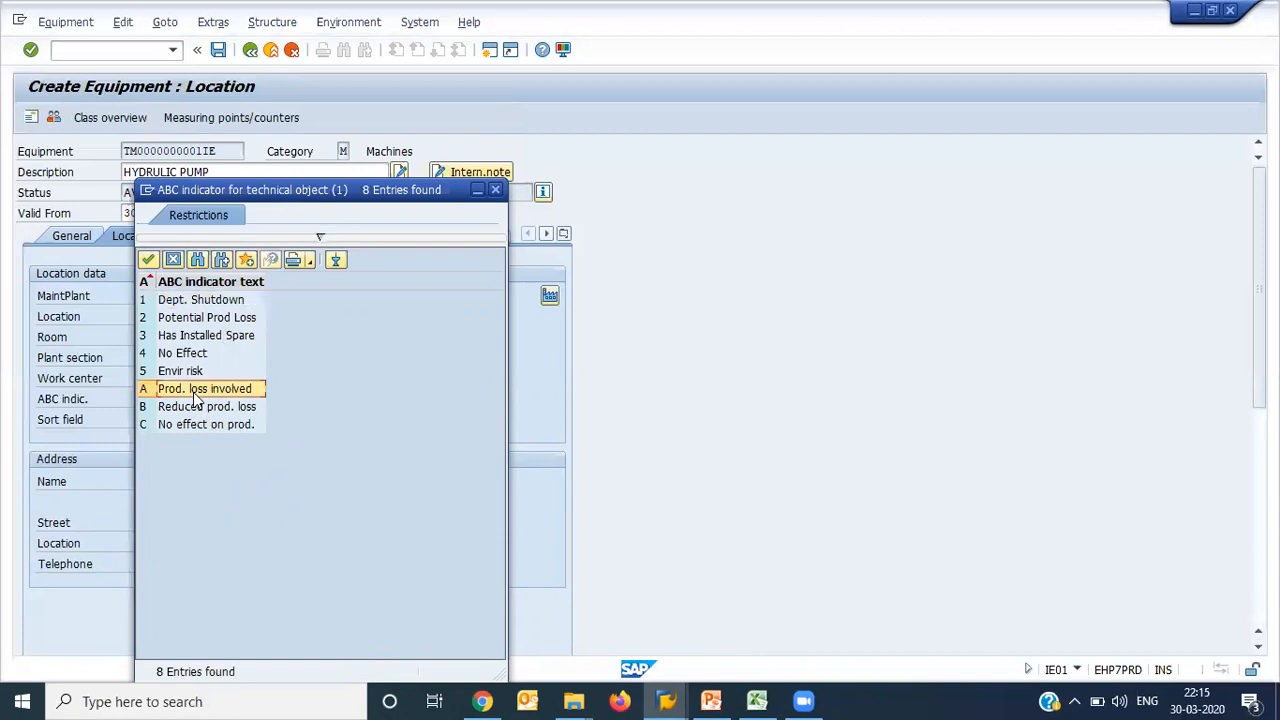
pyautogui.moveTo(192, 400)
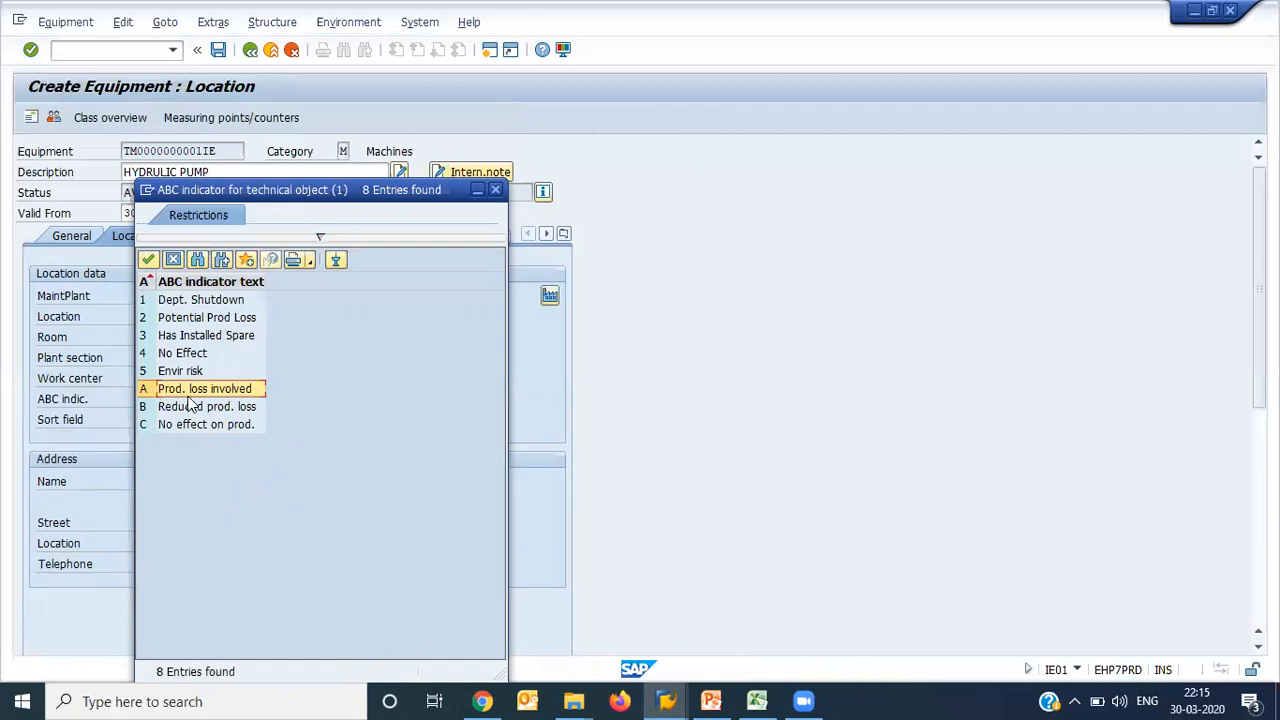
pyautogui.doubleClick(204, 388)
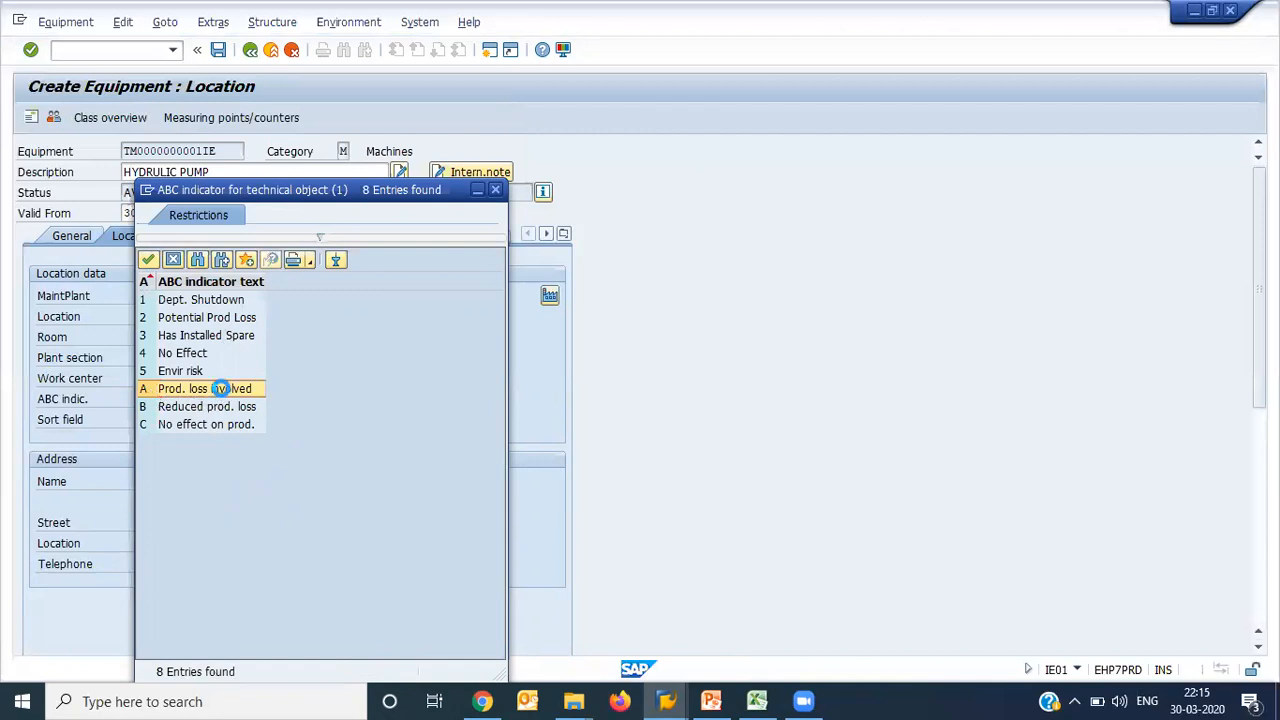
pyautogui.doubleClick(182, 388)
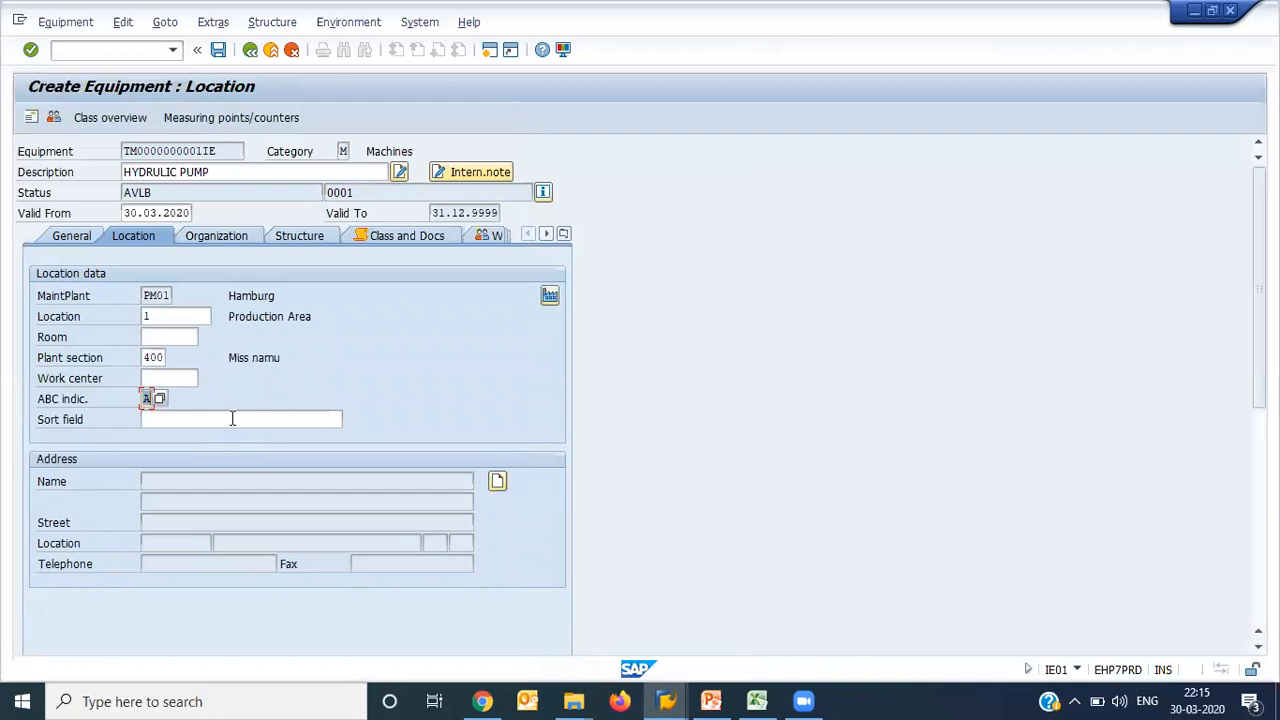
# Step: Enter OLD PLANT OIL PUMP as the pump's sort field
pyautogui.click(240, 418)
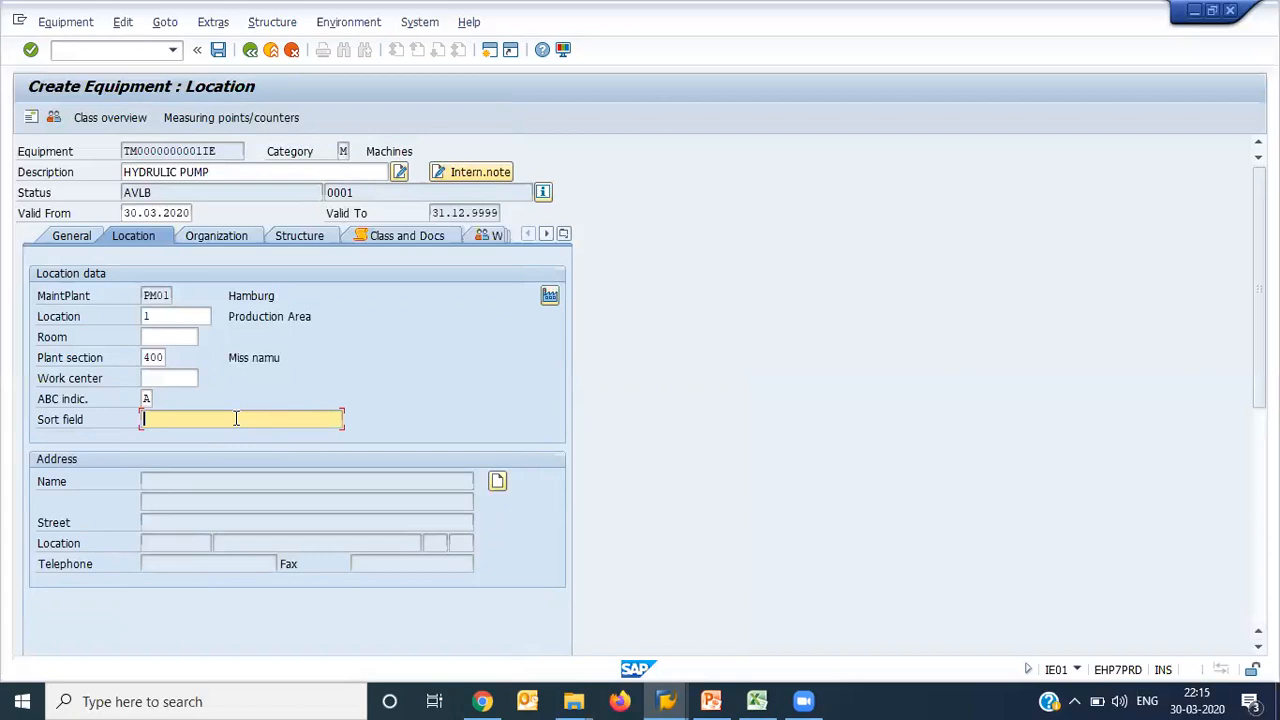
pyautogui.write('OLD')
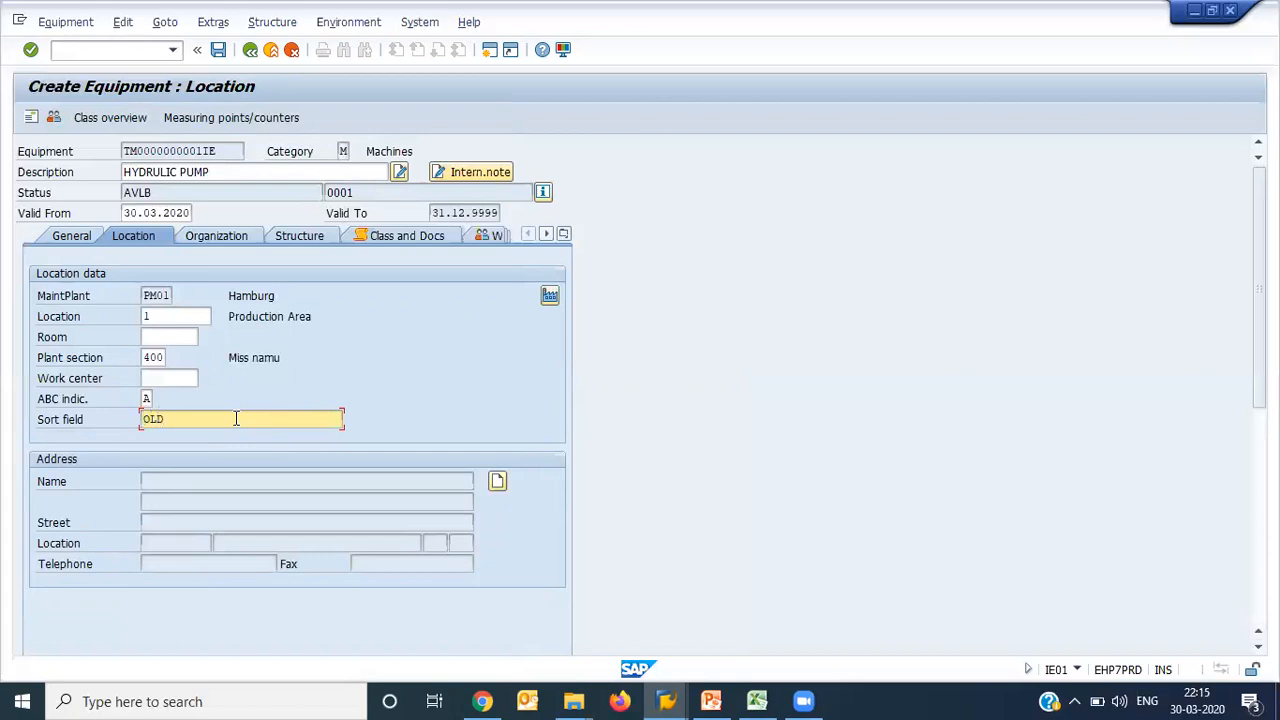
pyautogui.write('PLANT OIL')
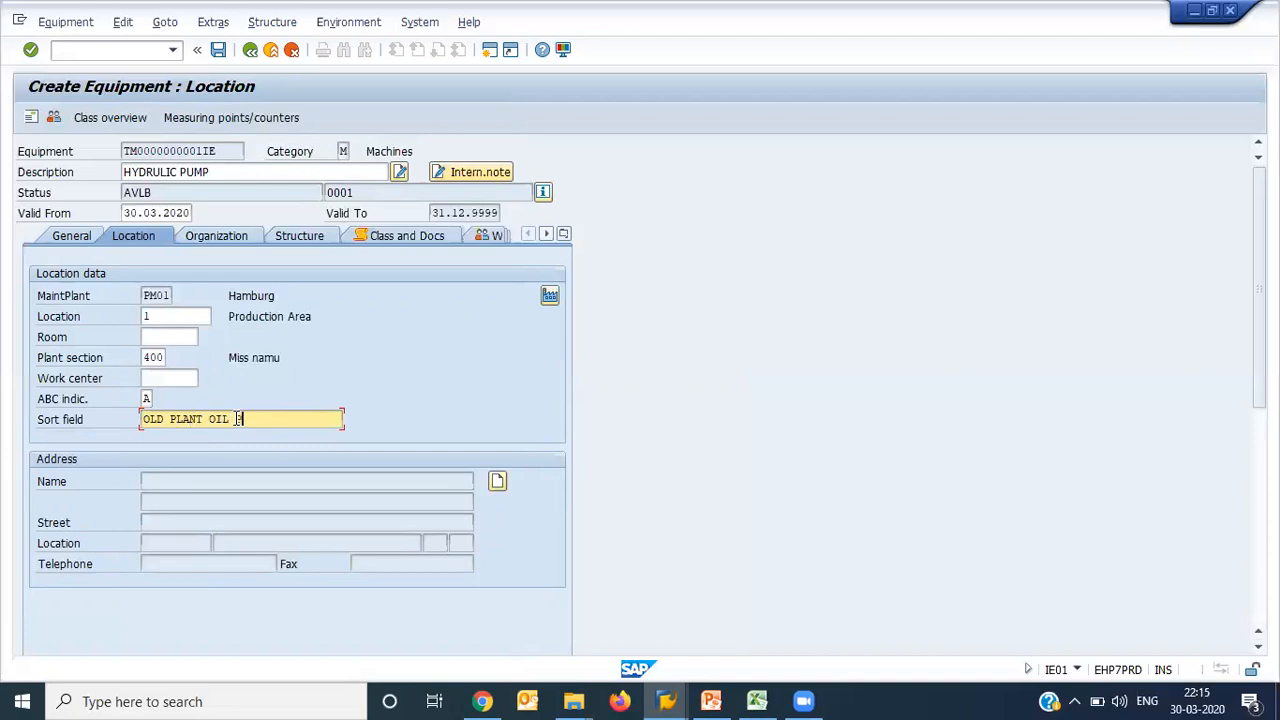
pyautogui.write('PUMP')
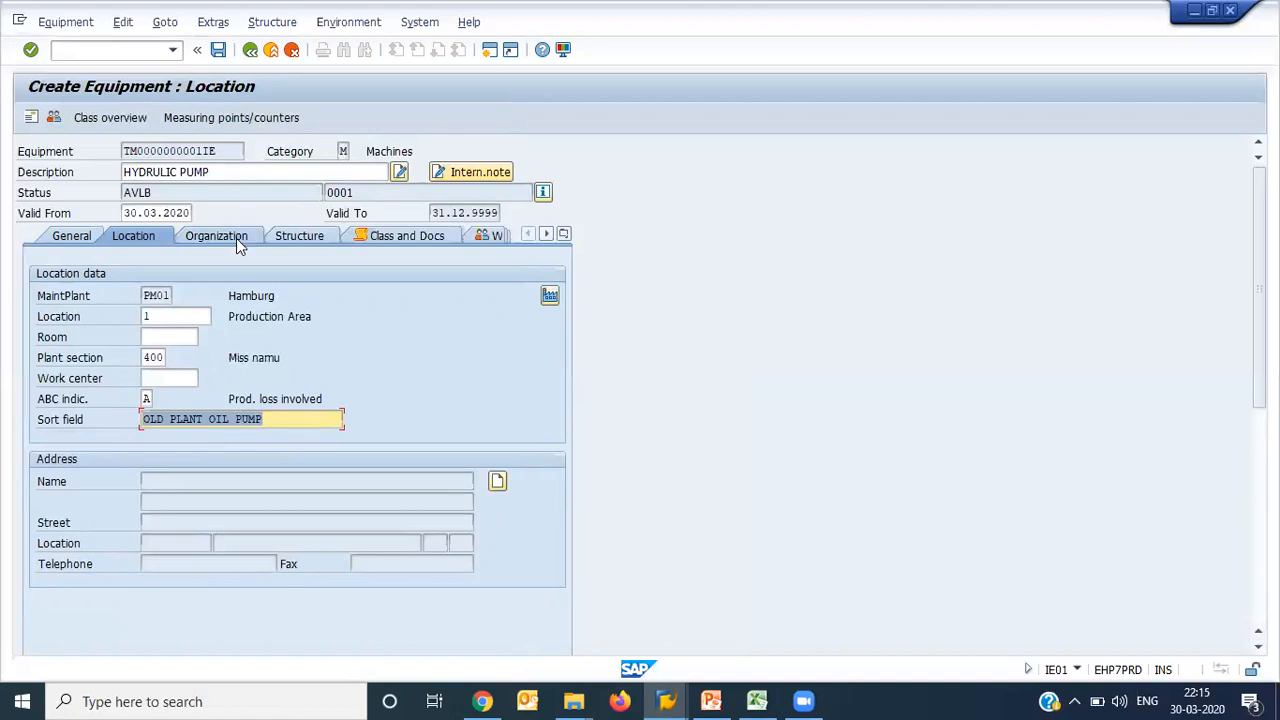
# Step: Show the Organization data and bring up the planner group list for planning plant PM01
pyautogui.click(212, 236)
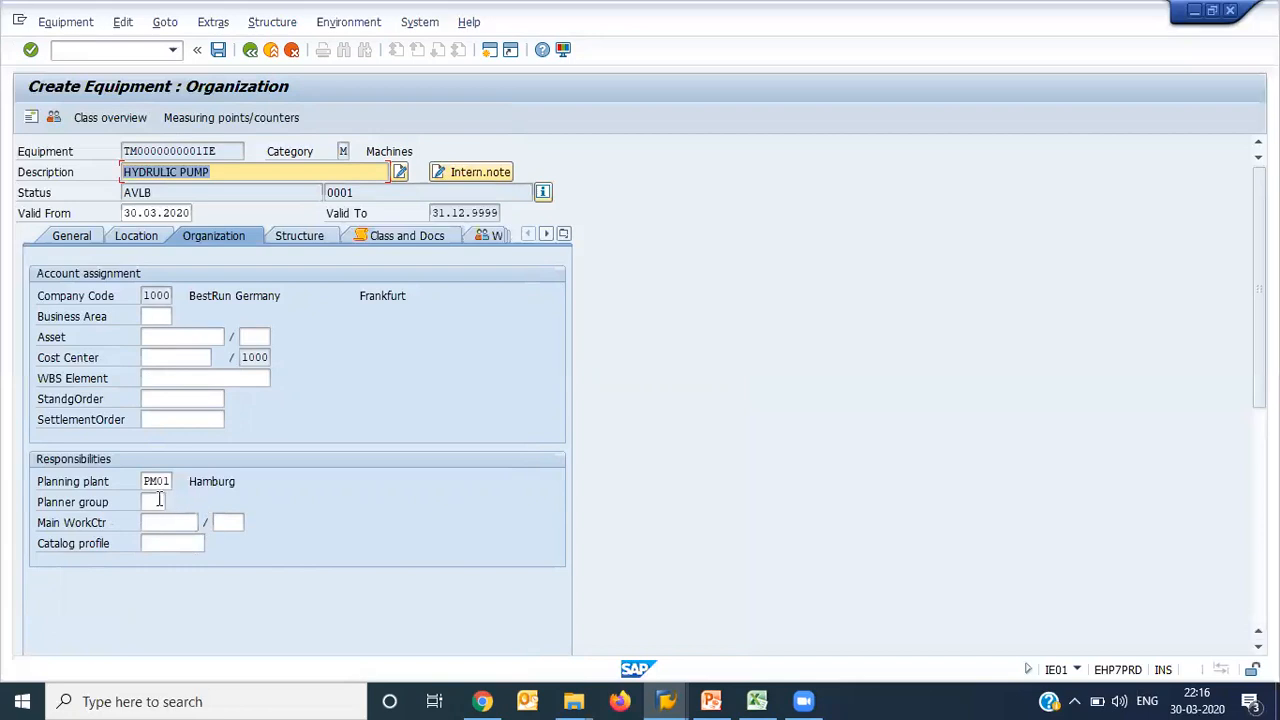
pyautogui.click(168, 500)
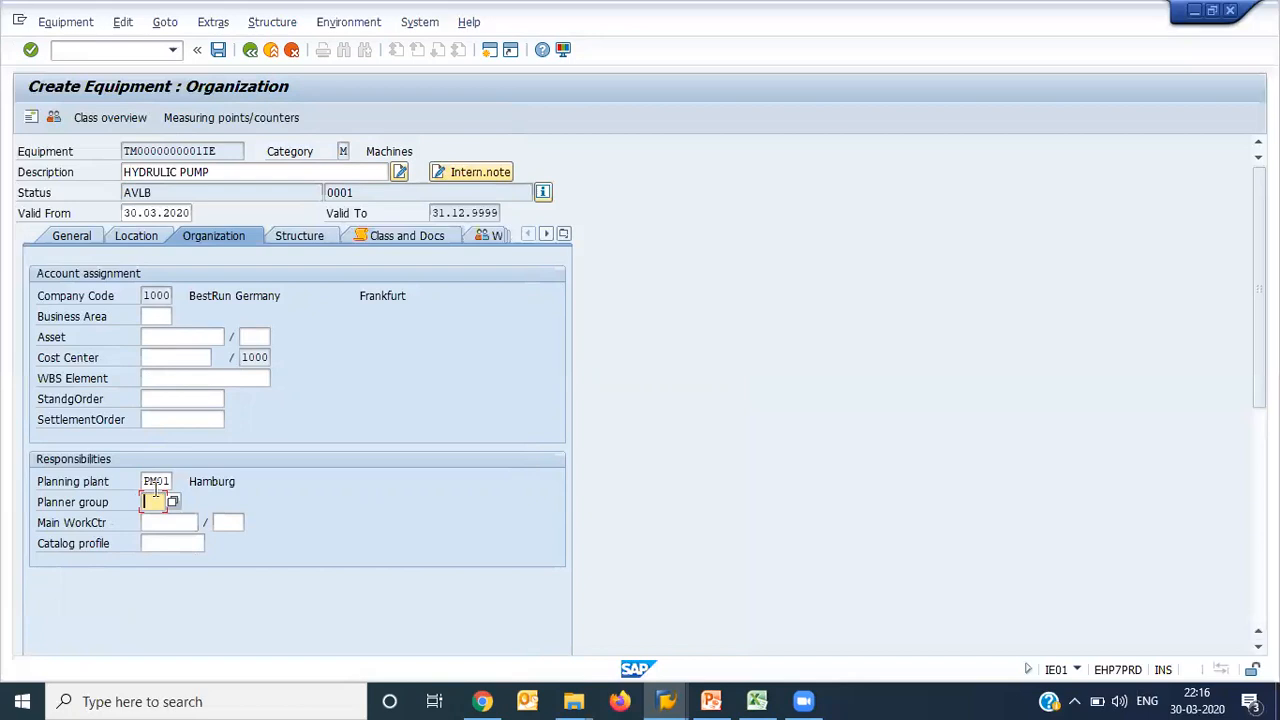
pyautogui.click(156, 480)
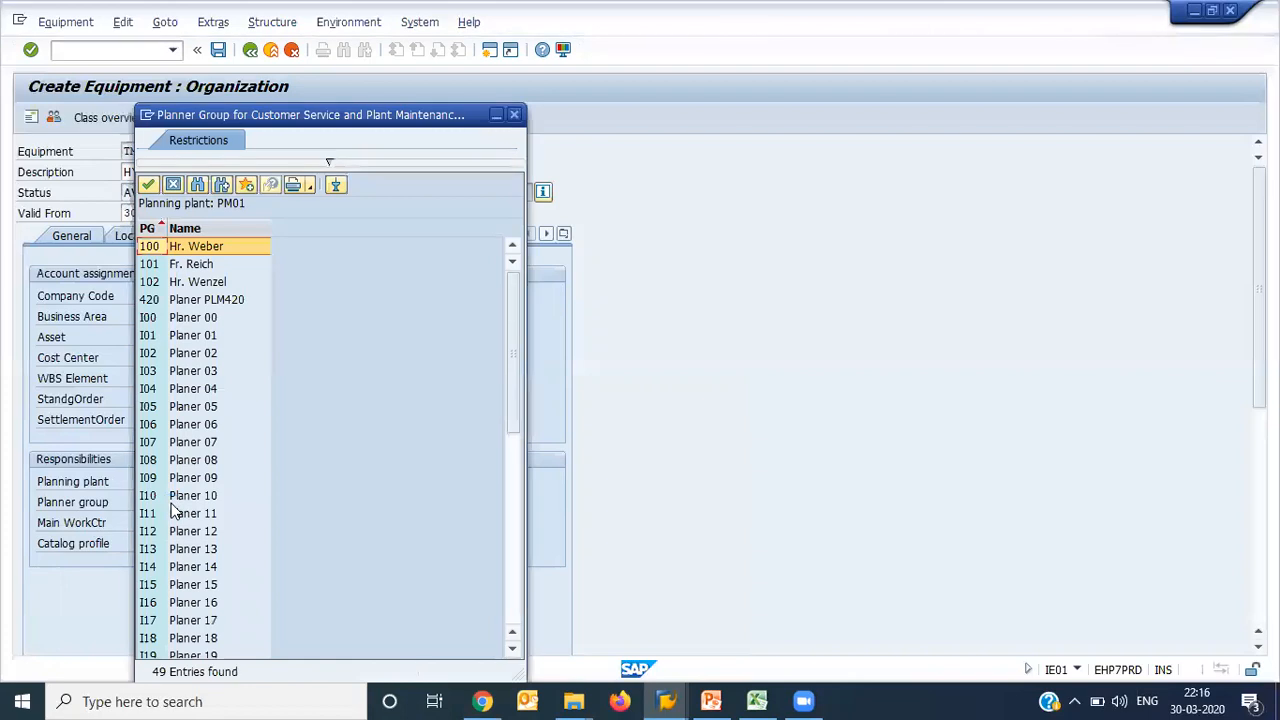
# Step: Set the planner group to Y01 Mechnical
pyautogui.scroll(-3)
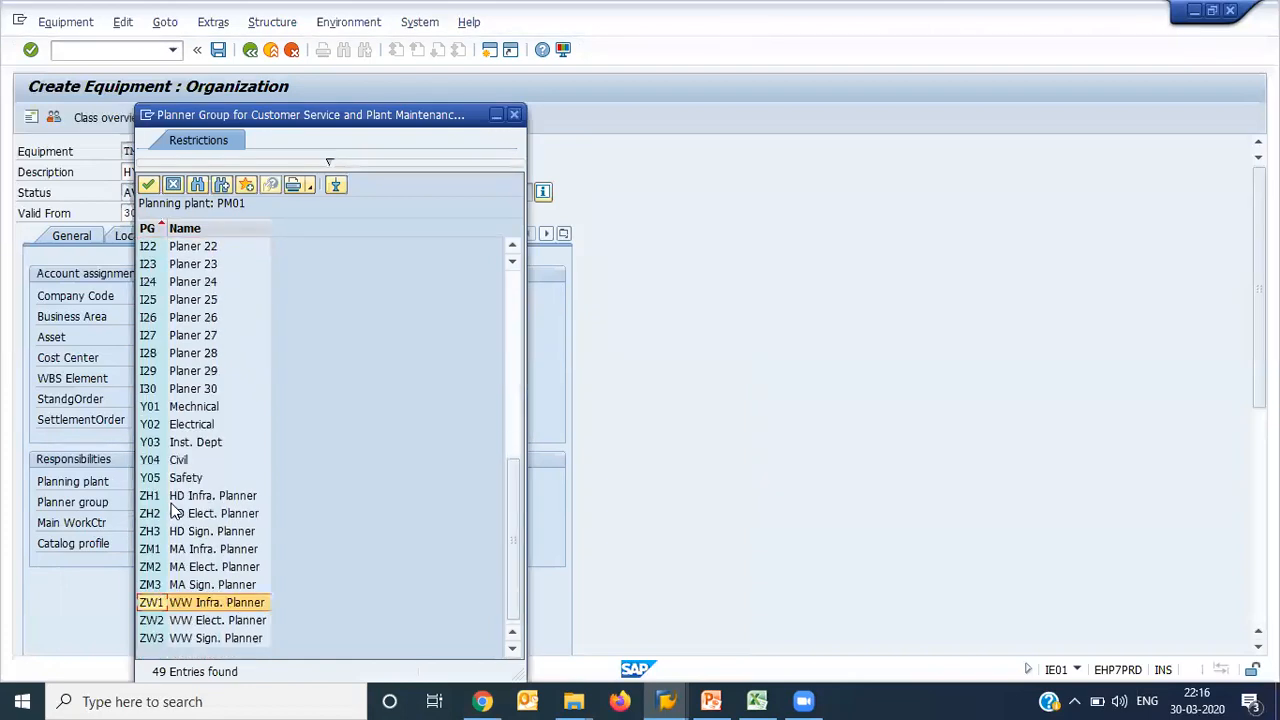
pyautogui.moveTo(188, 412)
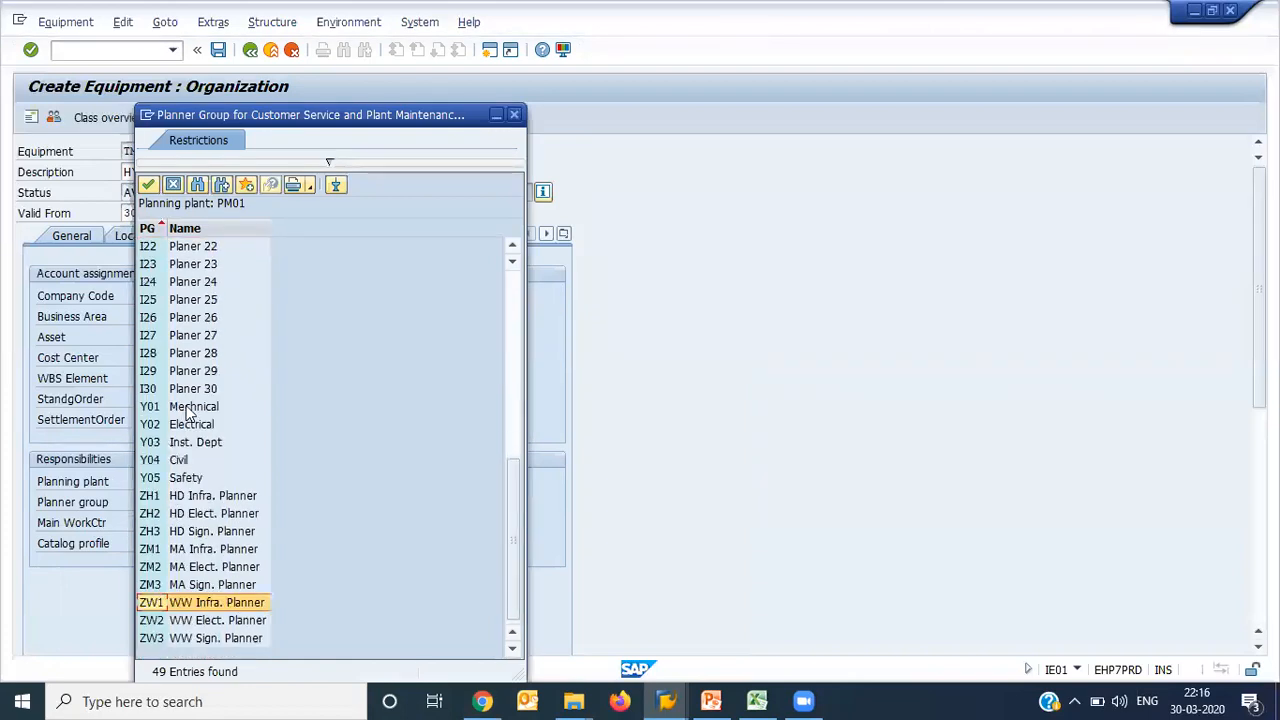
pyautogui.click(190, 424)
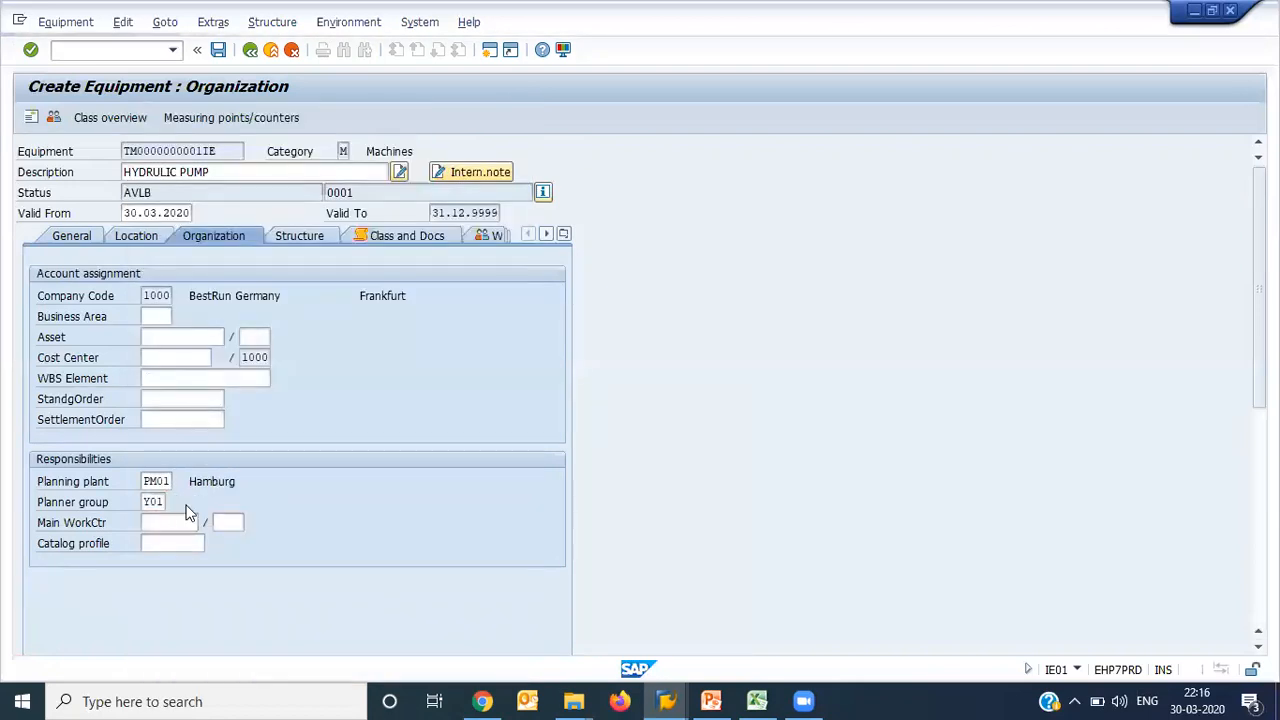
pyautogui.click(152, 500)
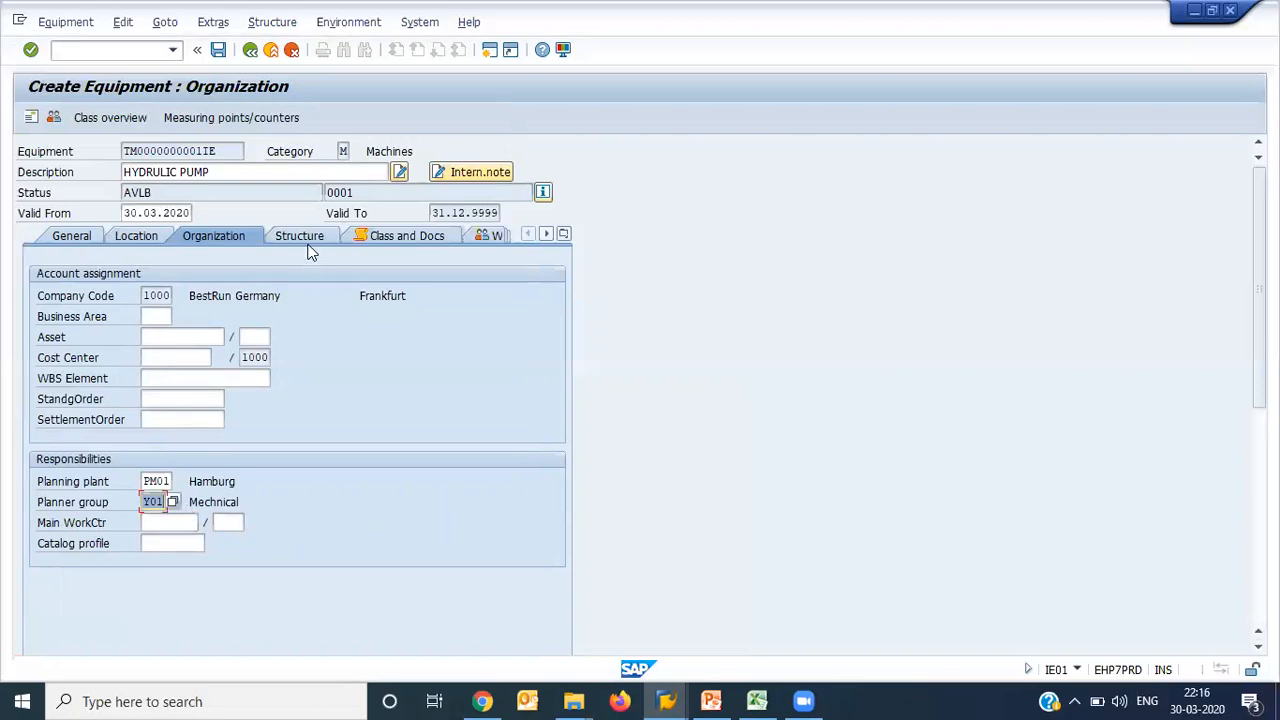
# Step: Review the Structure data, then move to the empty Warranty and Partner data
pyautogui.click(296, 236)
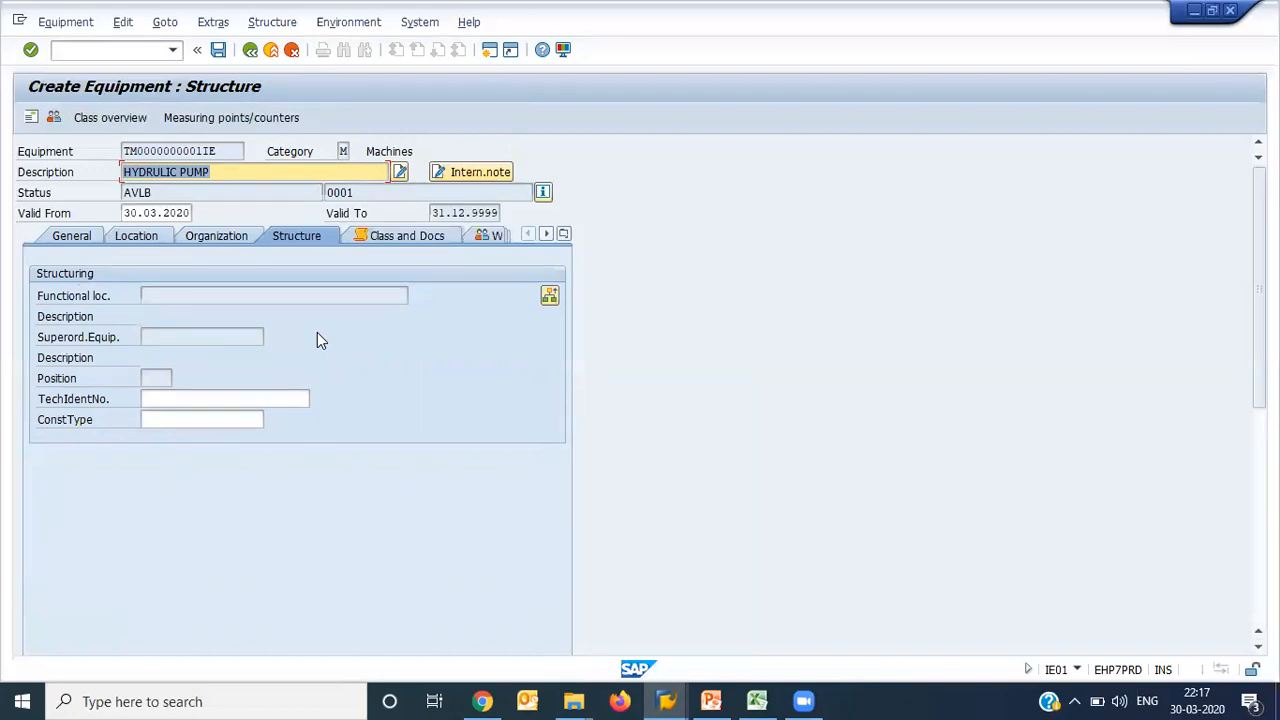
pyautogui.moveTo(444, 292)
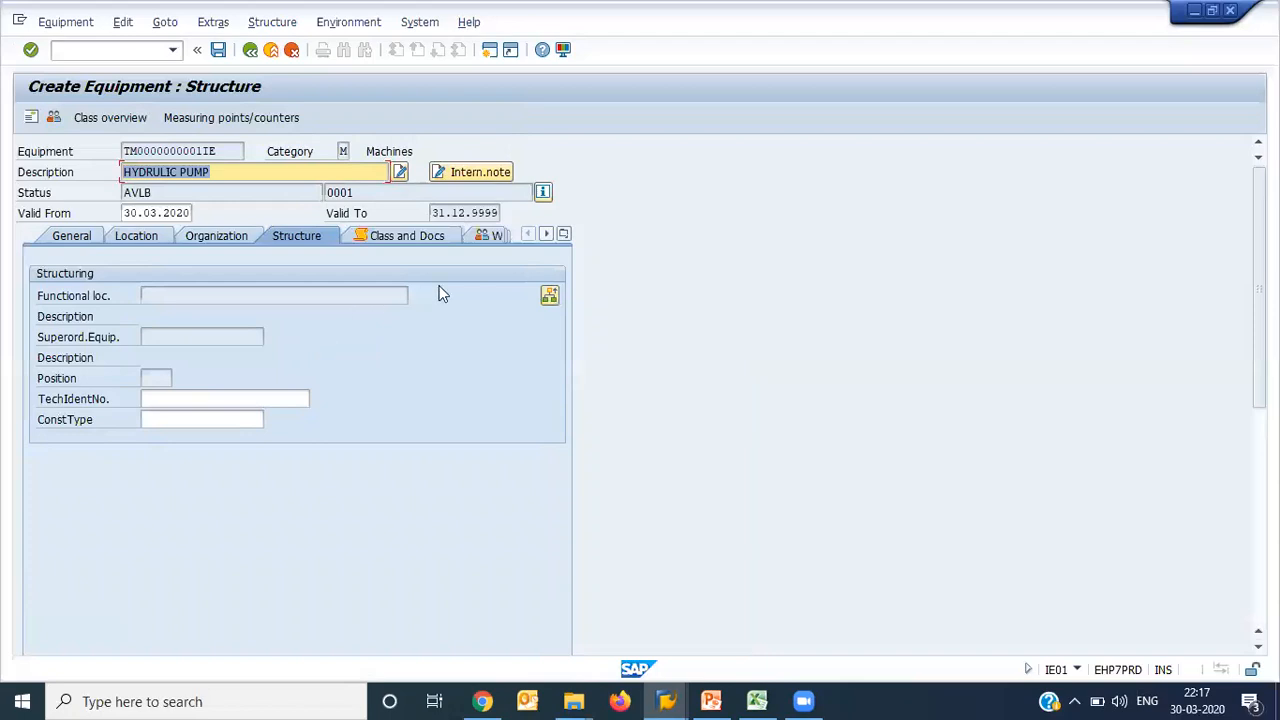
pyautogui.moveTo(430, 300)
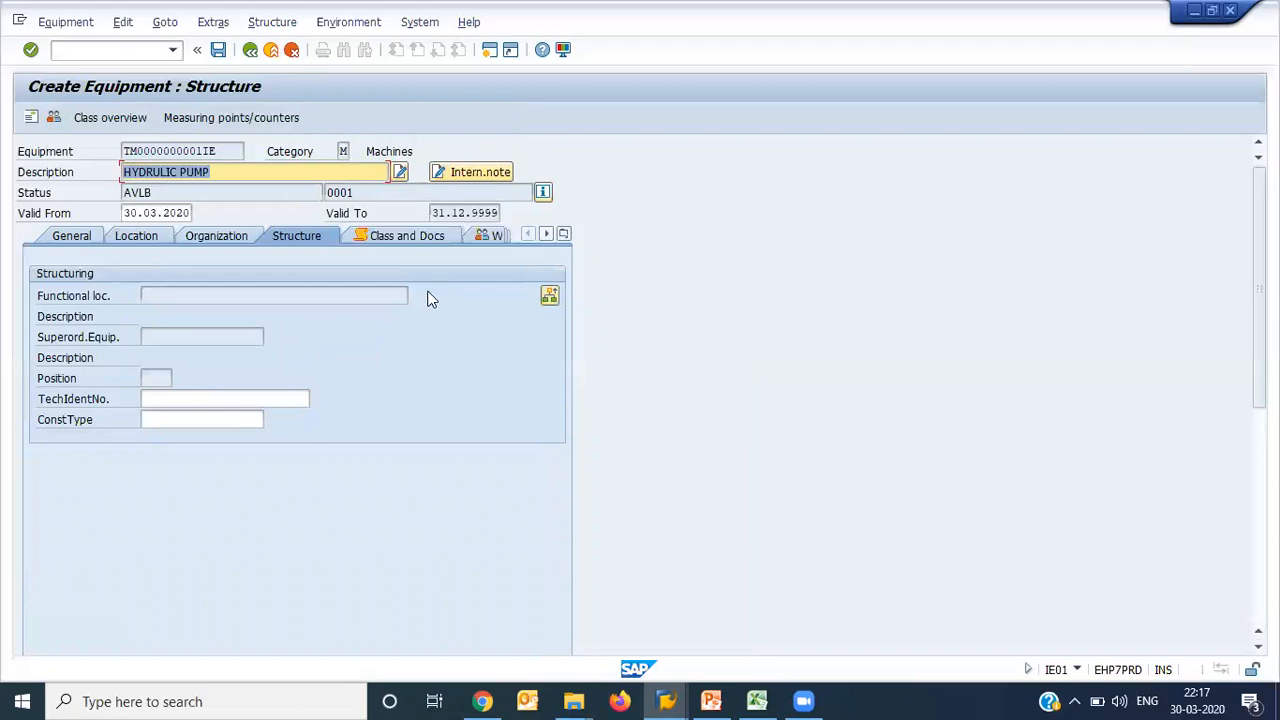
pyautogui.click(330, 236)
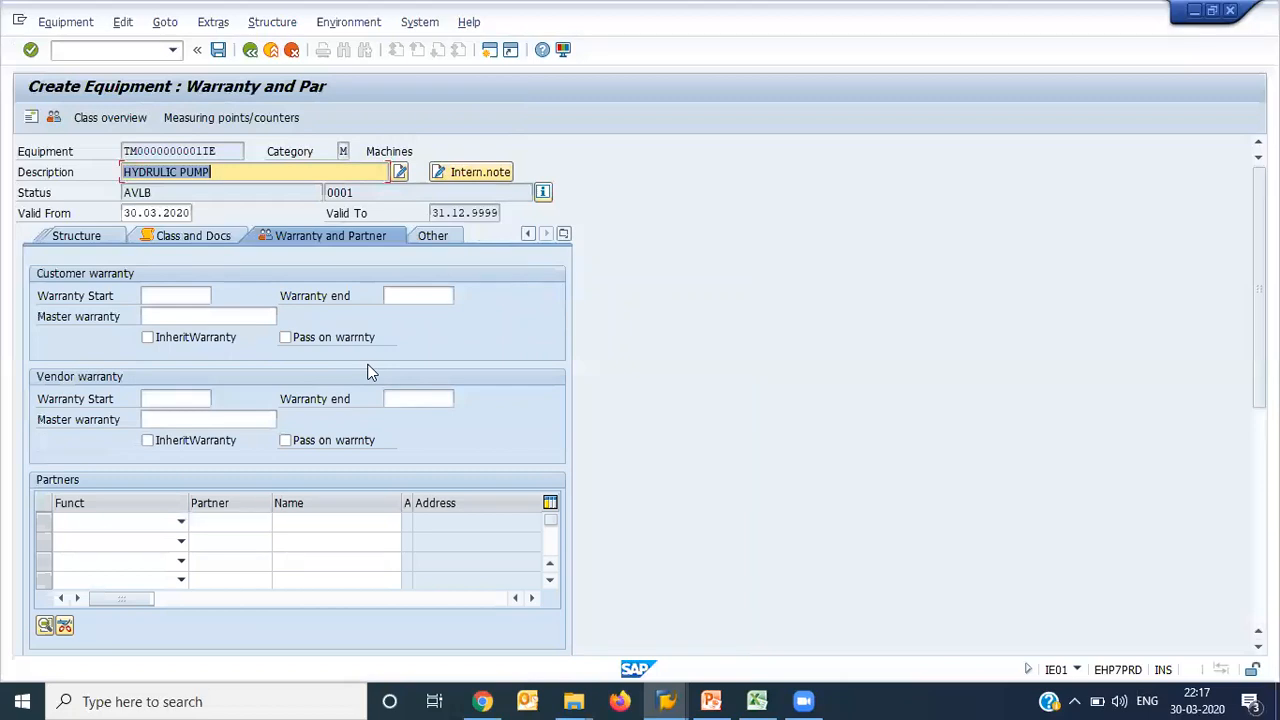
pyautogui.click(176, 296)
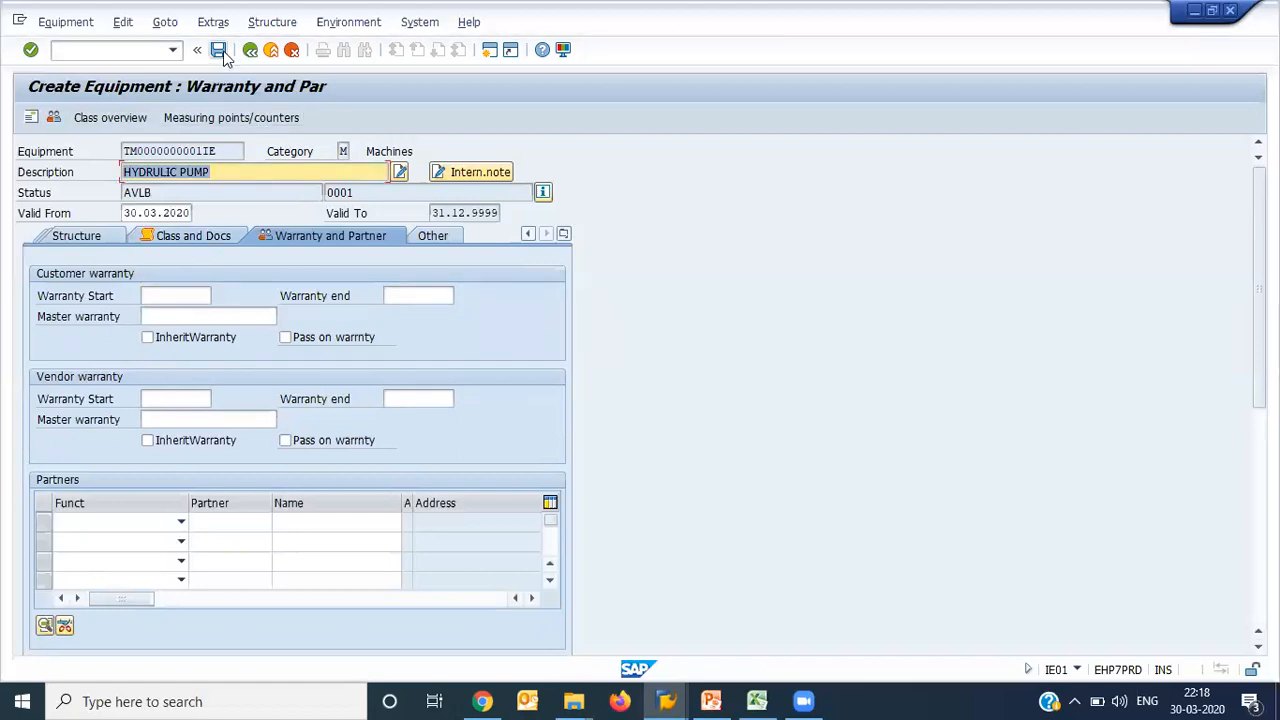
# Step: Save the hydraulic pump equipment, confirmed as number 10006796
pyautogui.click(220, 50)
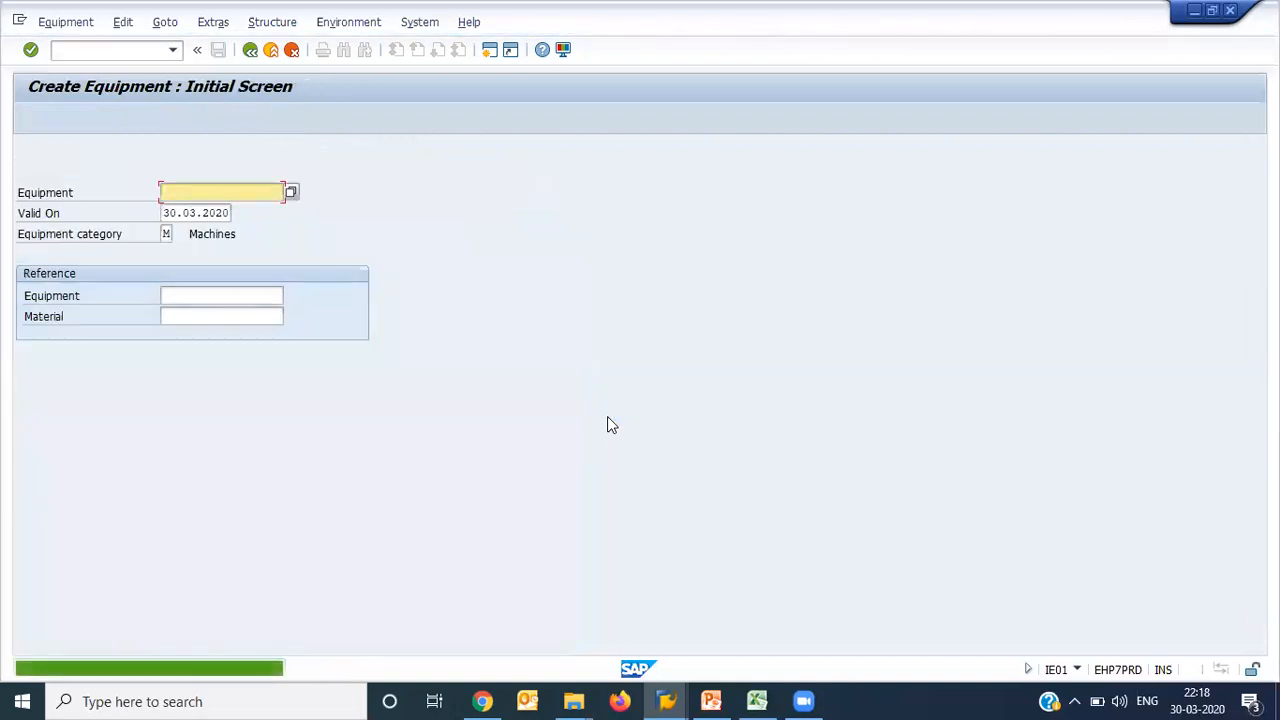
pyautogui.click(218, 48)
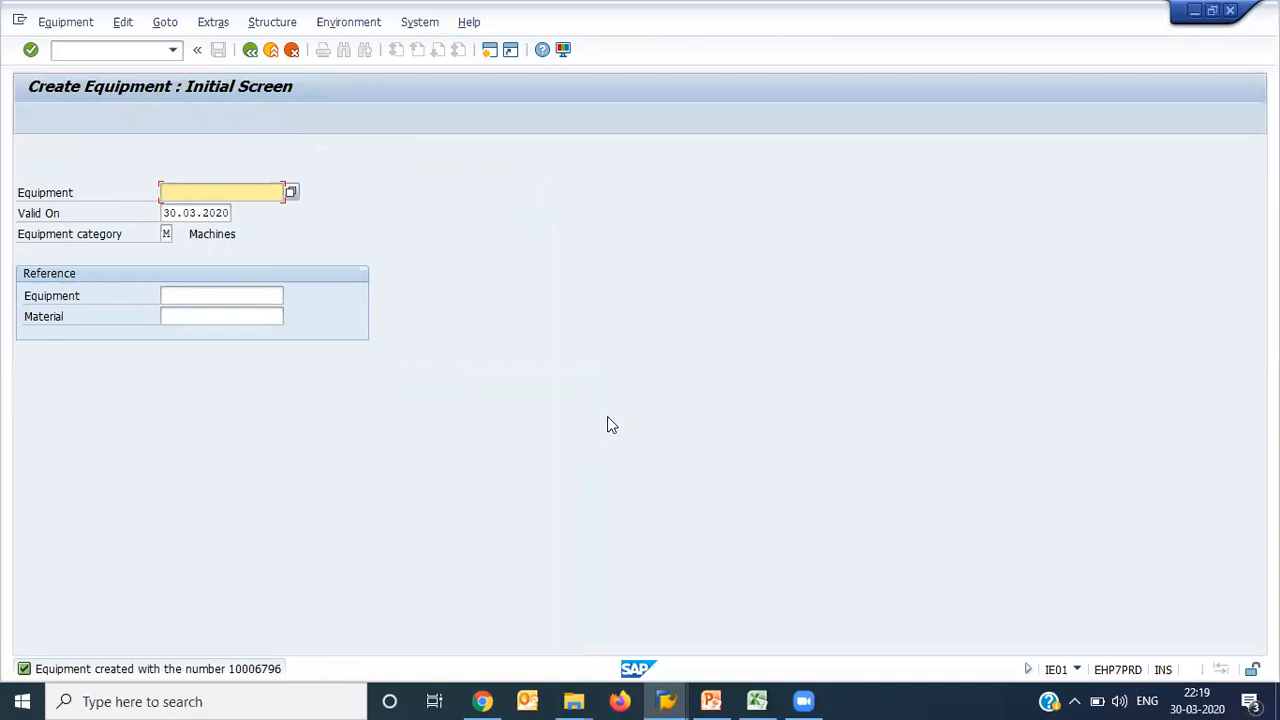
pyautogui.moveTo(384, 414)
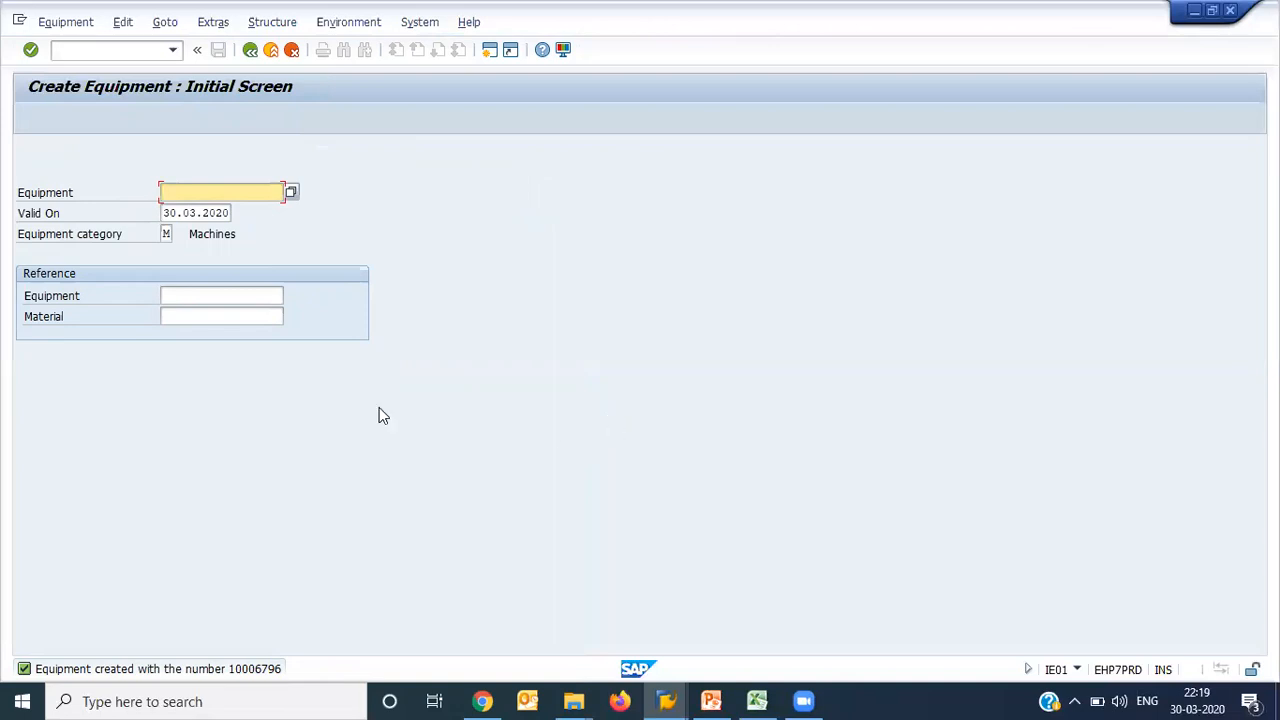
pyautogui.moveTo(256, 668)
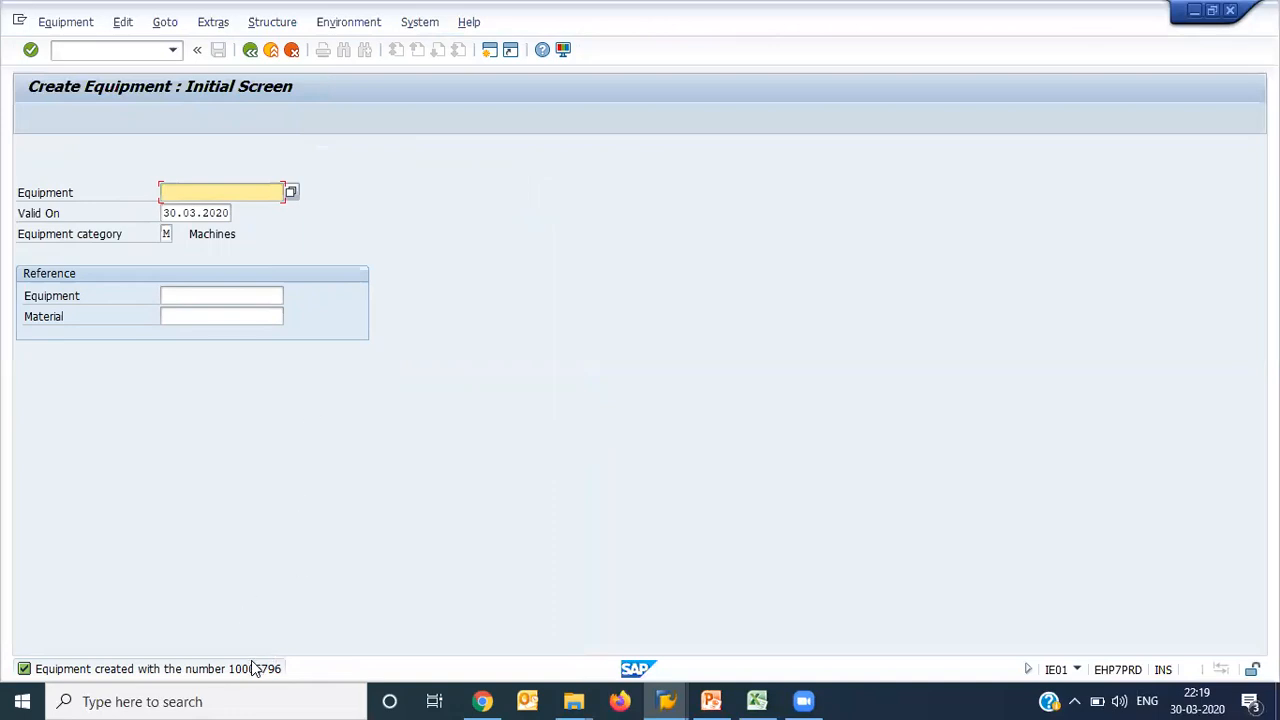